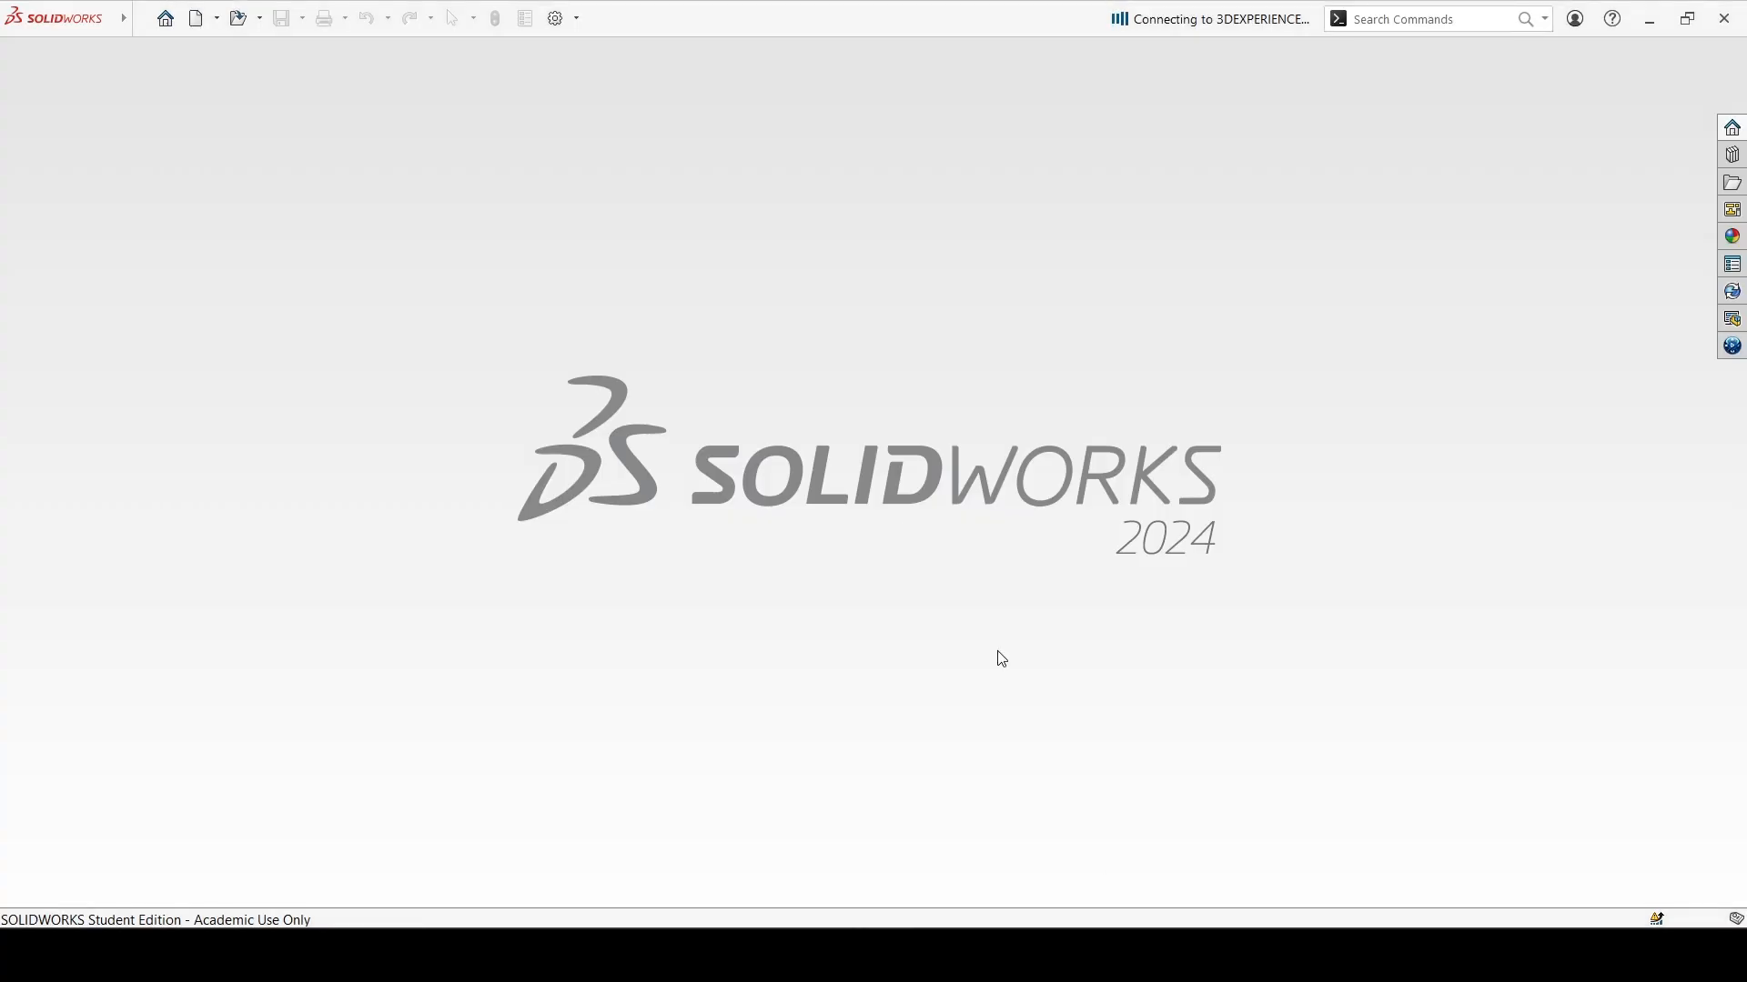
Create a new blank Part document from the New SOLIDWORKS Document dialog
{"action": "left_click", "coordinate": [193, 18]}
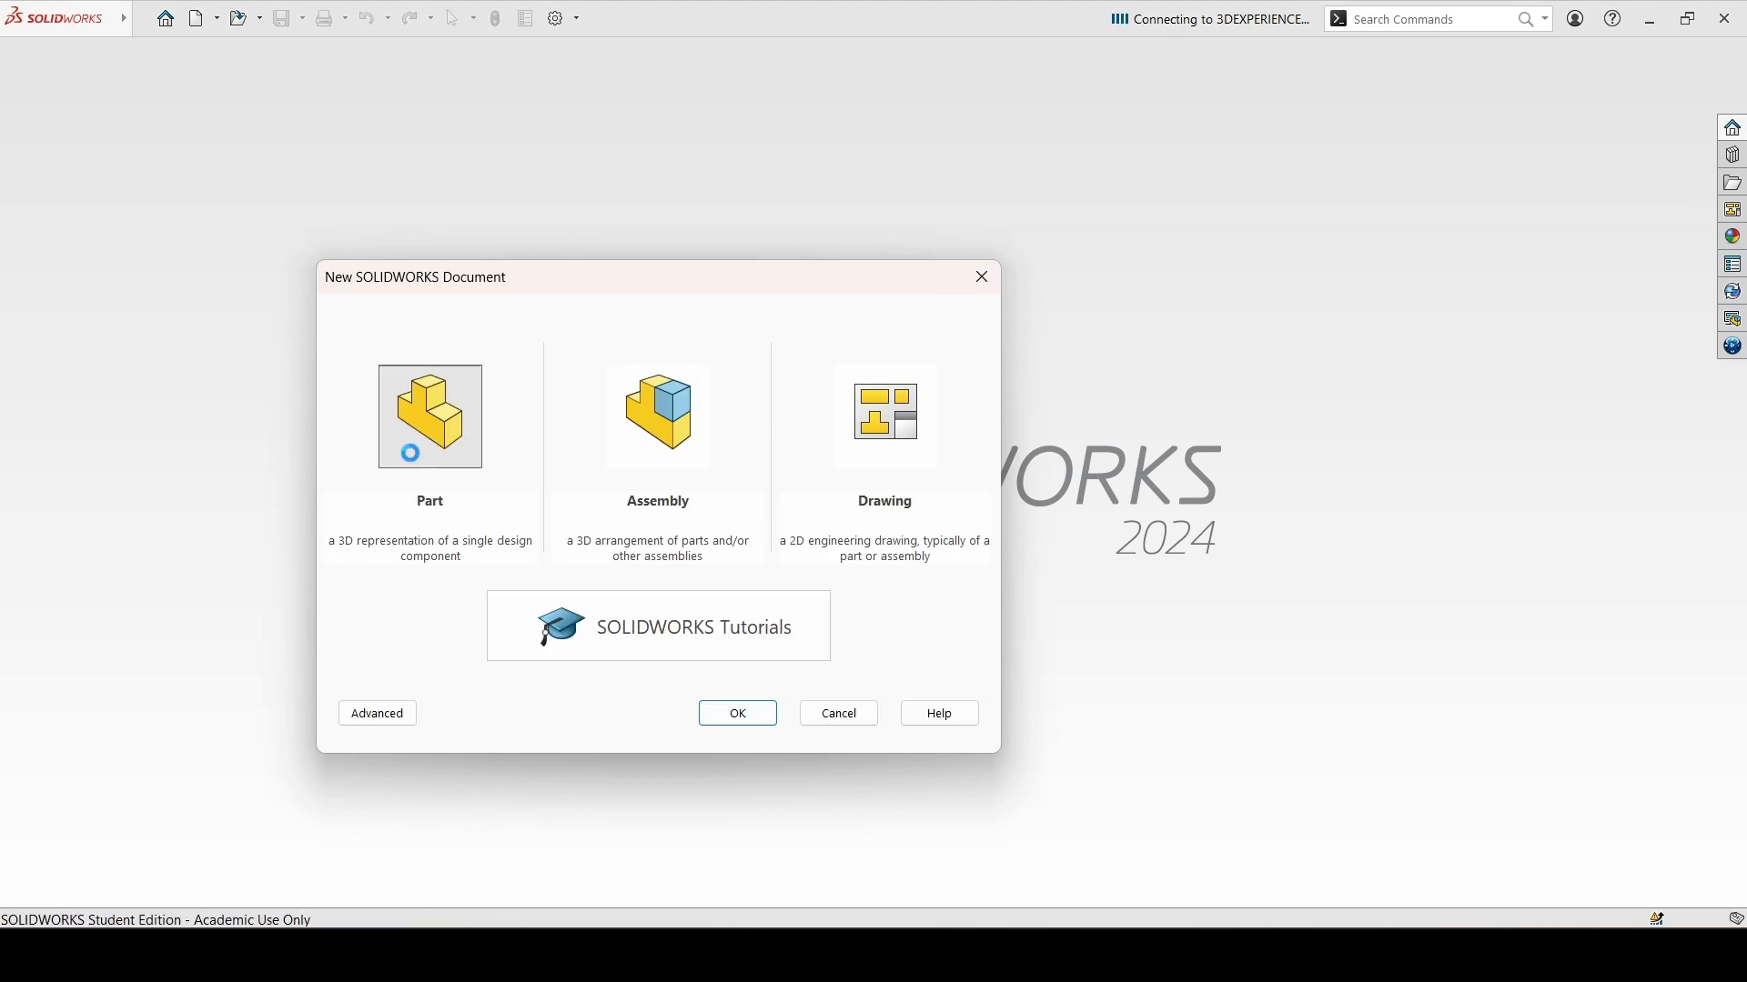
{"action": "left_click", "coordinate": [736, 713]}
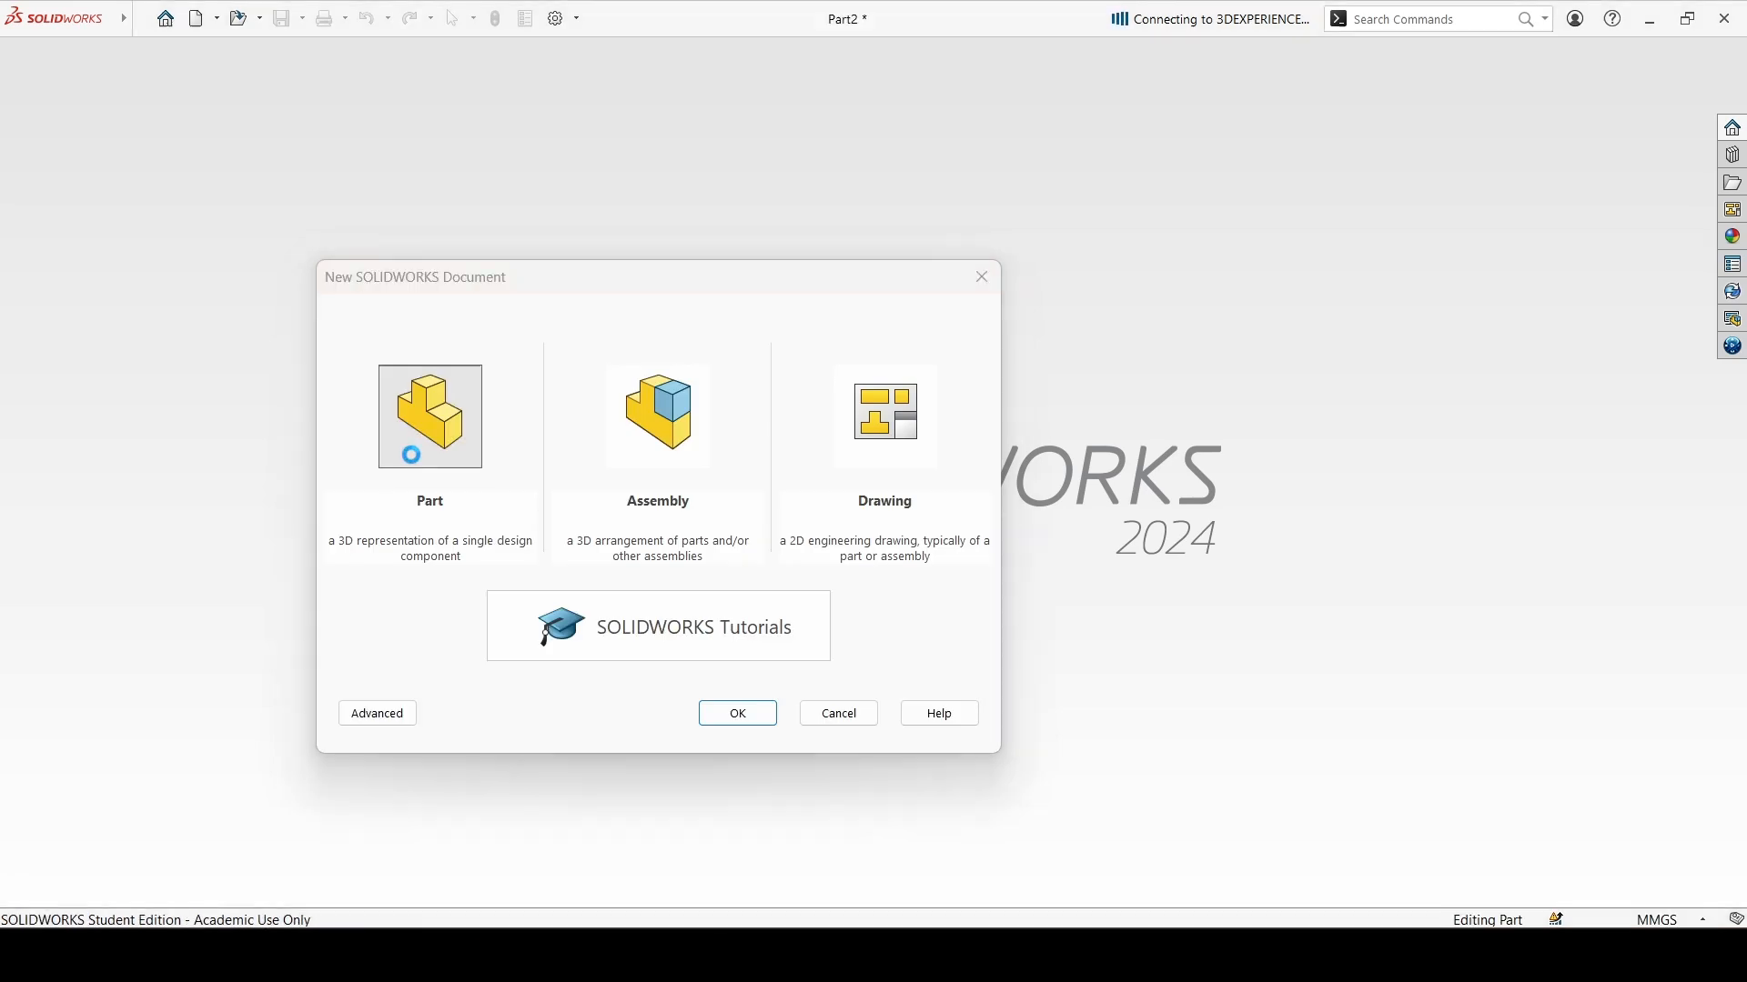
{"action": "left_click", "coordinate": [735, 713]}
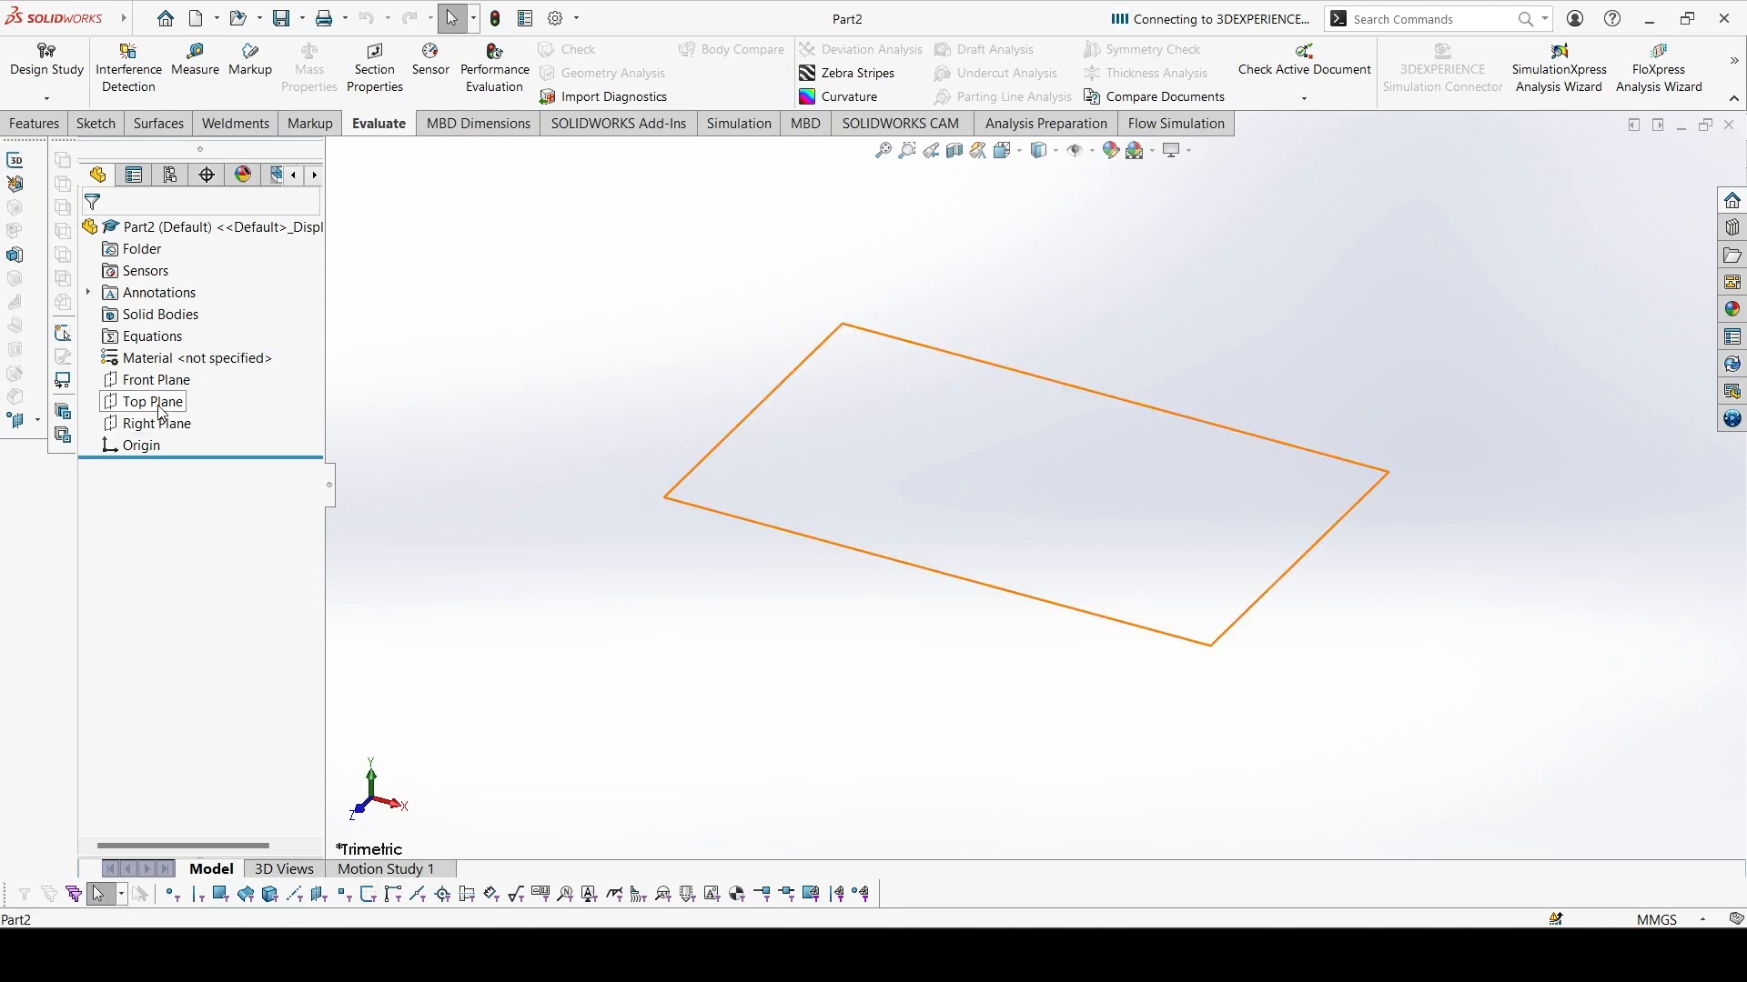
Sketch a center rectangle on the Top Plane and dimension its height to 62 mm
{"action": "left_click", "coordinate": [153, 402]}
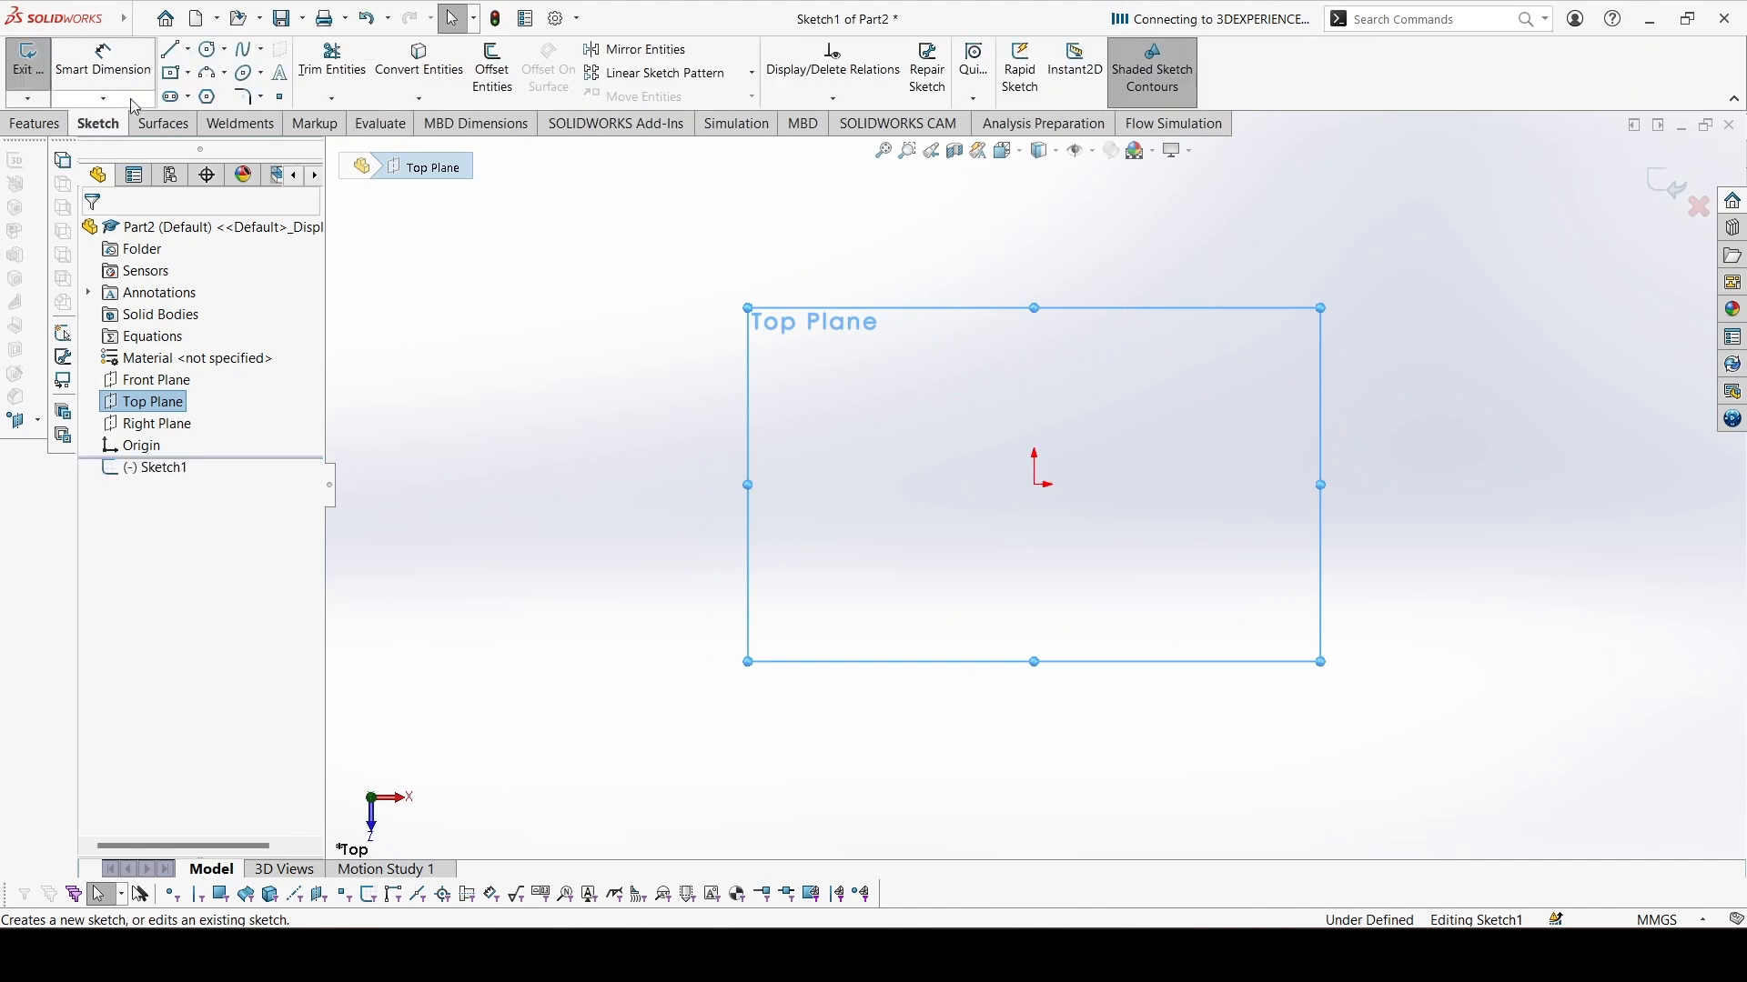
{"action": "left_click", "coordinate": [167, 49]}
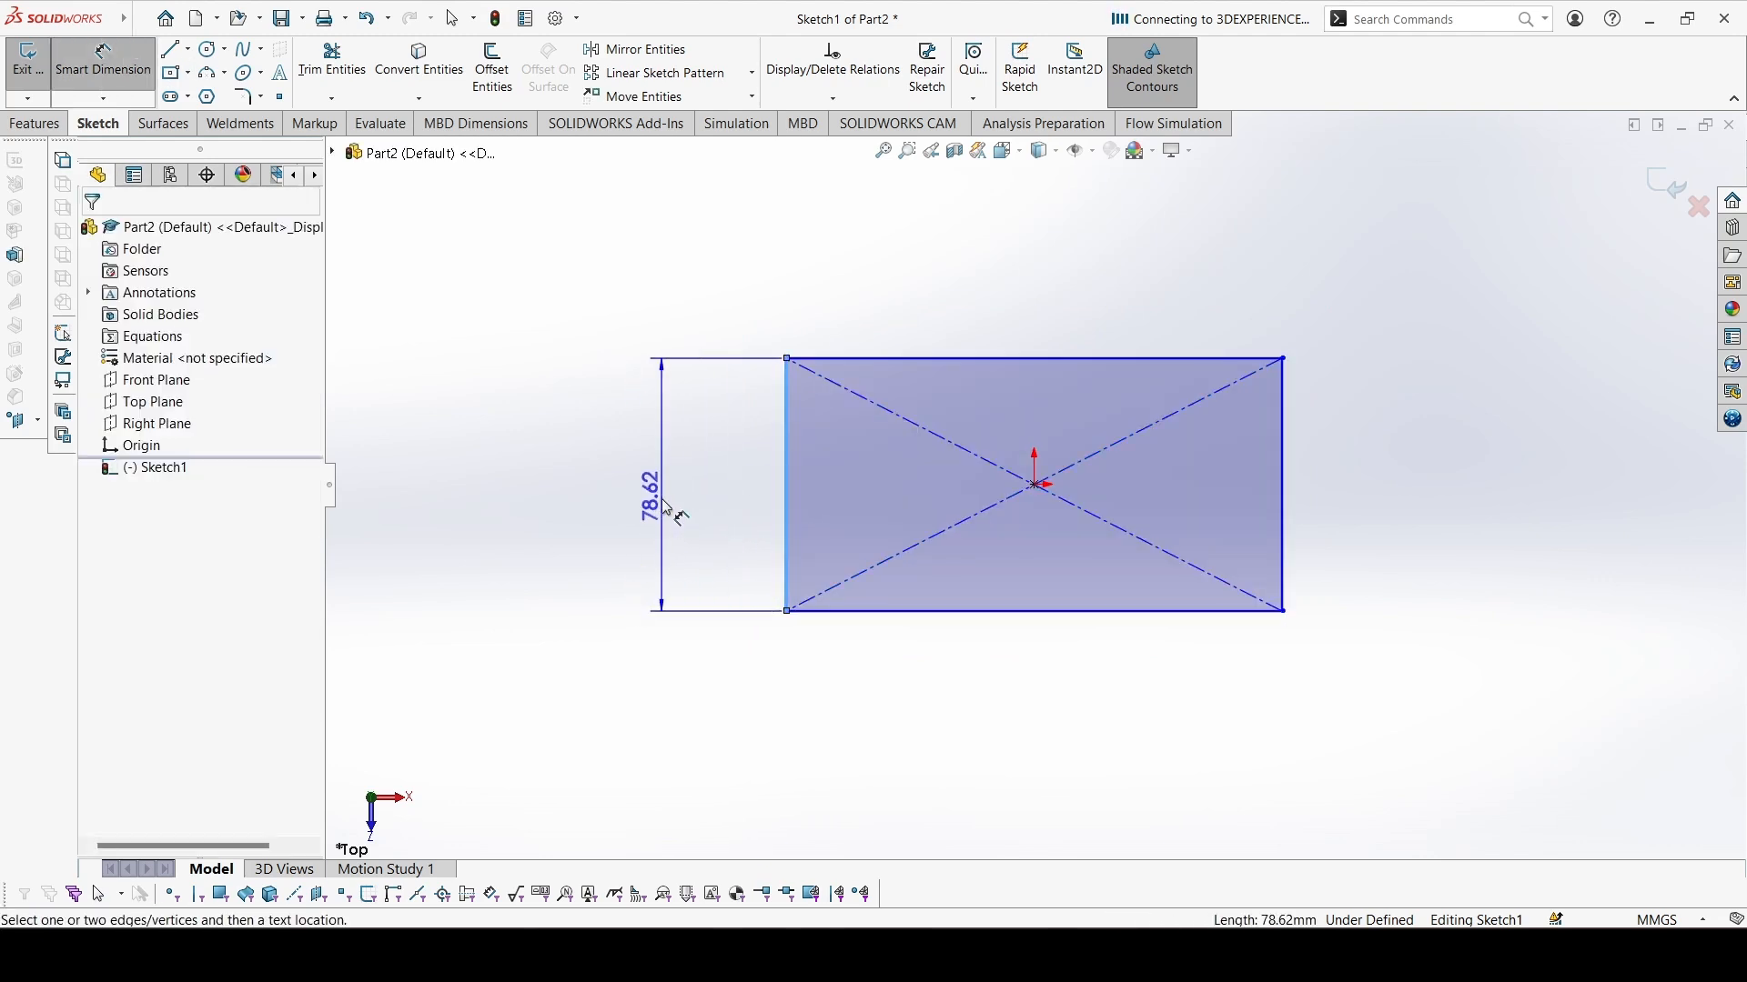
{"action": "left_click", "coordinate": [646, 481]}
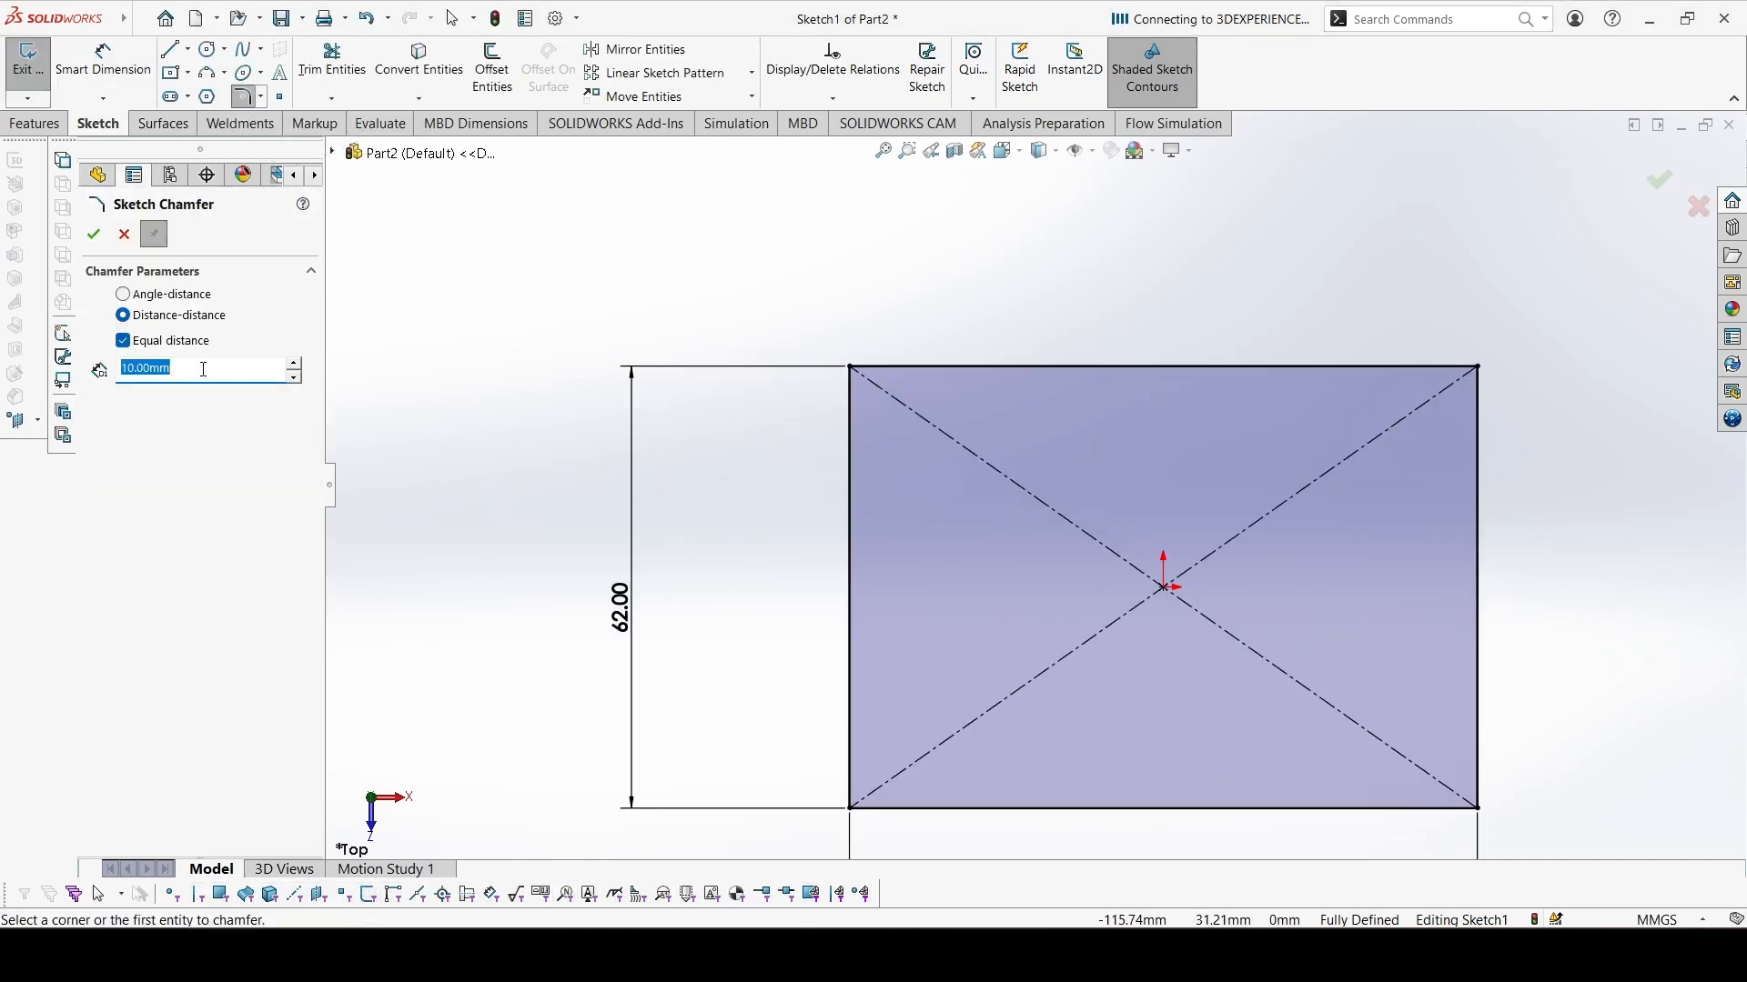
Add equal-distance 6 mm sketch chamfers to the corners of the 88 × 62 mm rectangle
{"action": "type", "text": "5.00mm"}
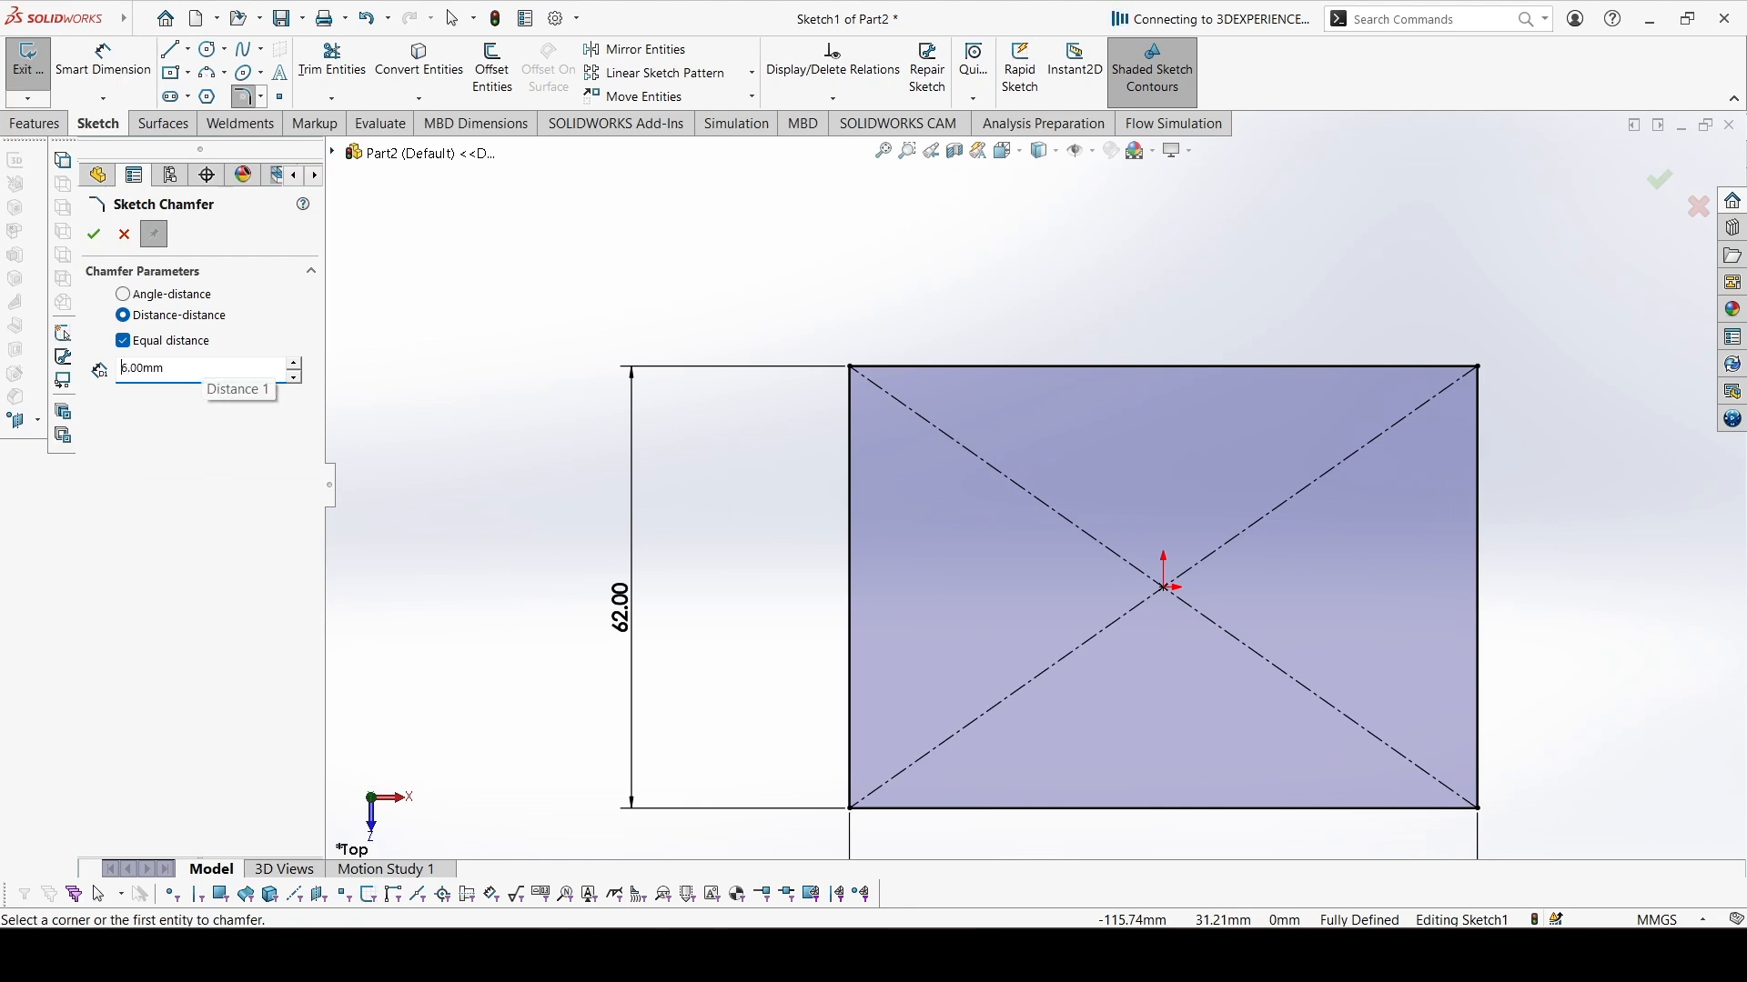
{"action": "left_click", "coordinate": [1158, 367]}
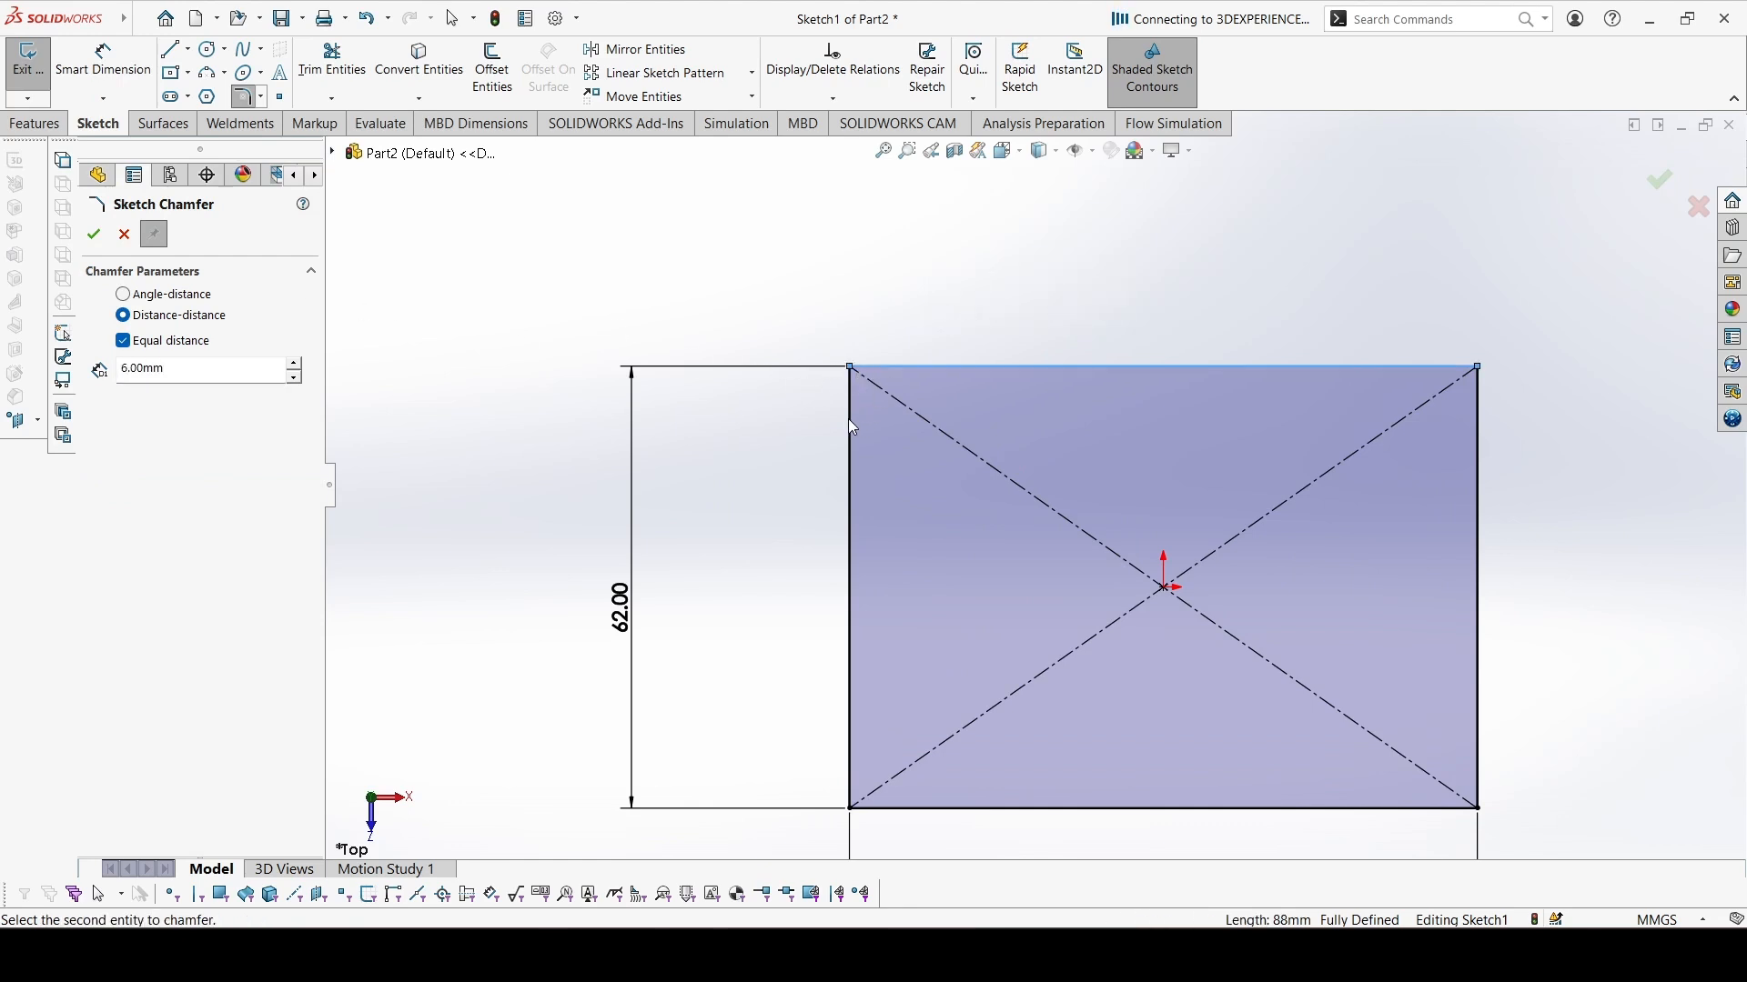
{"action": "left_click", "coordinate": [849, 804]}
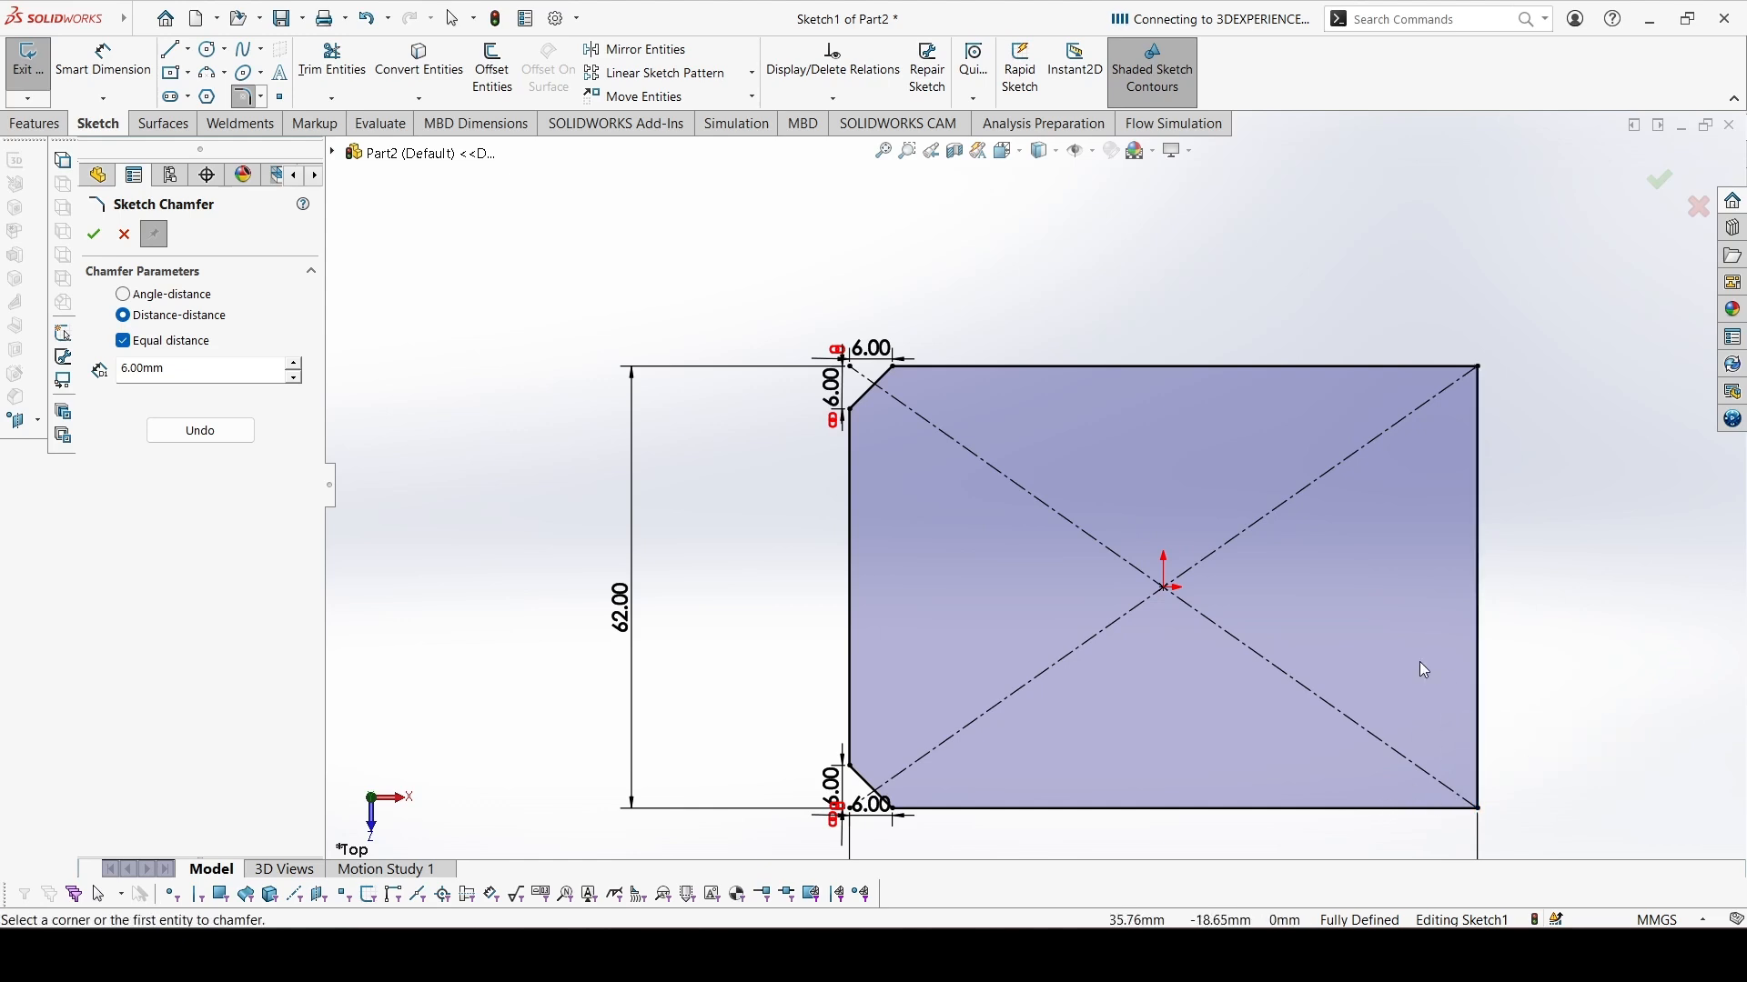
{"action": "left_click", "coordinate": [1473, 798]}
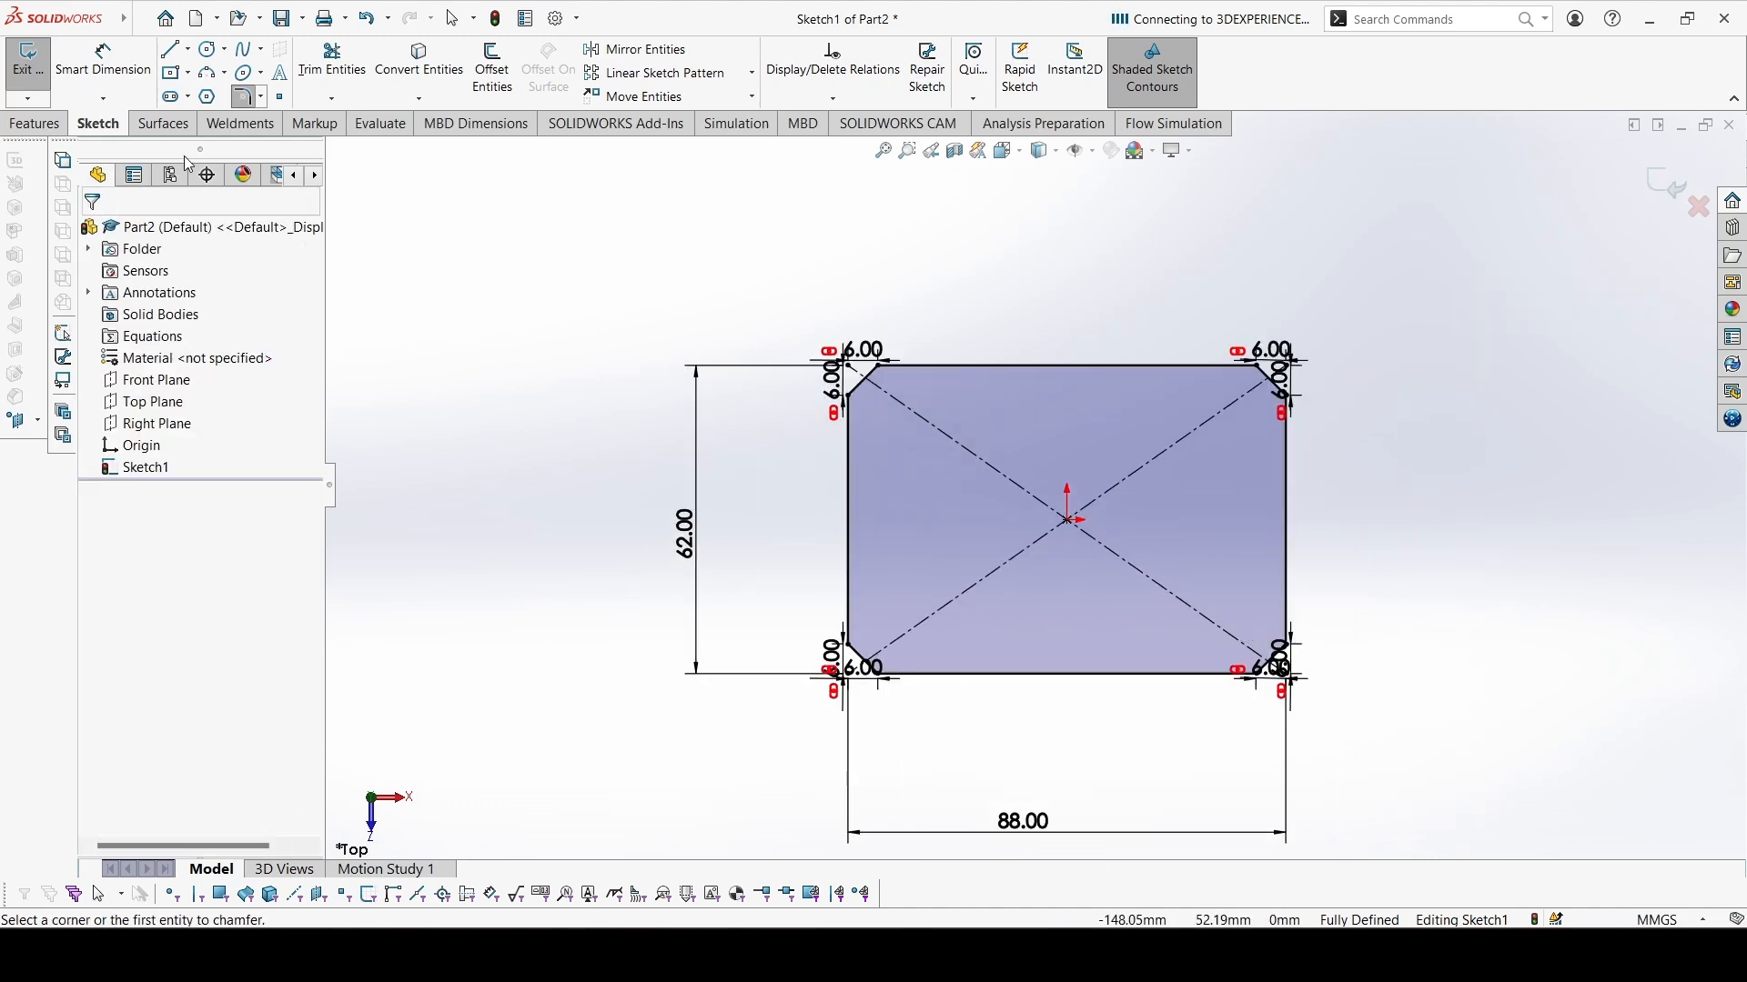
Draw a 41 mm × 6 mm straight slot 8 mm from the left edge, then mirror it rightward
{"action": "left_click", "coordinate": [169, 96]}
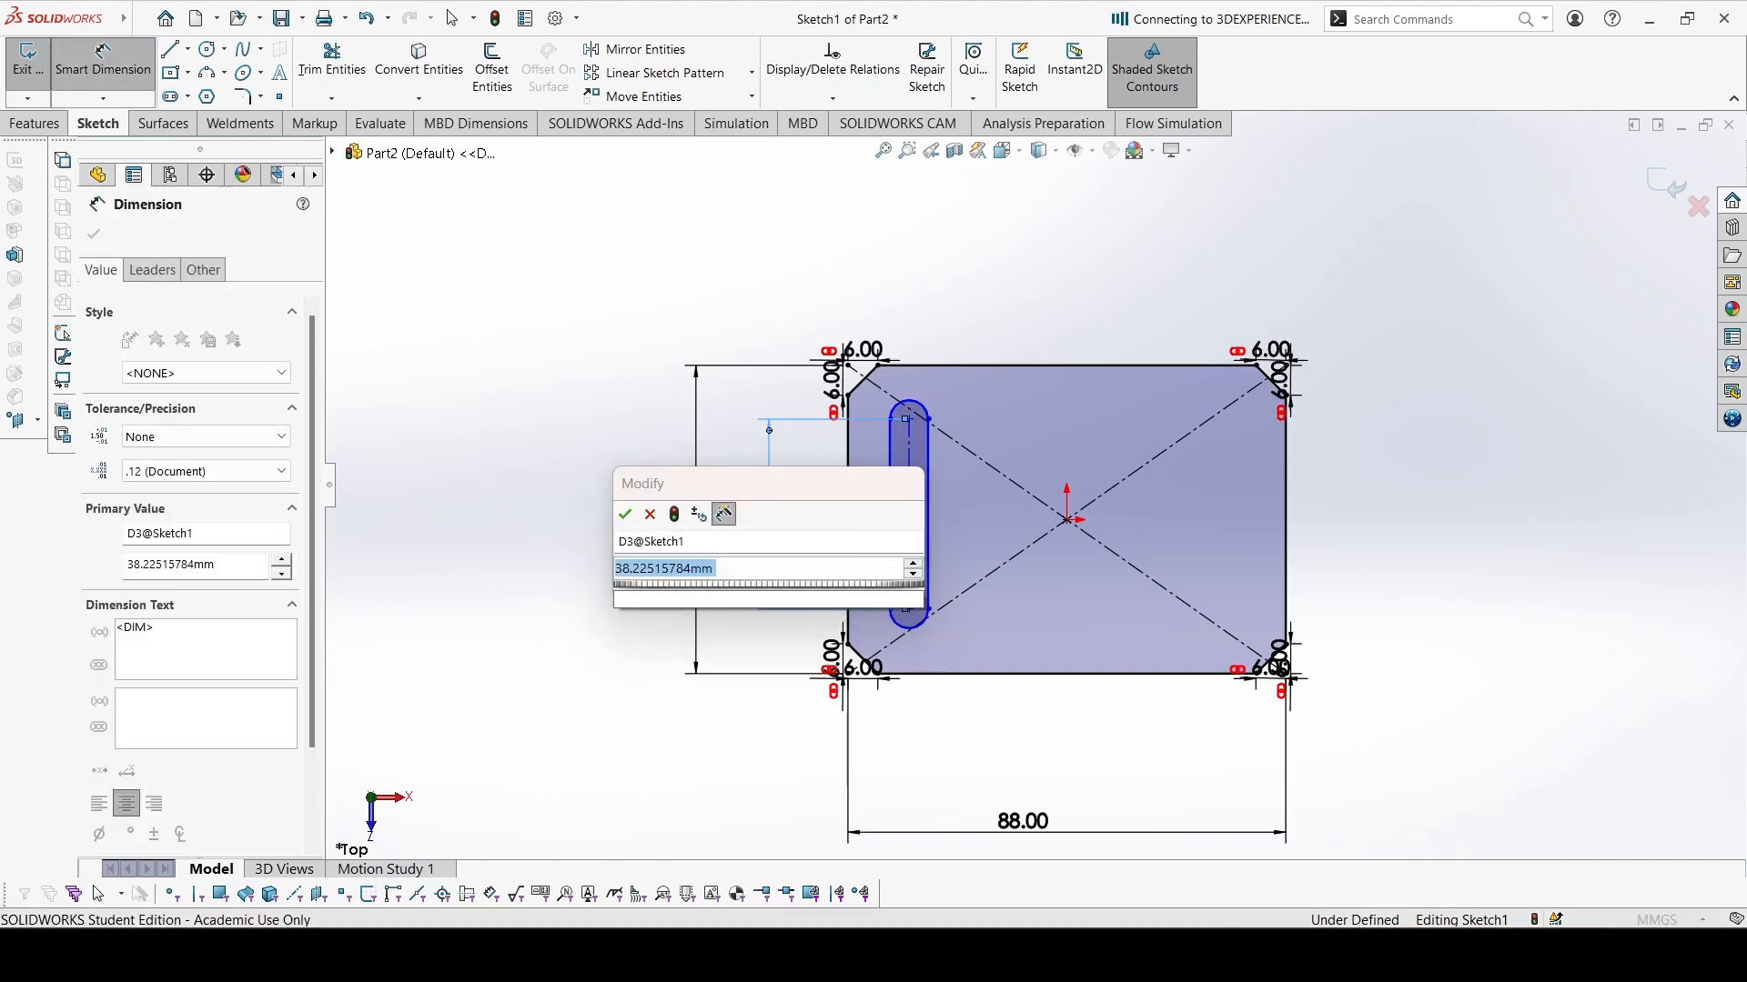
{"action": "left_click", "coordinate": [624, 514]}
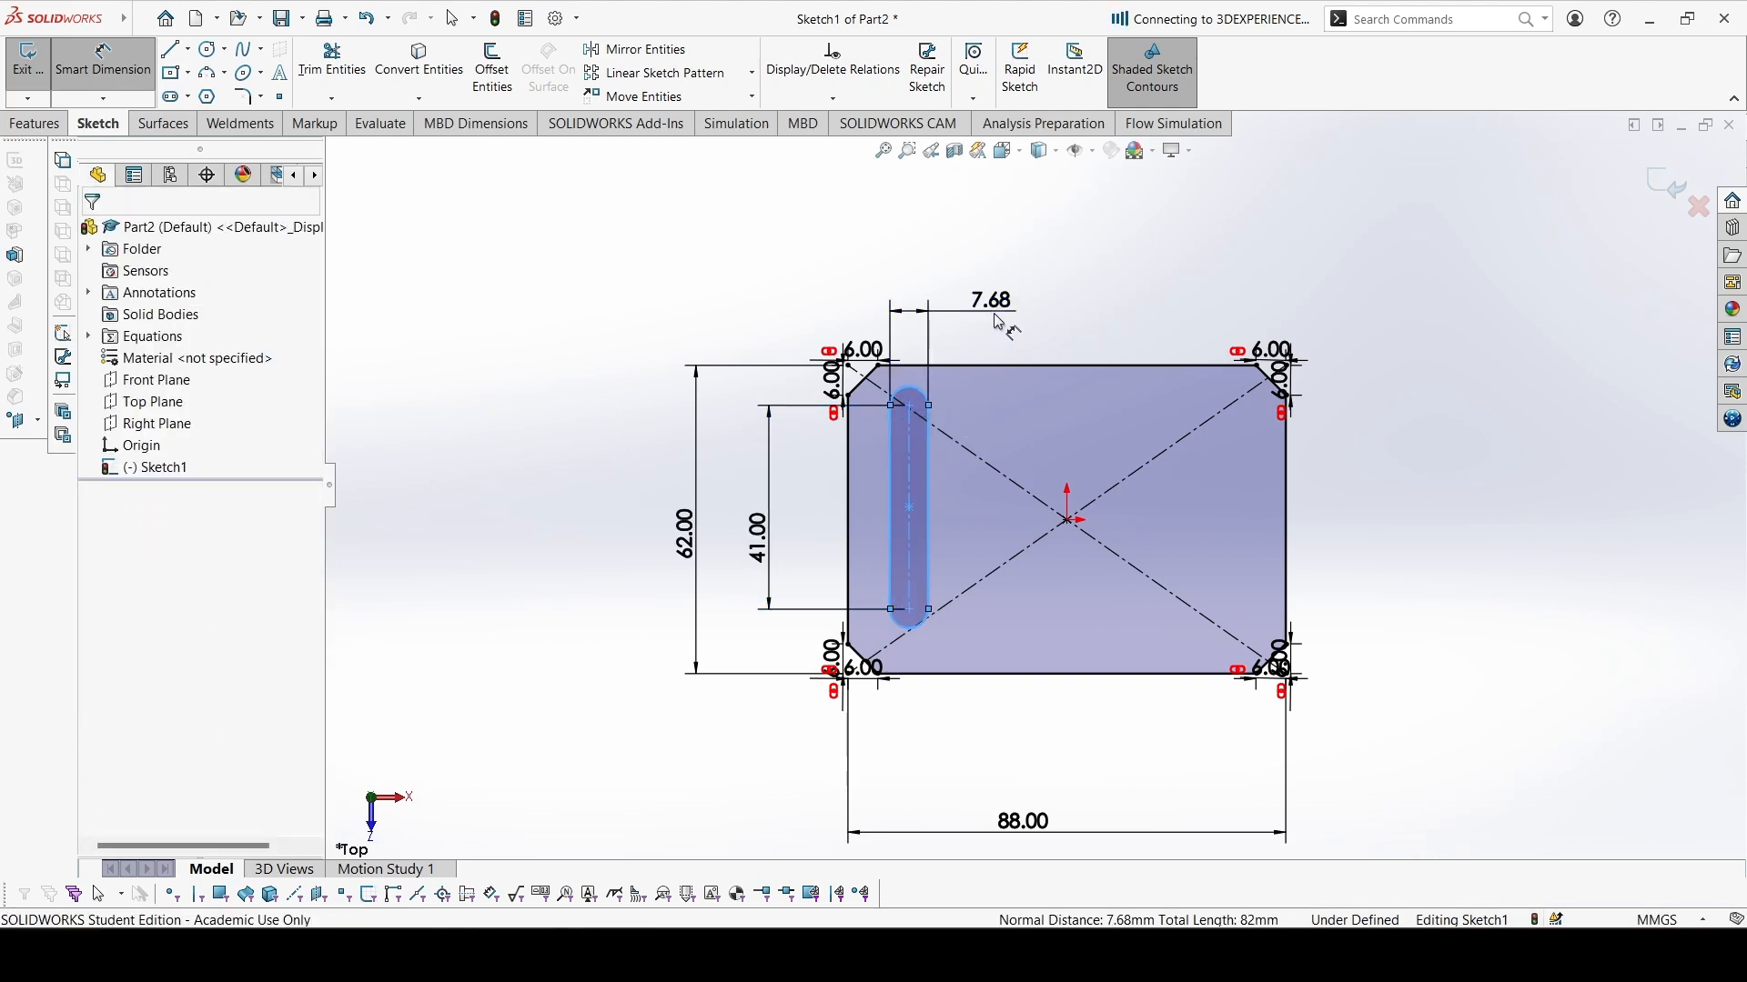
{"action": "left_click", "coordinate": [988, 301]}
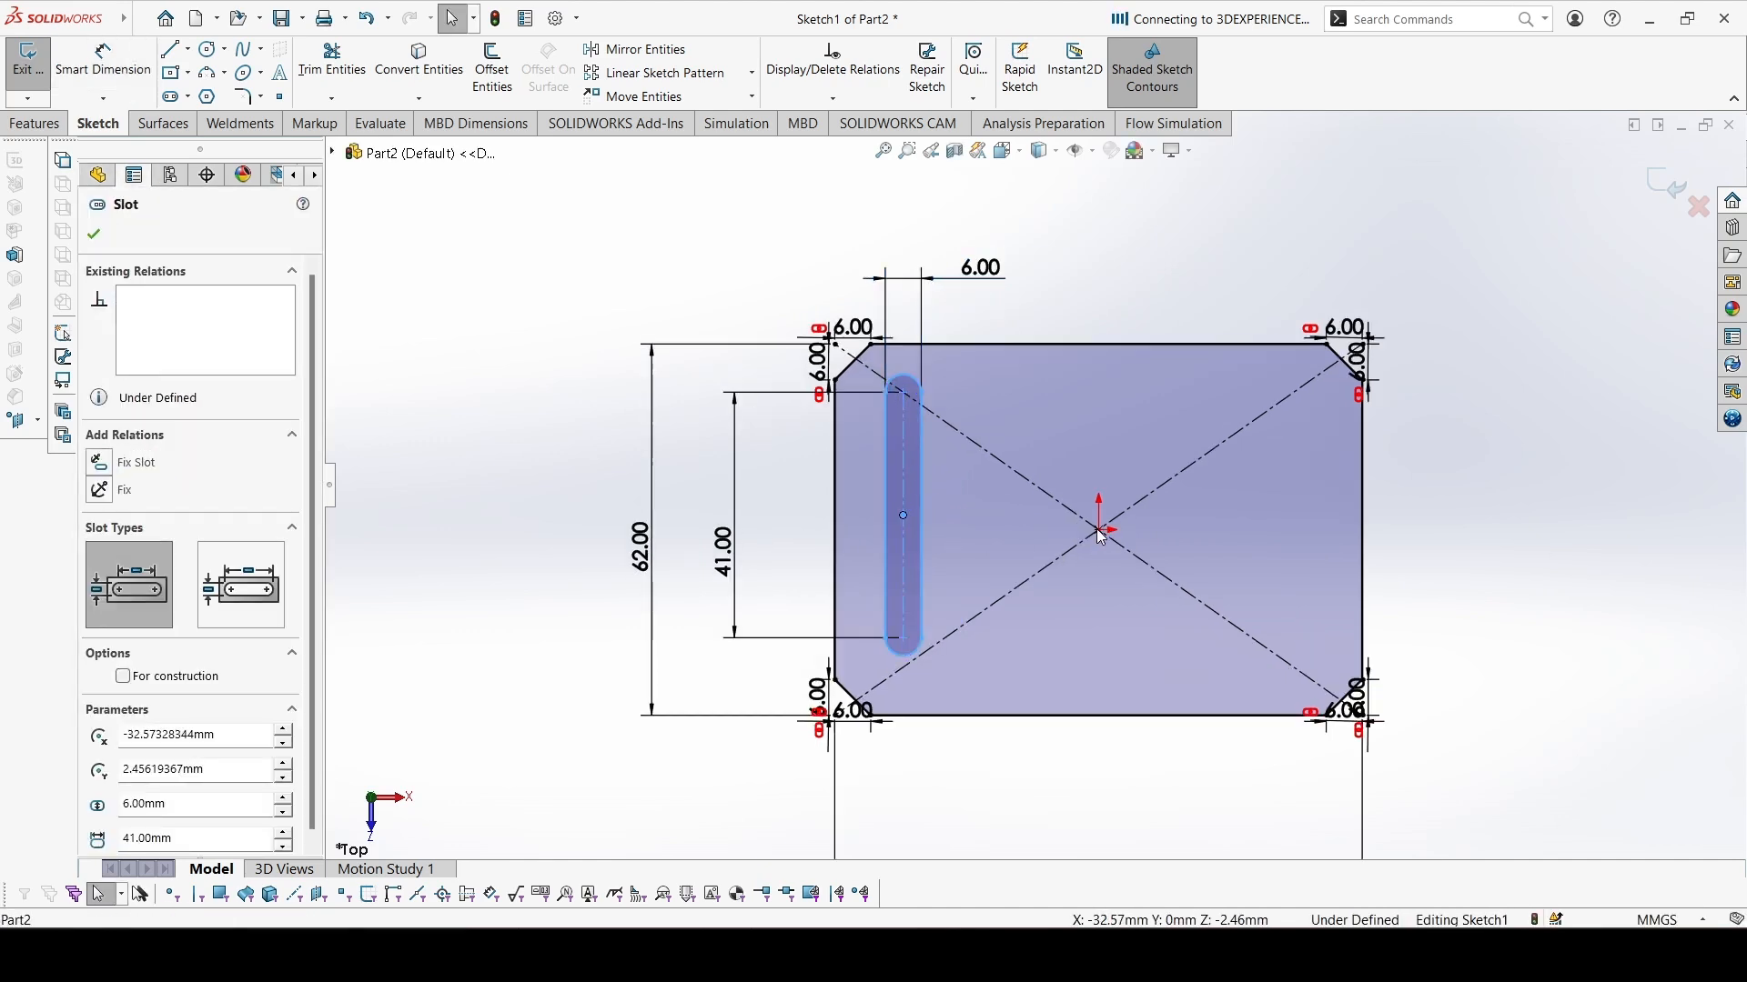
{"action": "left_click", "coordinate": [1097, 514]}
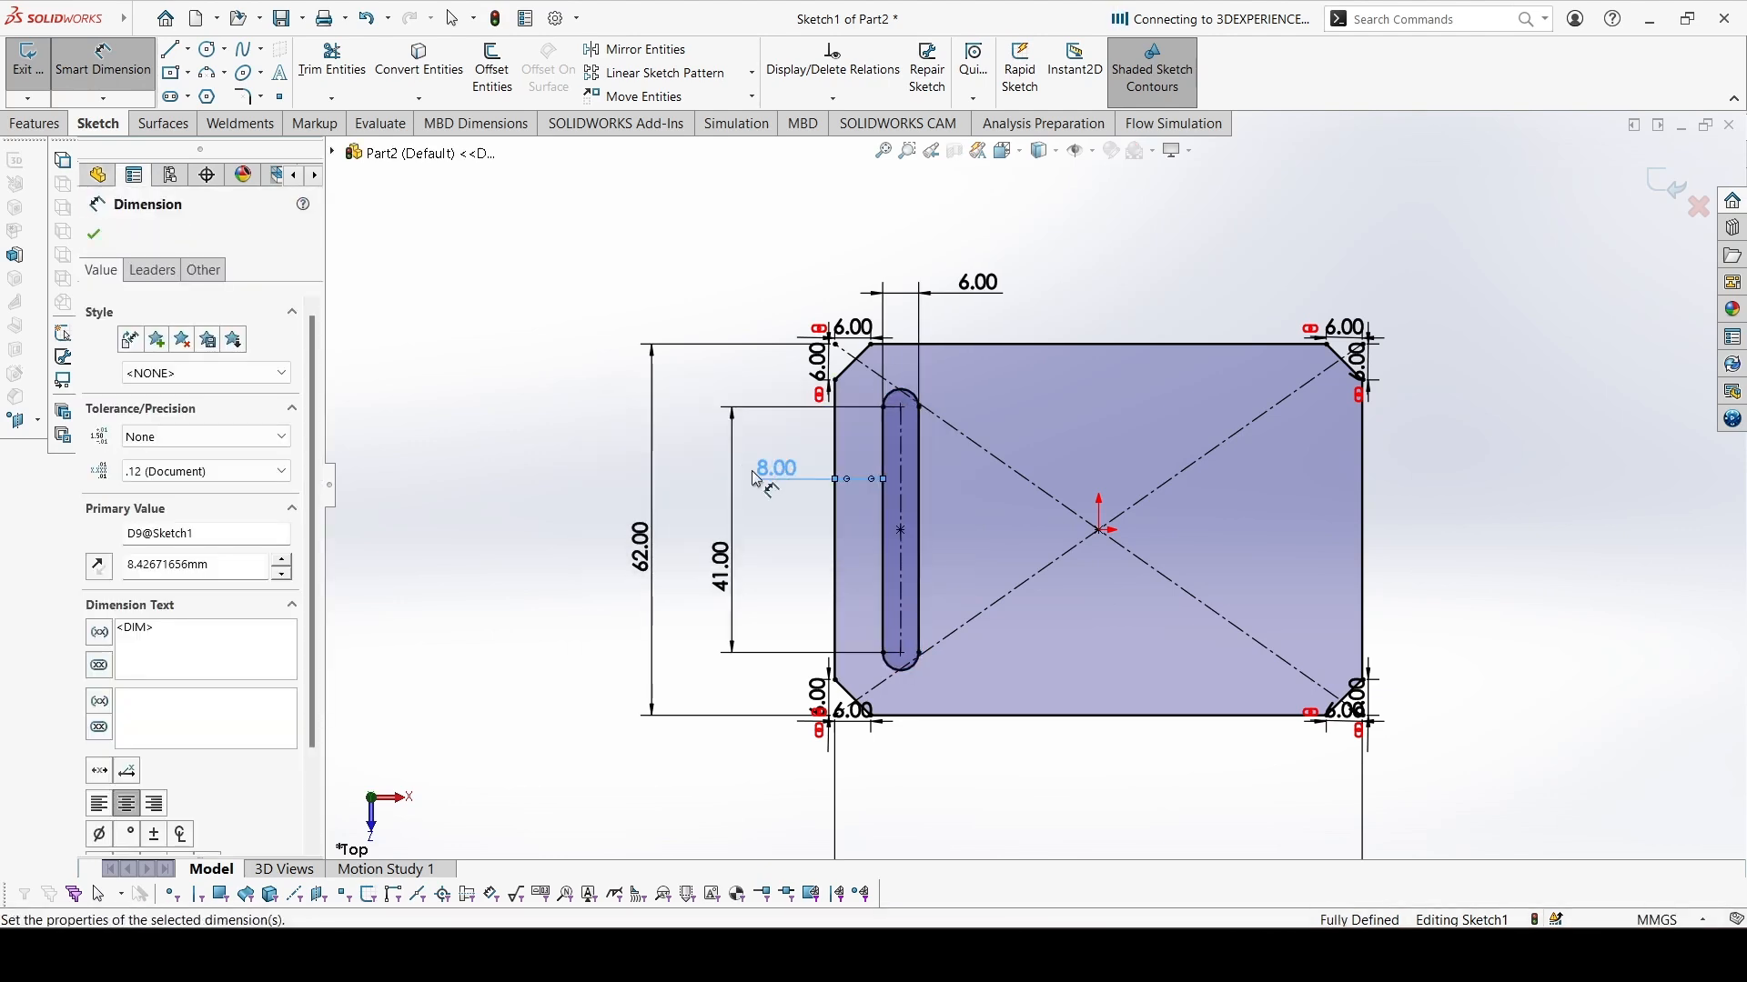
{"action": "left_click", "coordinate": [93, 234]}
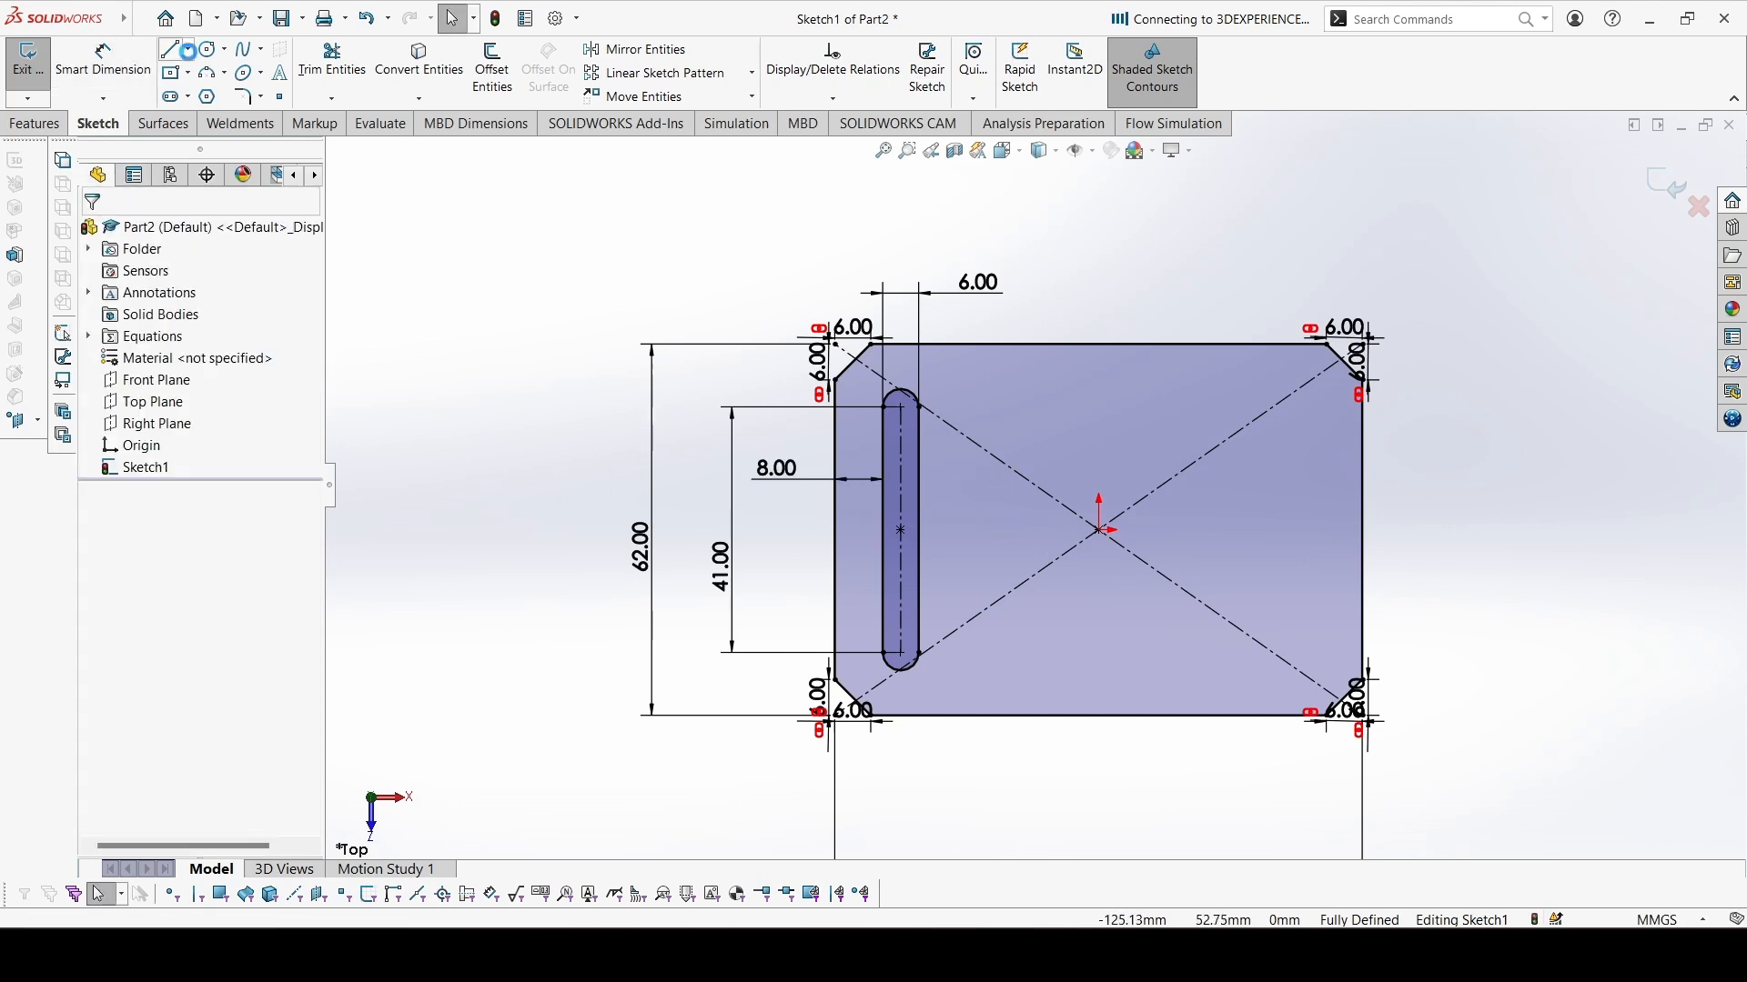
{"action": "left_click", "coordinate": [205, 50]}
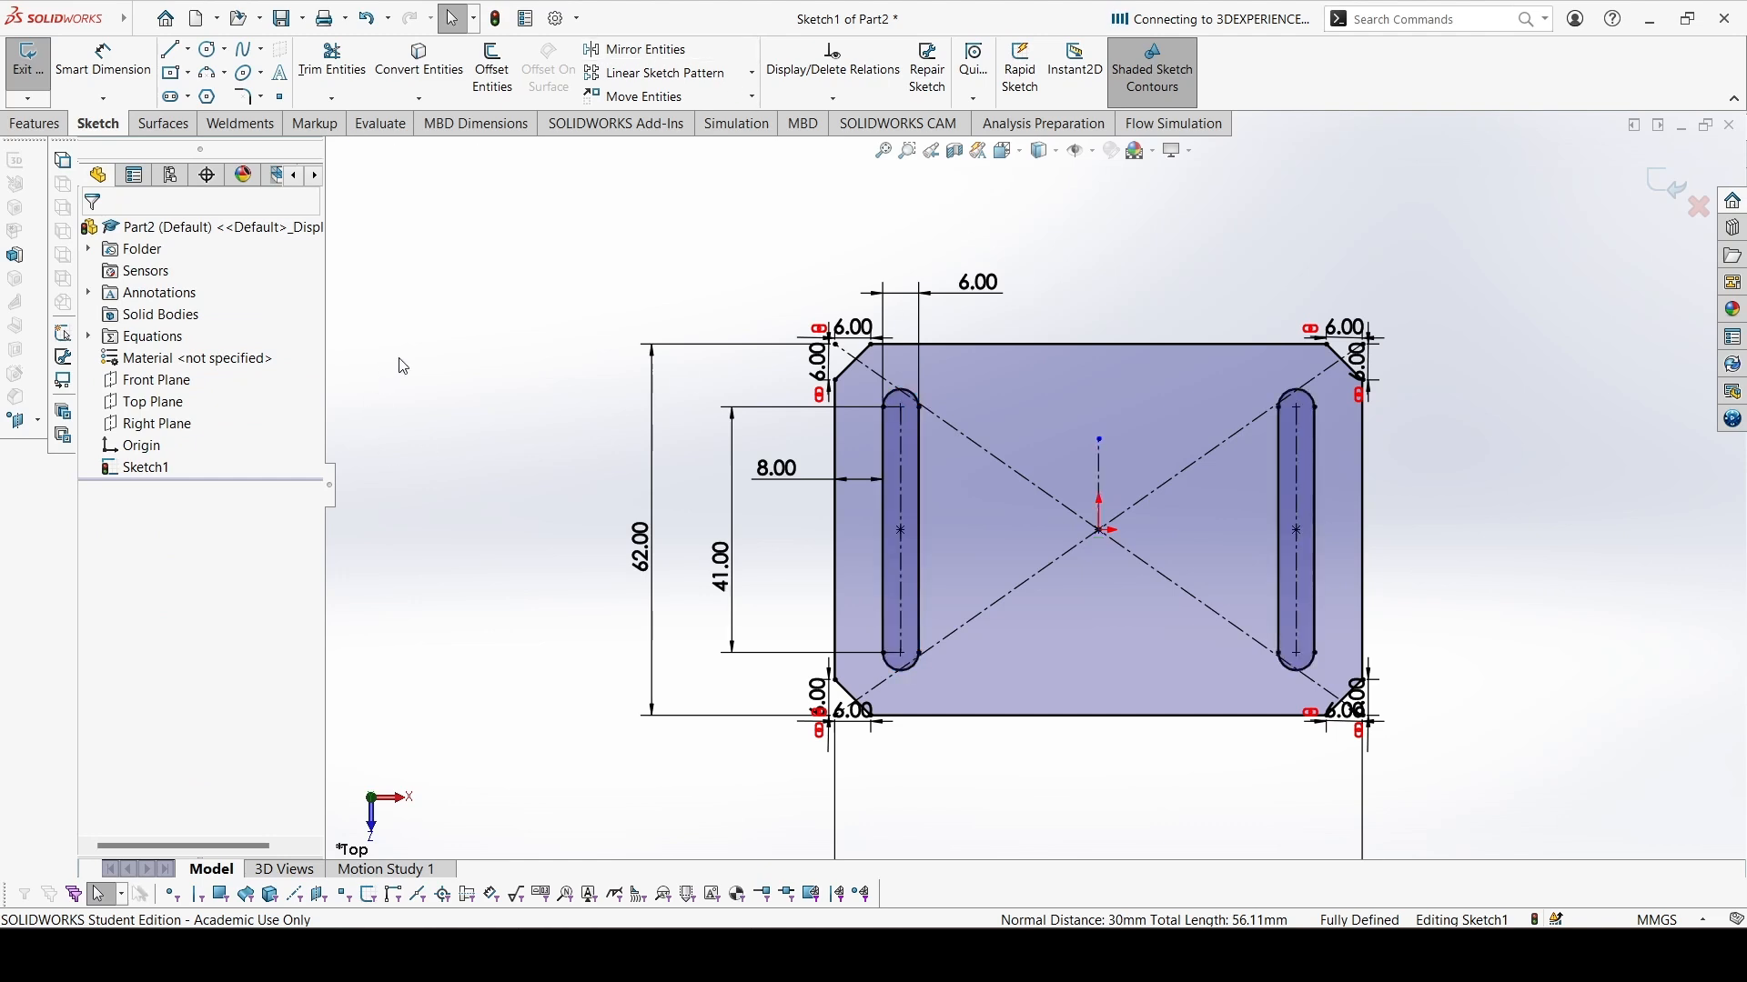
Extrude the plate sketch mid-plane to 7 mm as Boss-Extrude1
{"action": "left_click", "coordinate": [37, 124]}
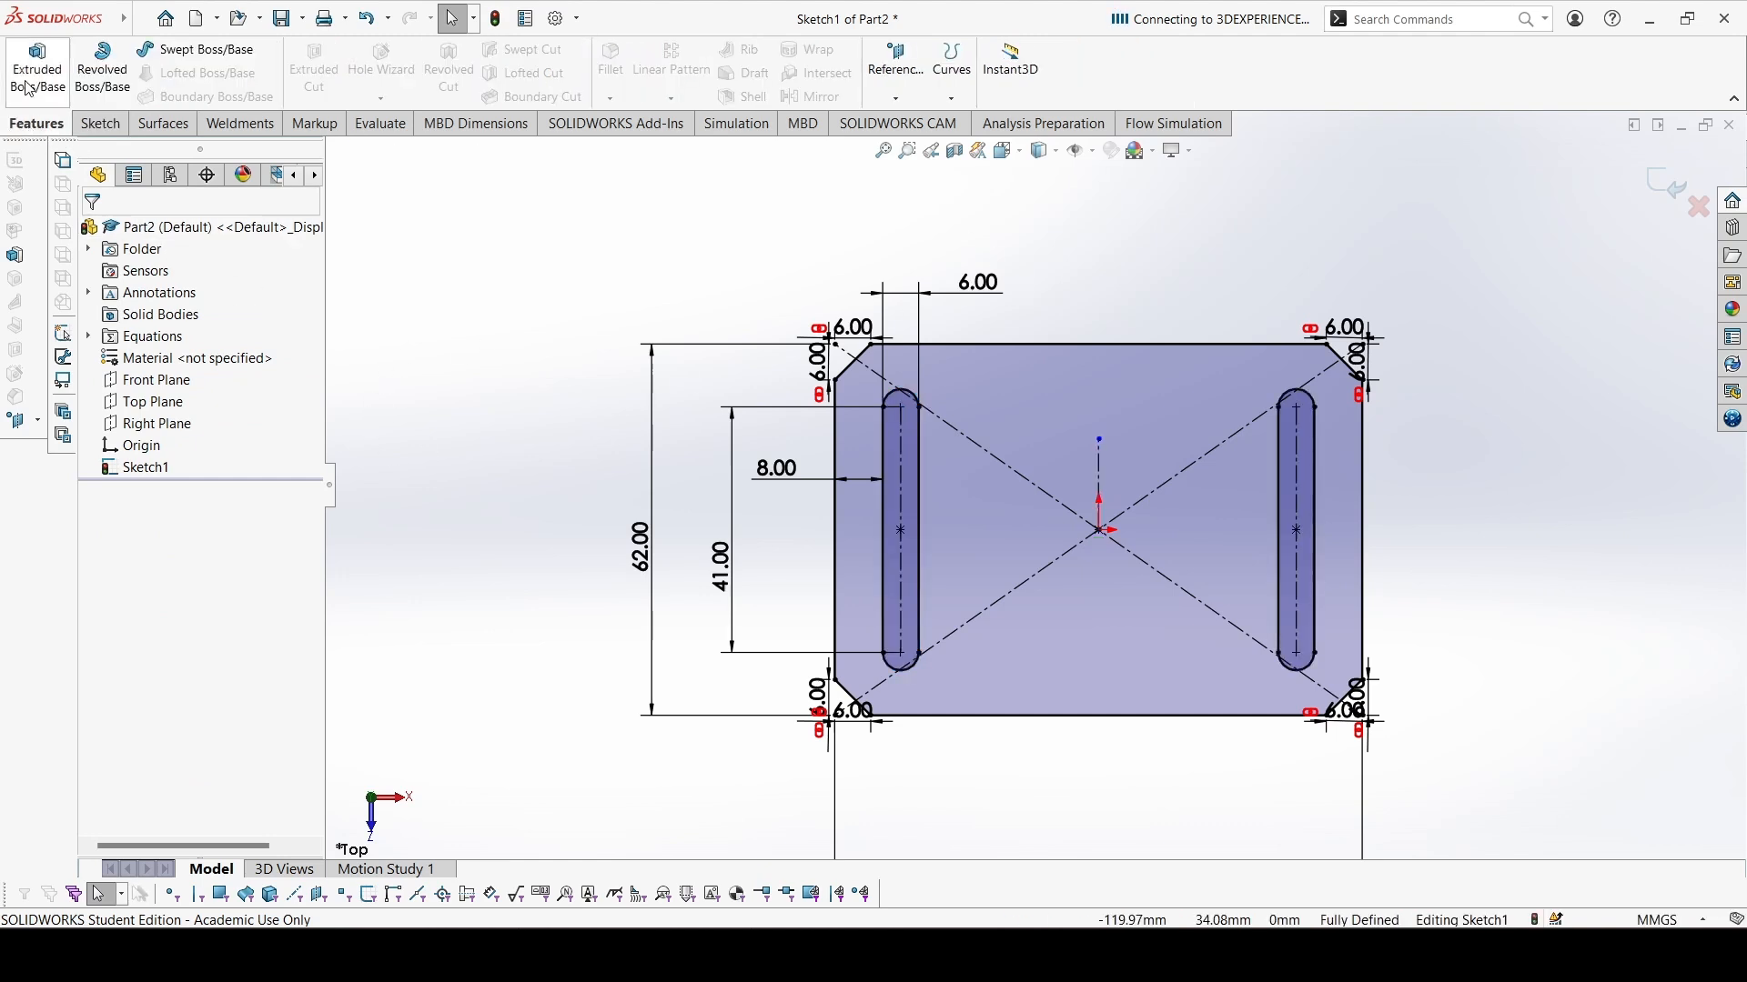
{"action": "left_click", "coordinate": [36, 67]}
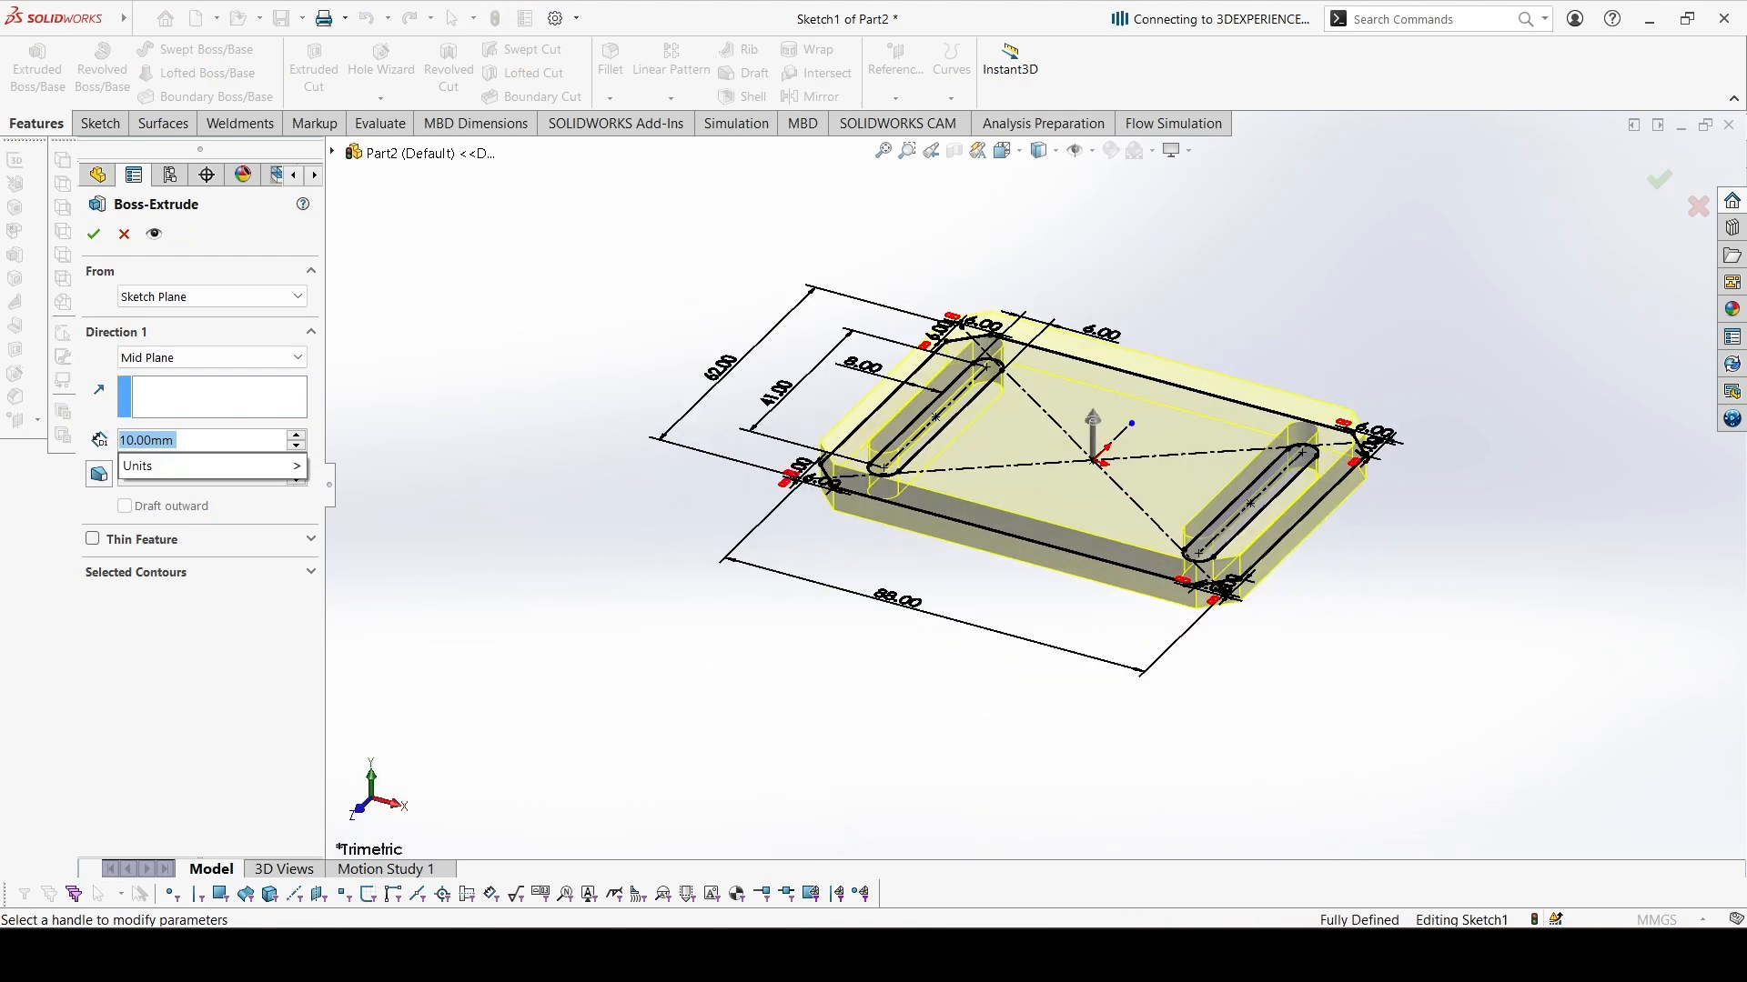
{"action": "type", "text": "7.00mm"}
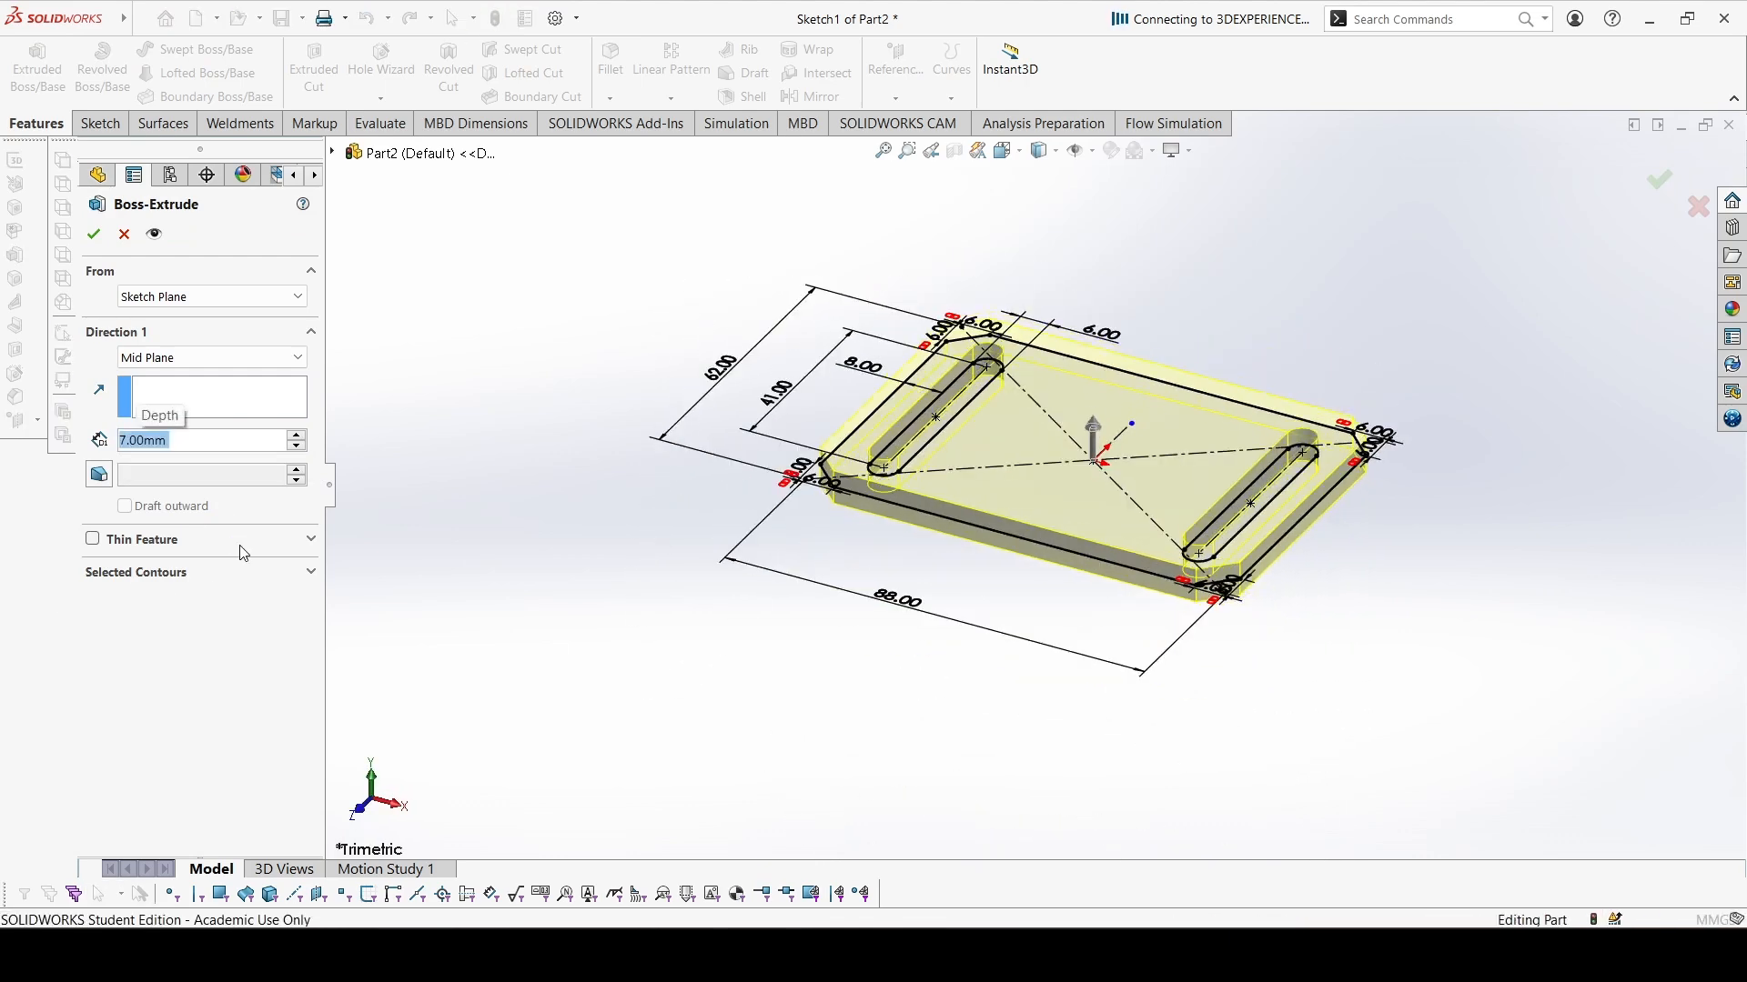
{"action": "left_click", "coordinate": [94, 234]}
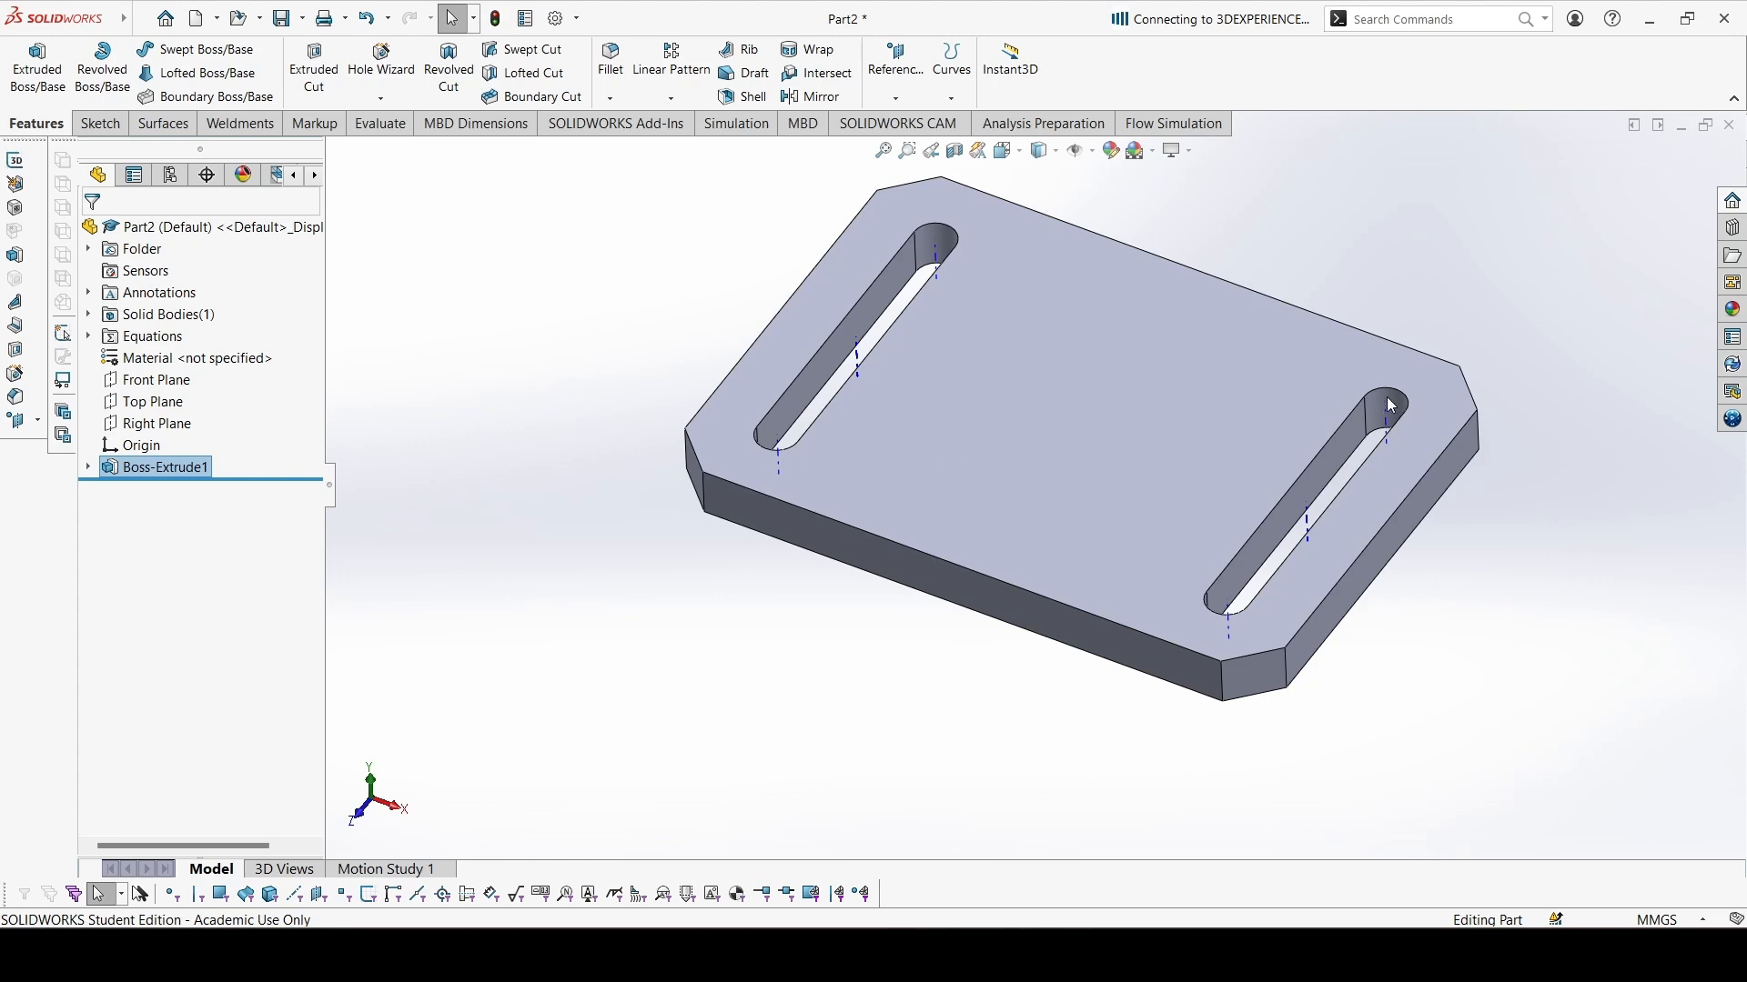
{"action": "mouse_move", "coordinate": [1369, 428]}
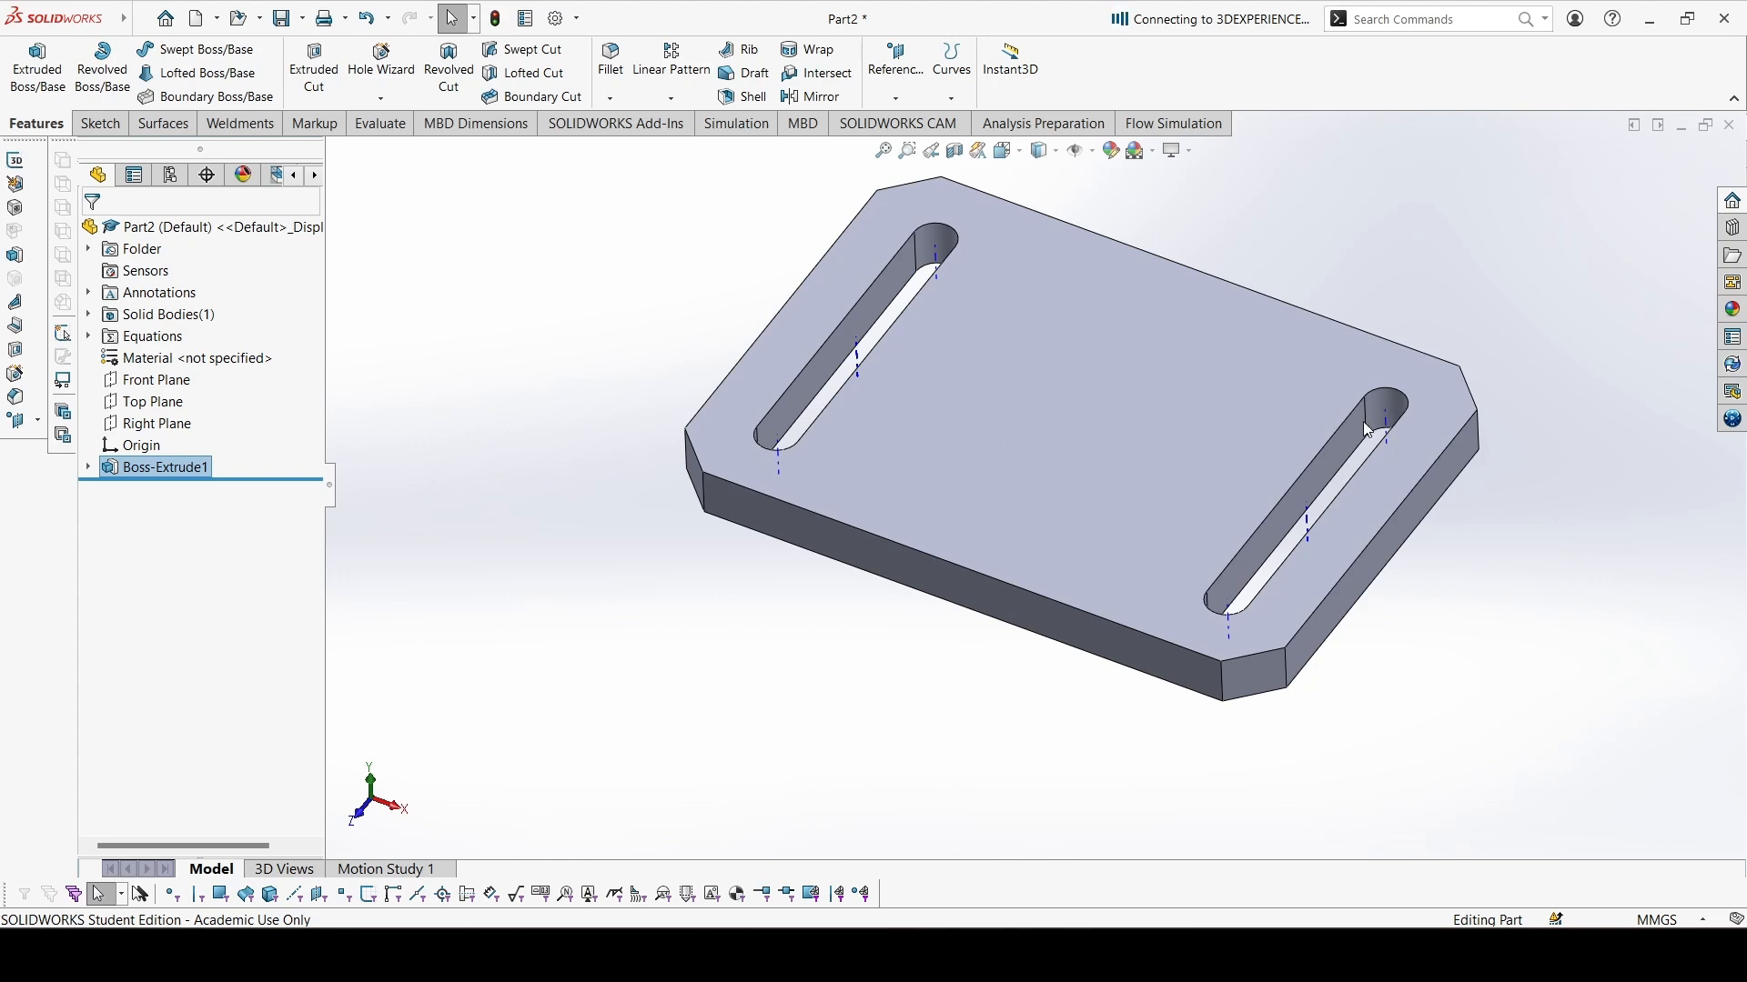
{"action": "mouse_move", "coordinate": [1572, 402]}
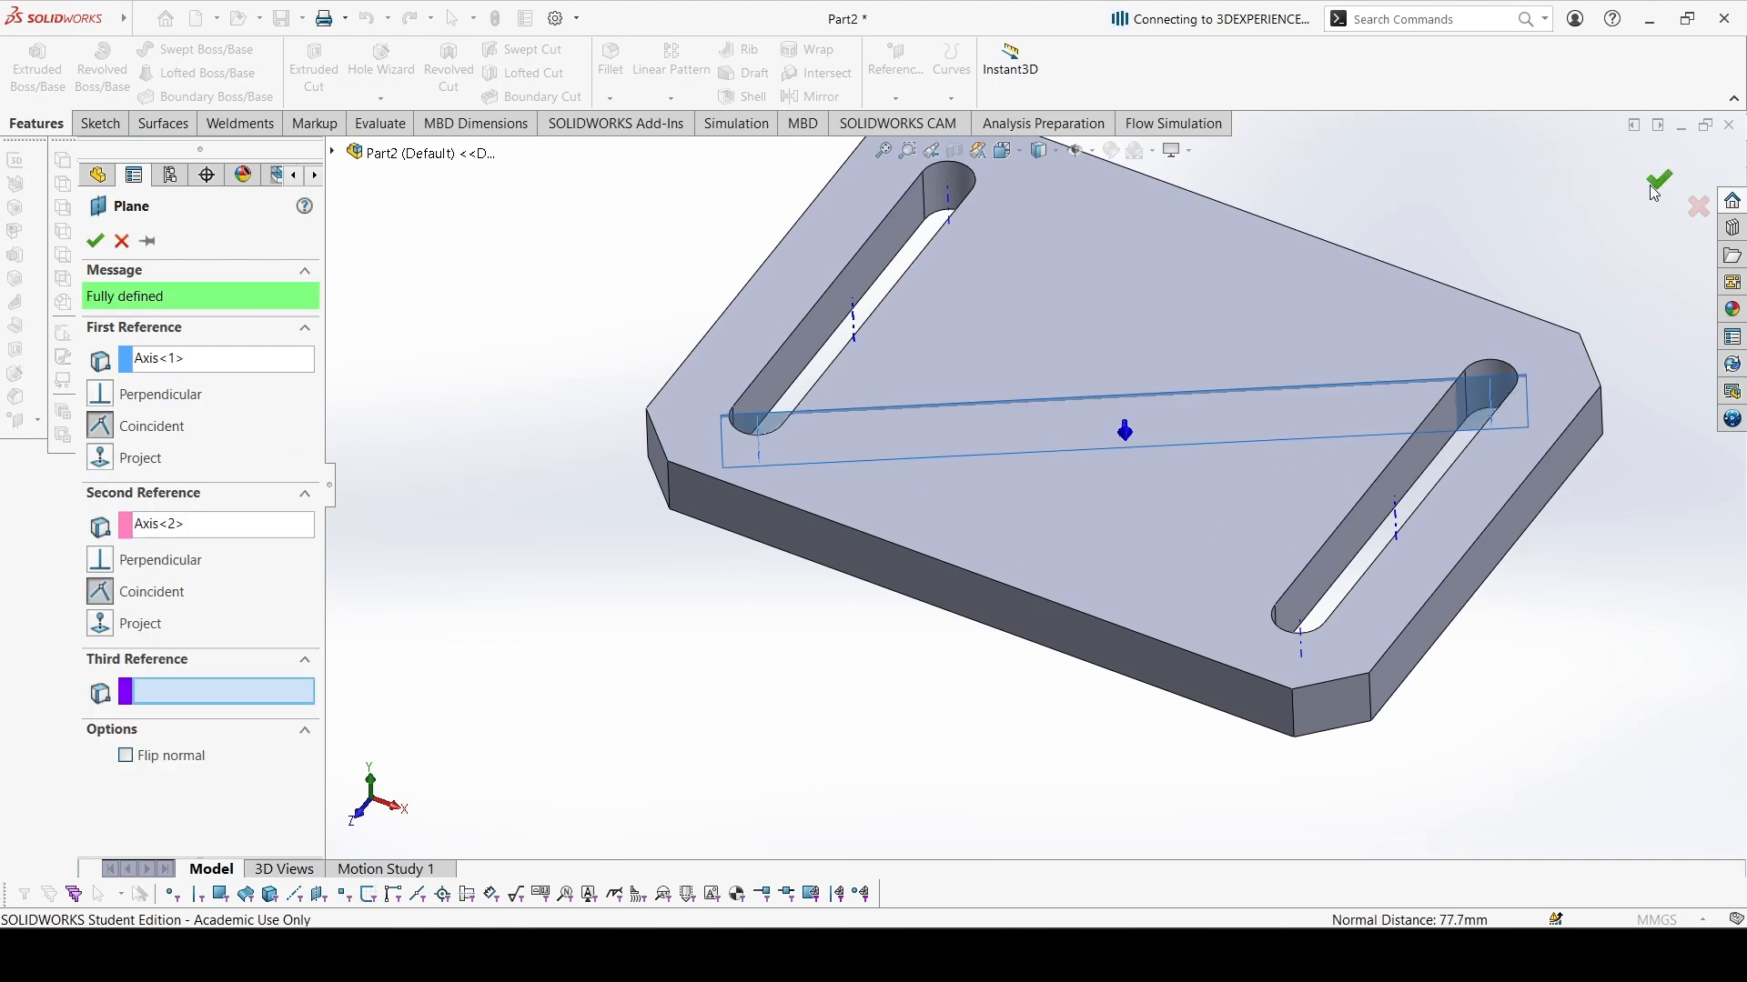
Confirm Plane1 referencing Axis<1> and Axis<2> of the two slots
{"action": "left_click", "coordinate": [1658, 180]}
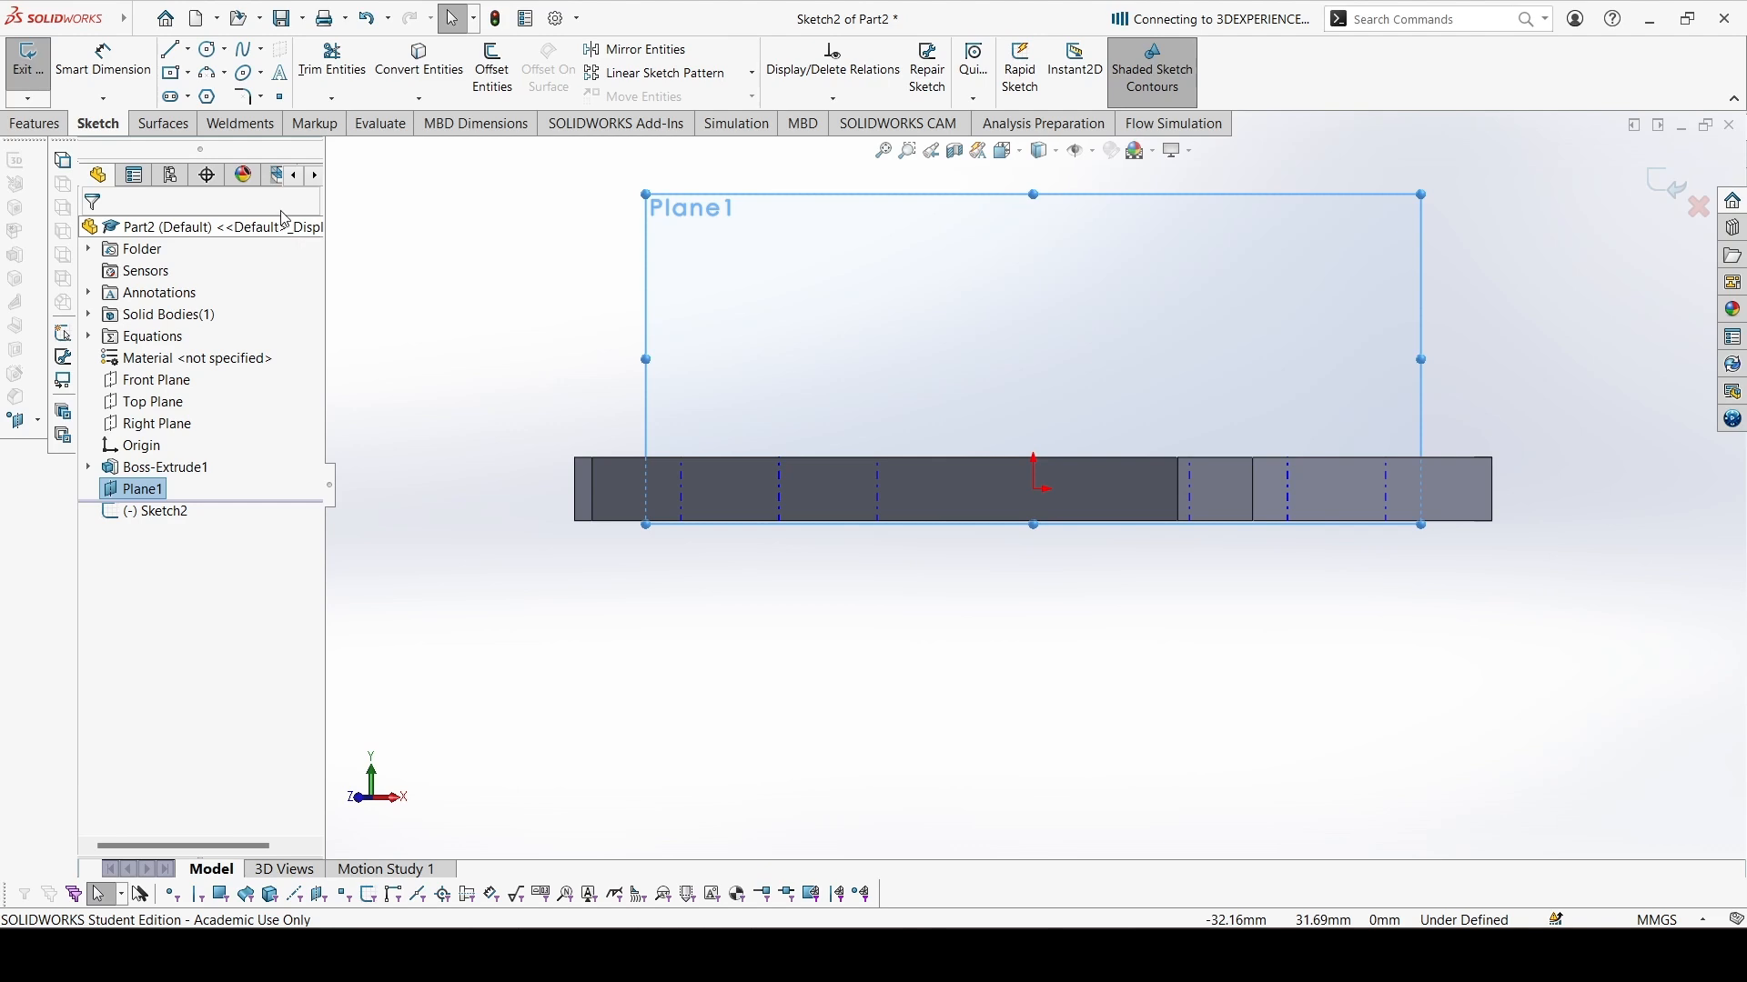
Draw the rib outline on Plane1 and dimension its 4 mm end width
{"action": "left_click", "coordinate": [170, 49]}
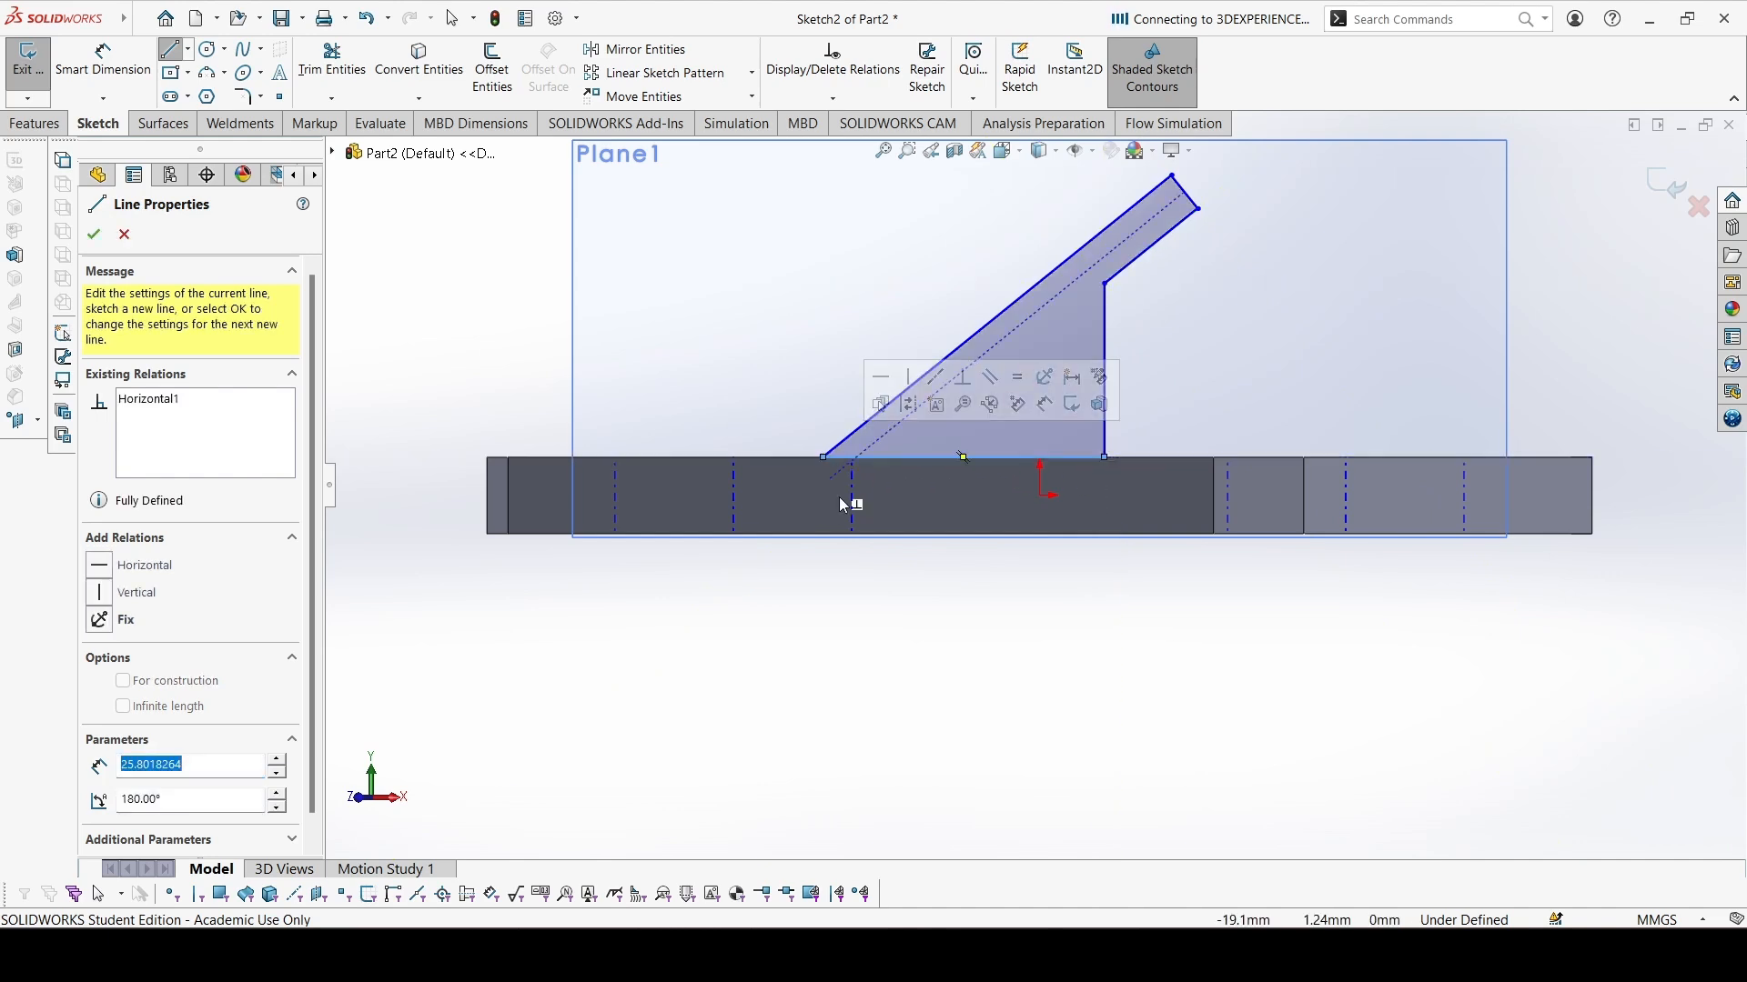
{"action": "left_click", "coordinate": [95, 234]}
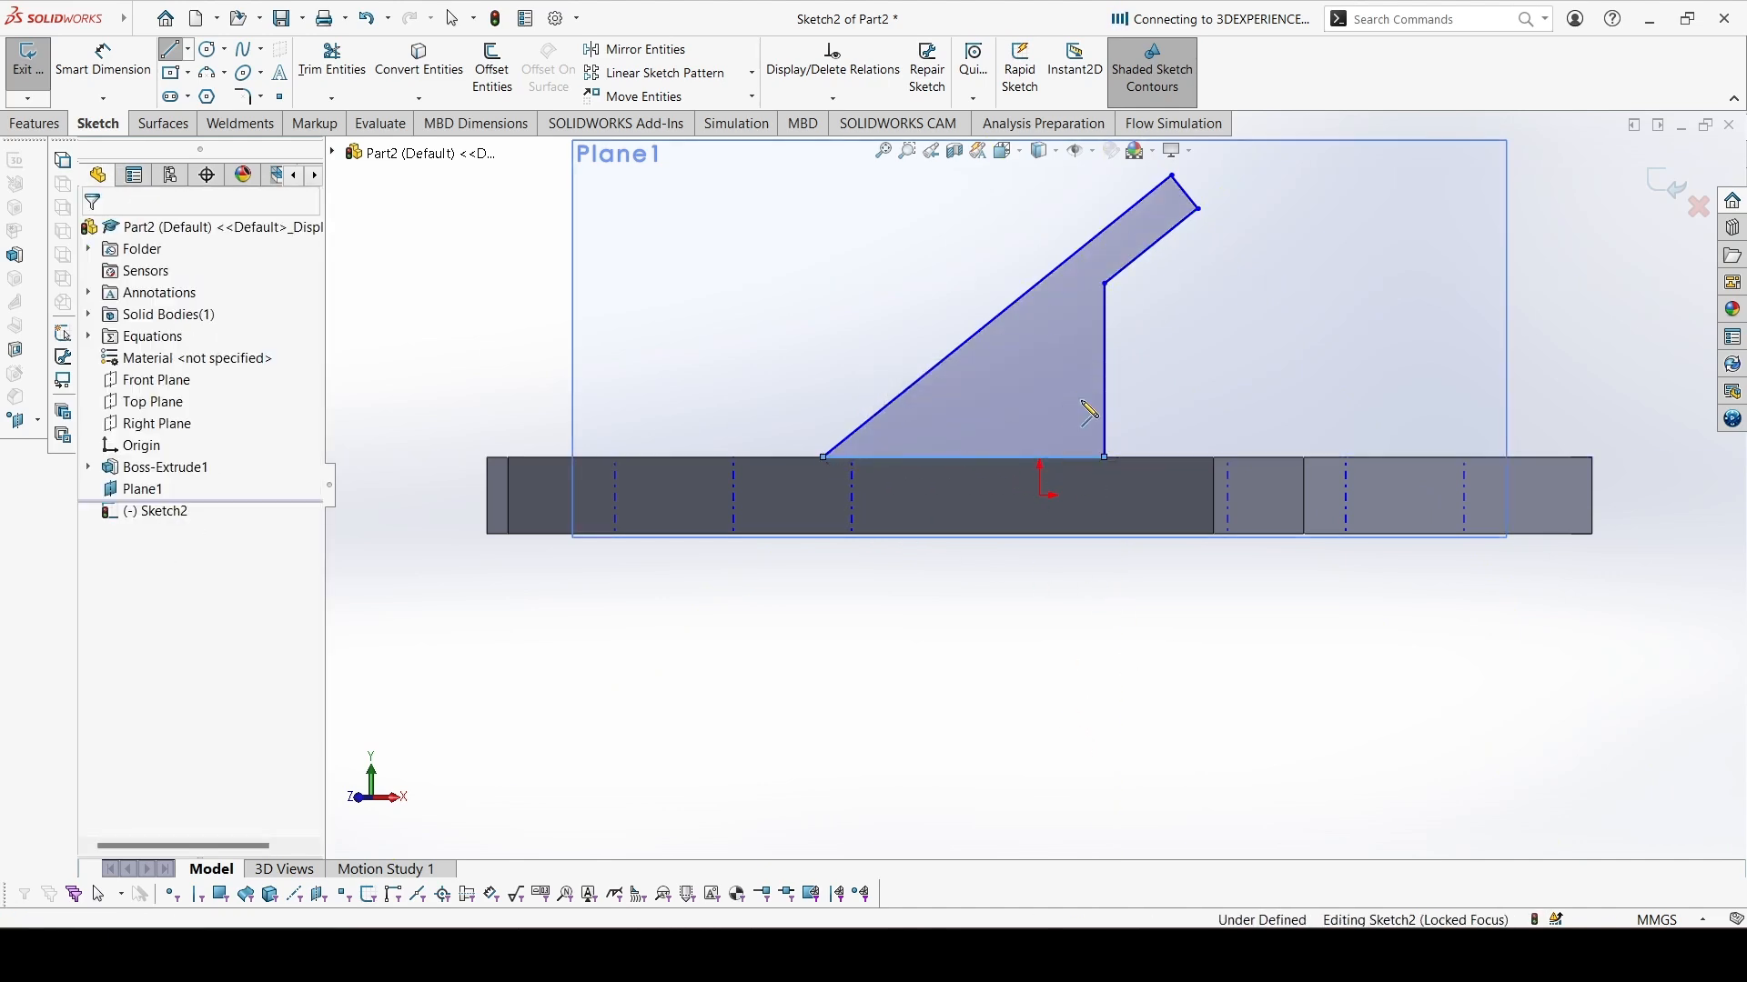
{"action": "left_click", "coordinate": [101, 61]}
{"action": "type", "text": "2"}
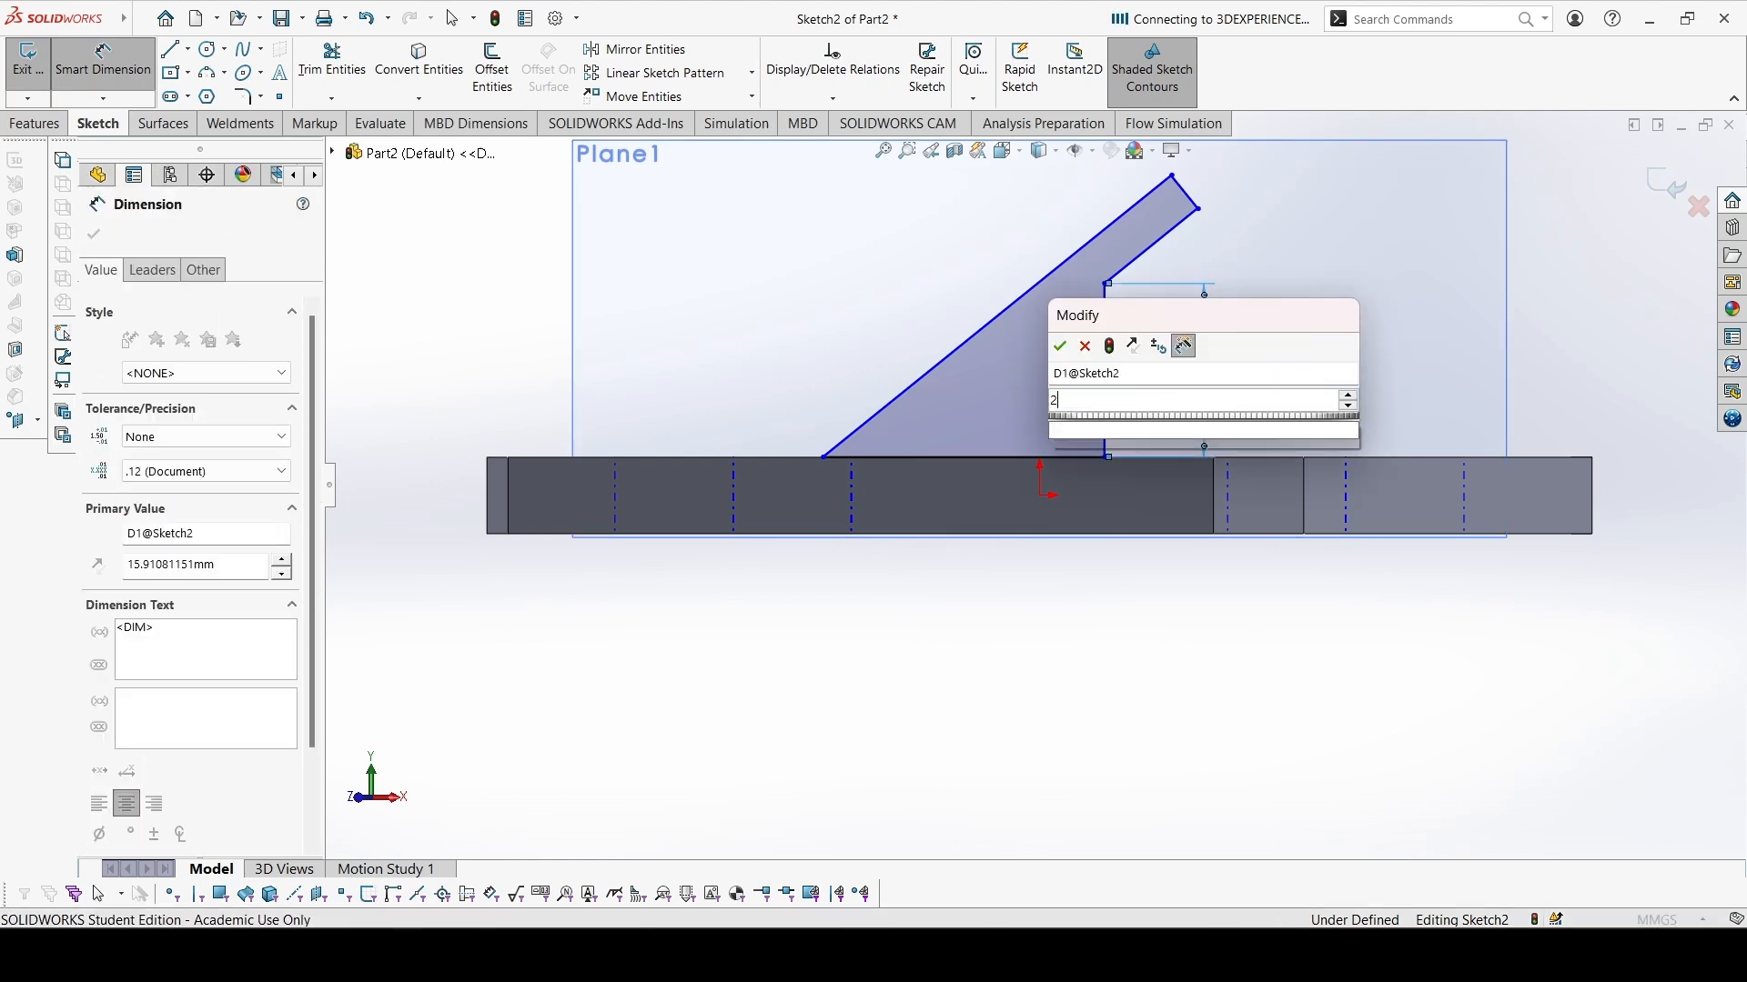
{"action": "left_click", "coordinate": [1059, 347]}
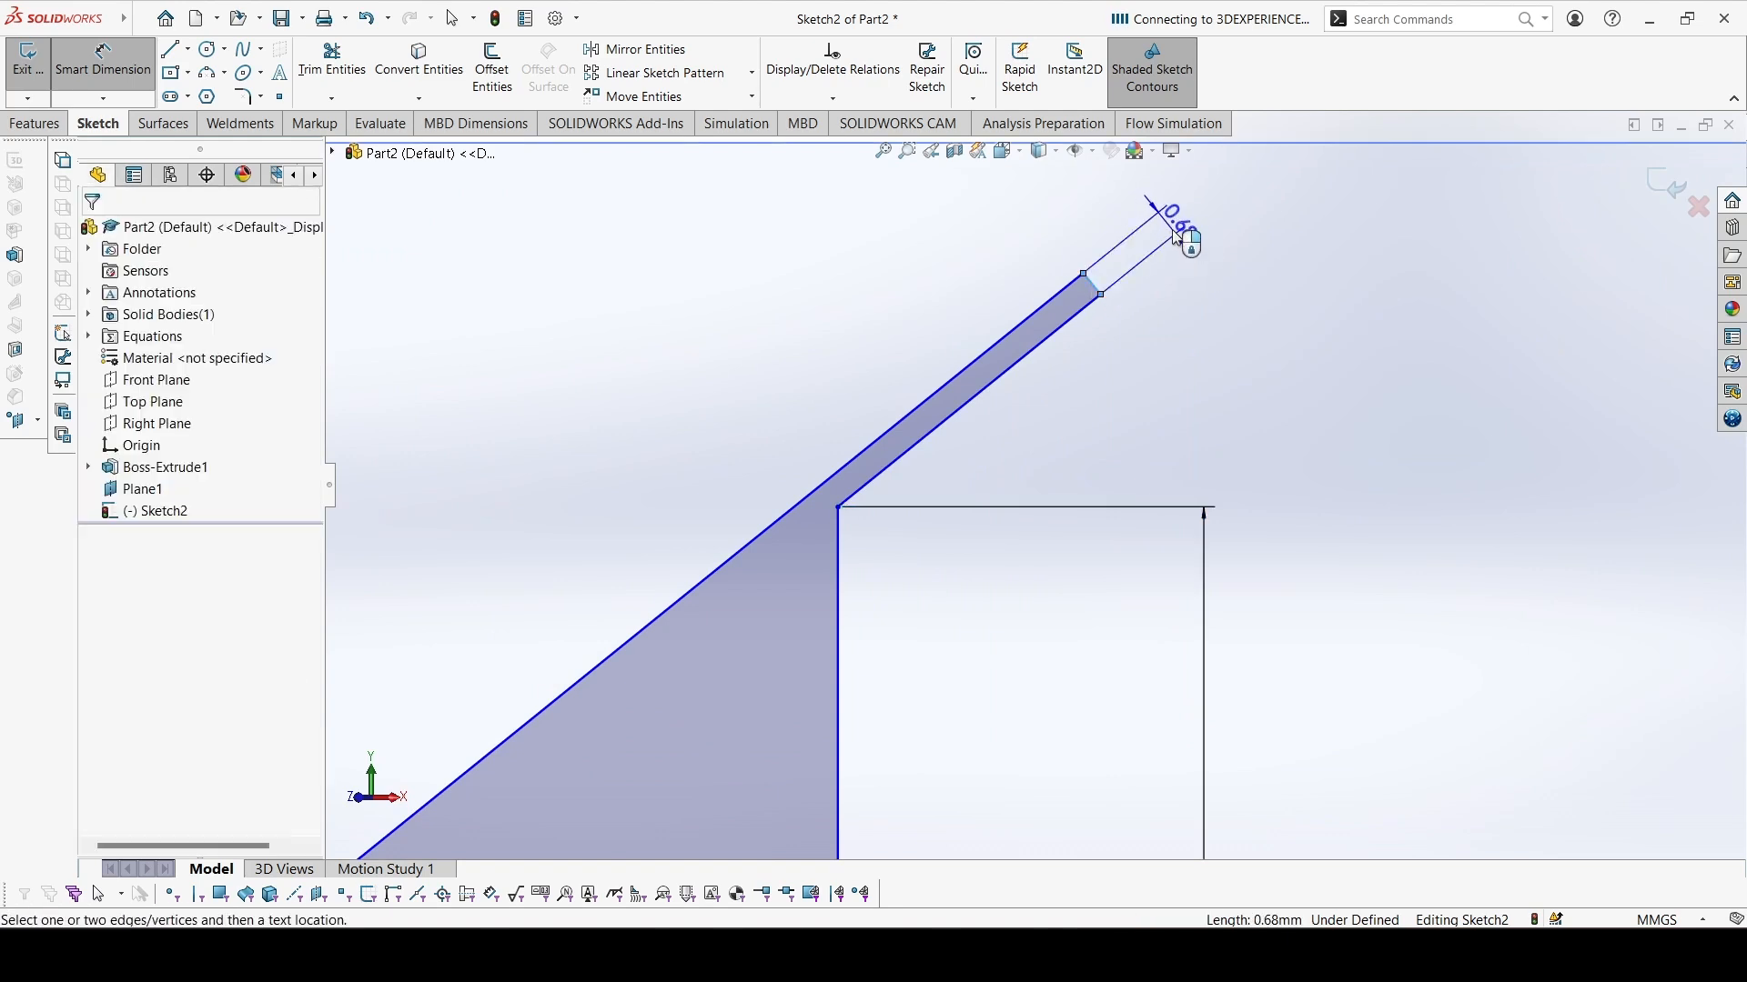
{"action": "left_click", "coordinate": [1170, 234]}
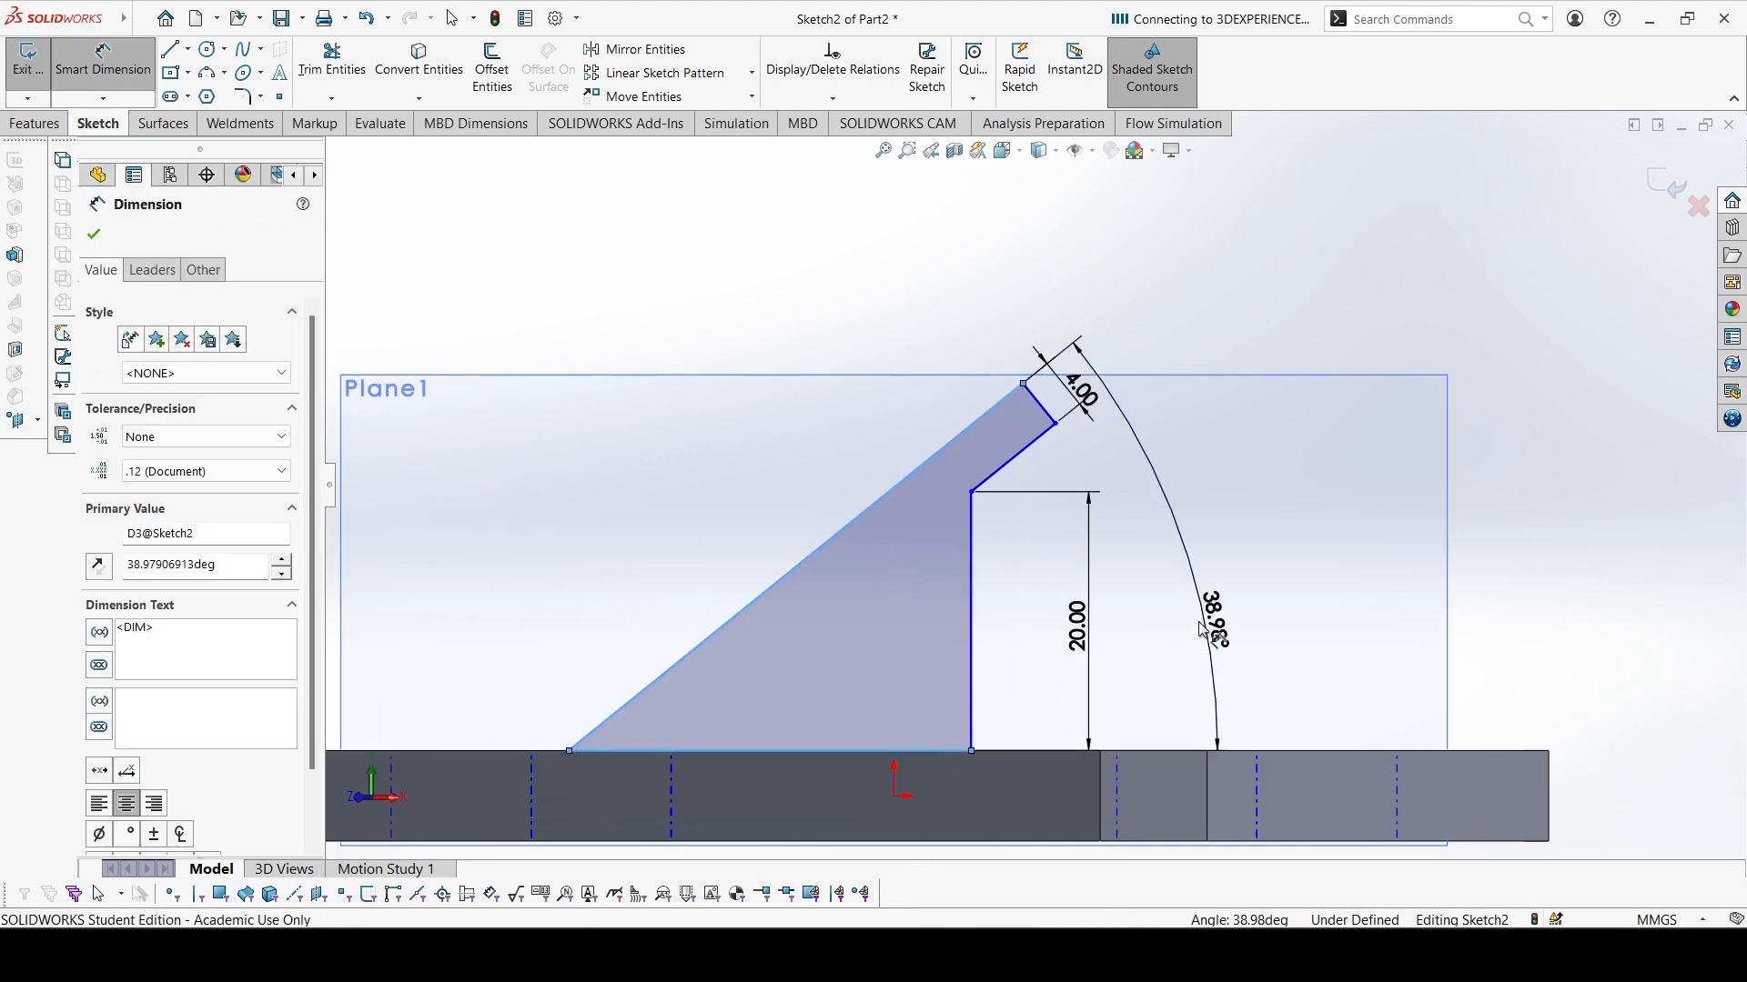
Set the 36° rib angle, 20 mm slot distance and 15 mm dimension
{"action": "double_click", "coordinate": [1215, 630]}
{"action": "type", "text": "2"}
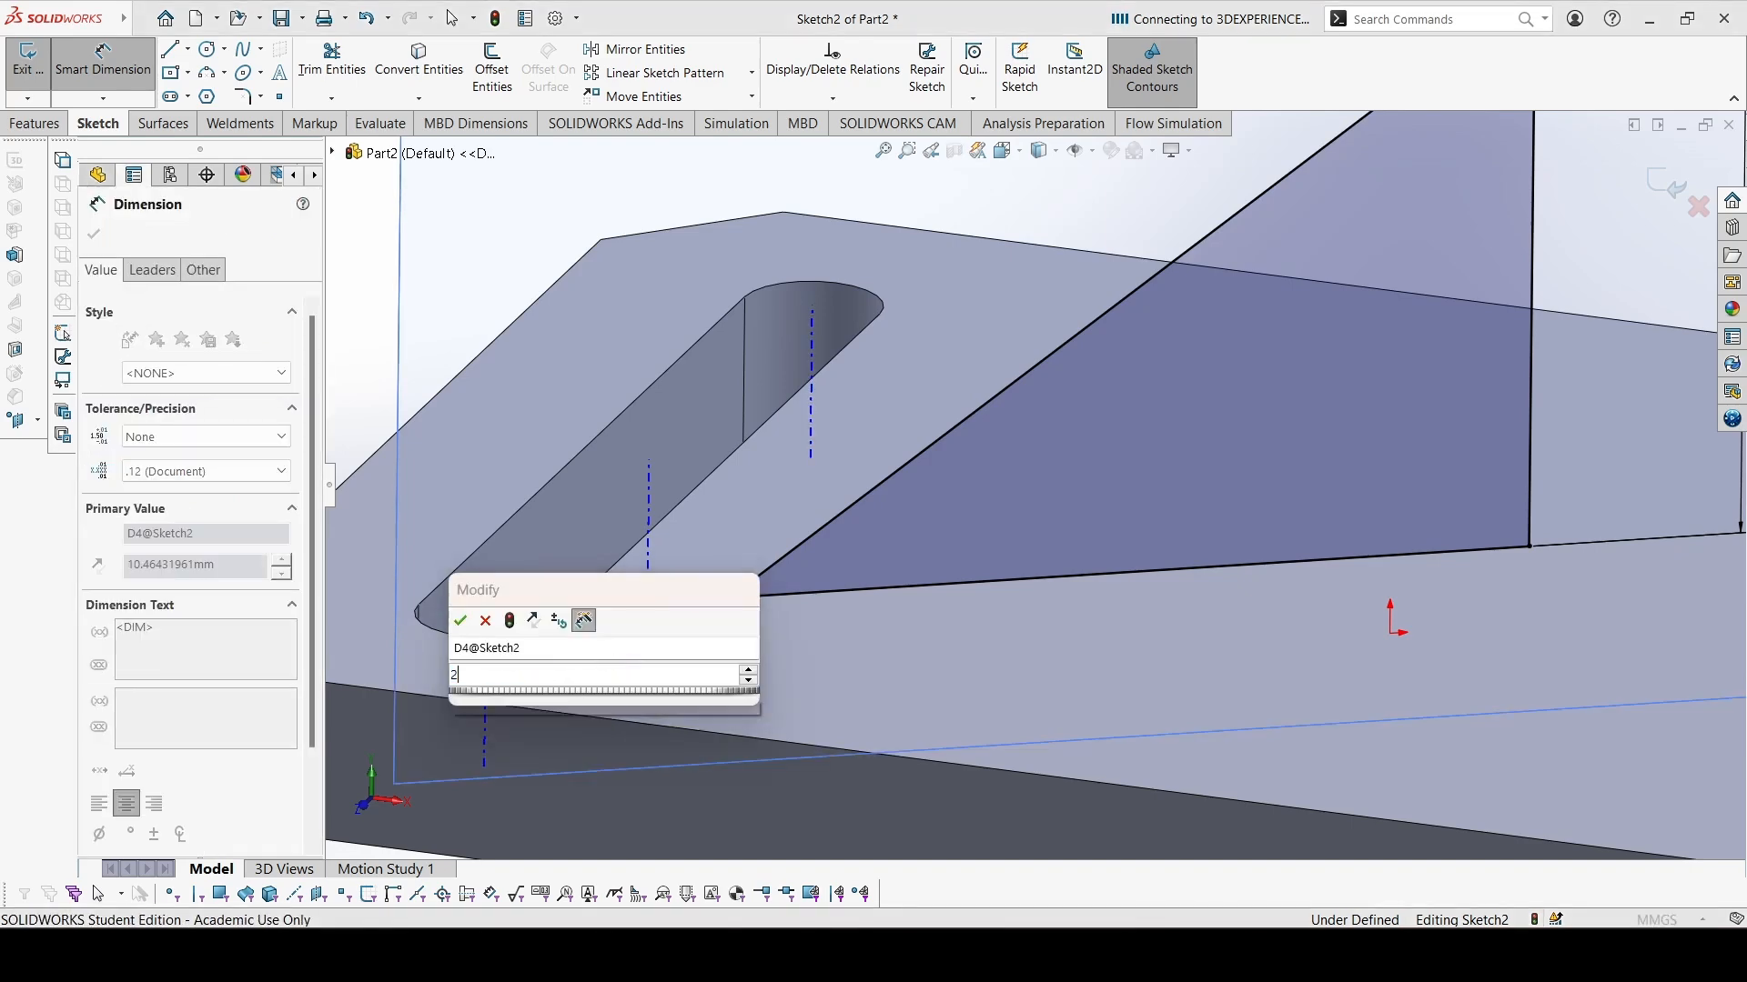
{"action": "left_click", "coordinate": [461, 621]}
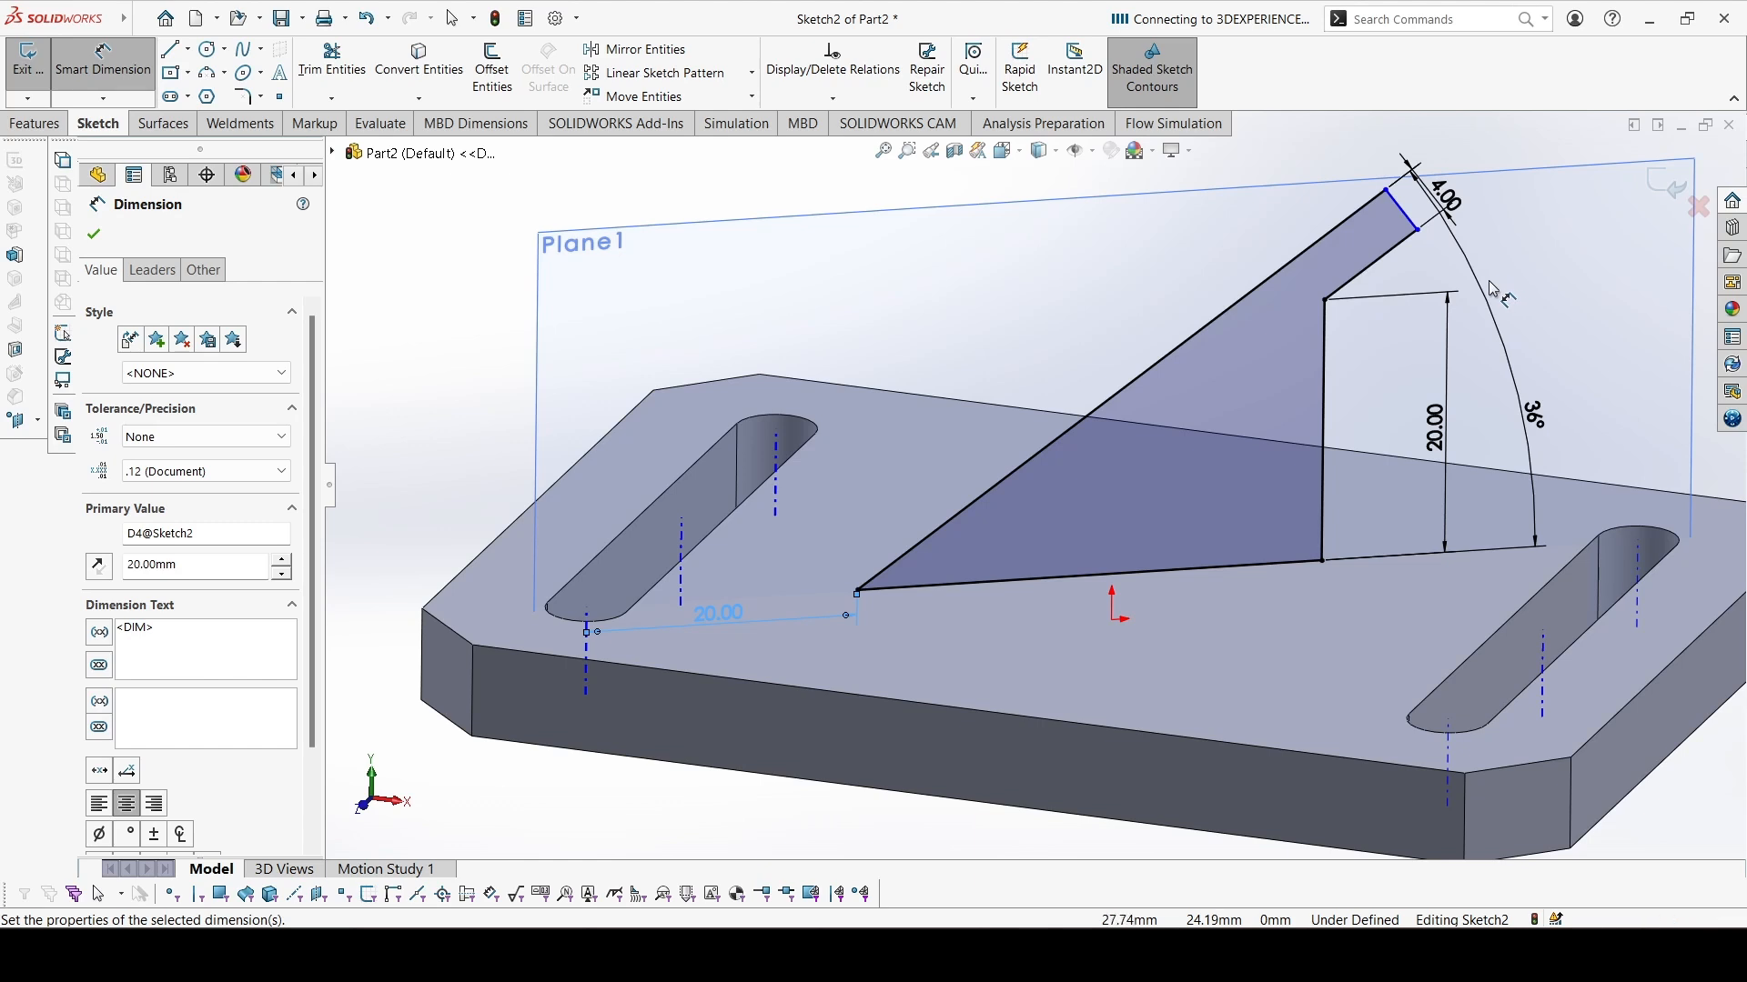
{"action": "scroll", "scroll_direction": "up", "scroll_amount": 3}
{"action": "type", "text": "15"}
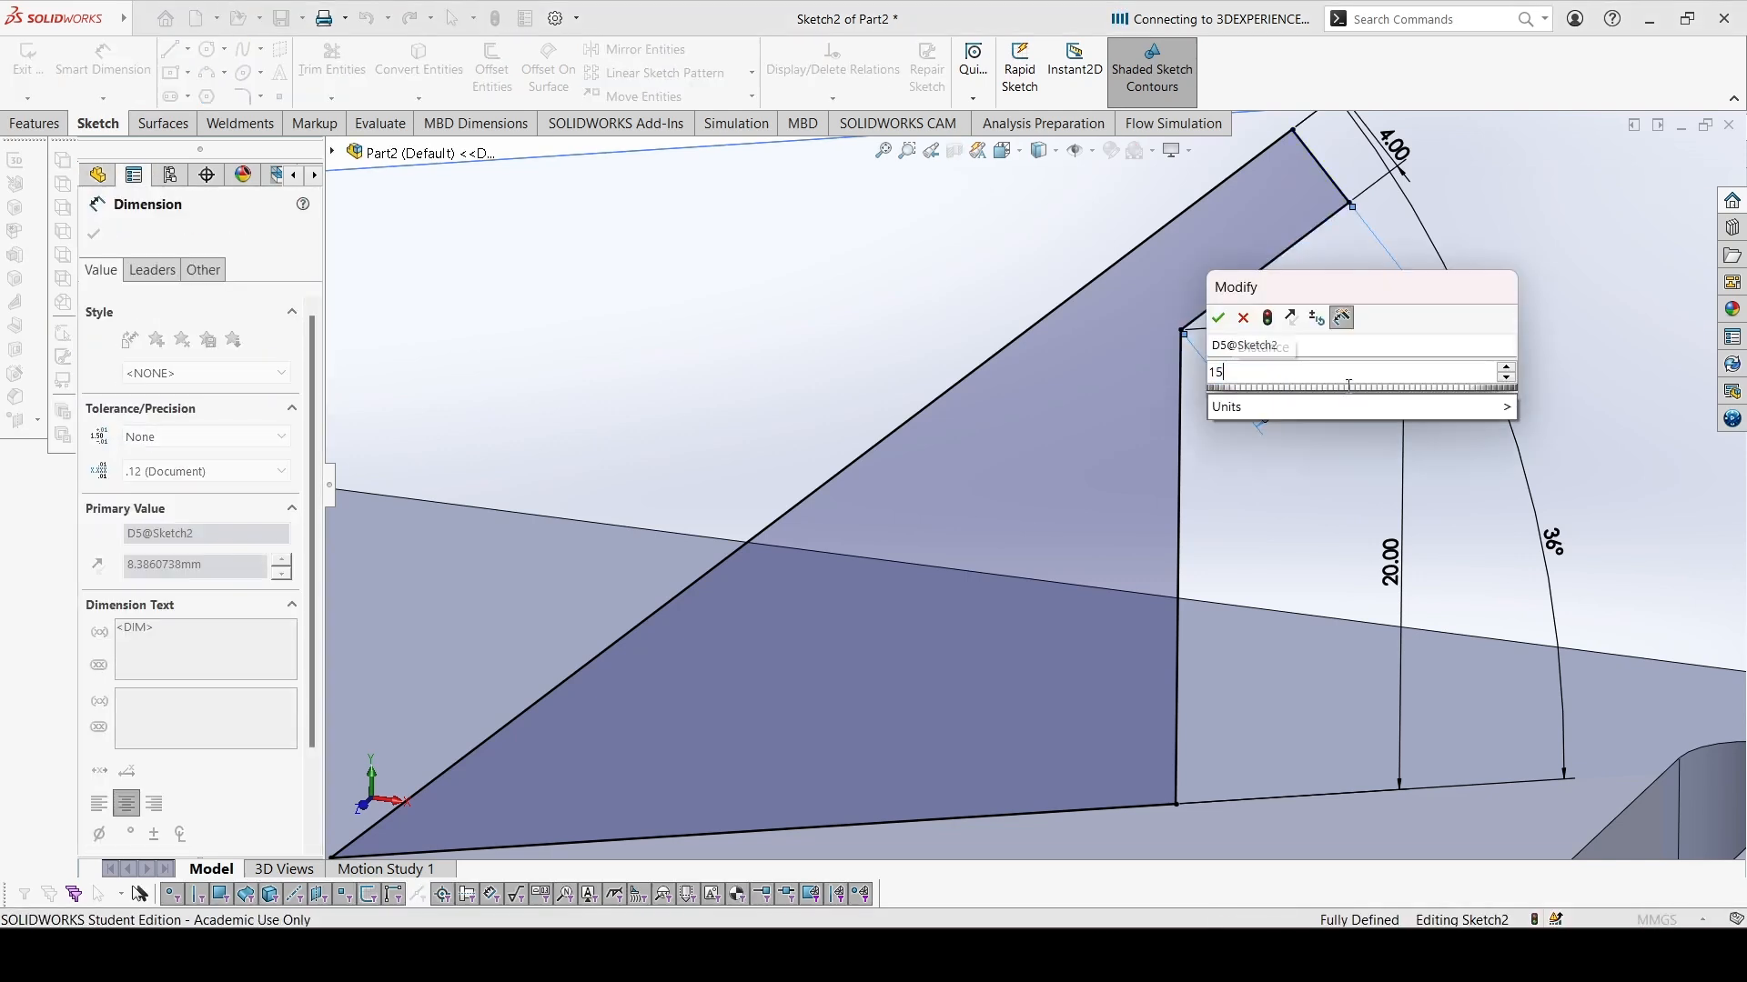
{"action": "left_click", "coordinate": [1217, 319]}
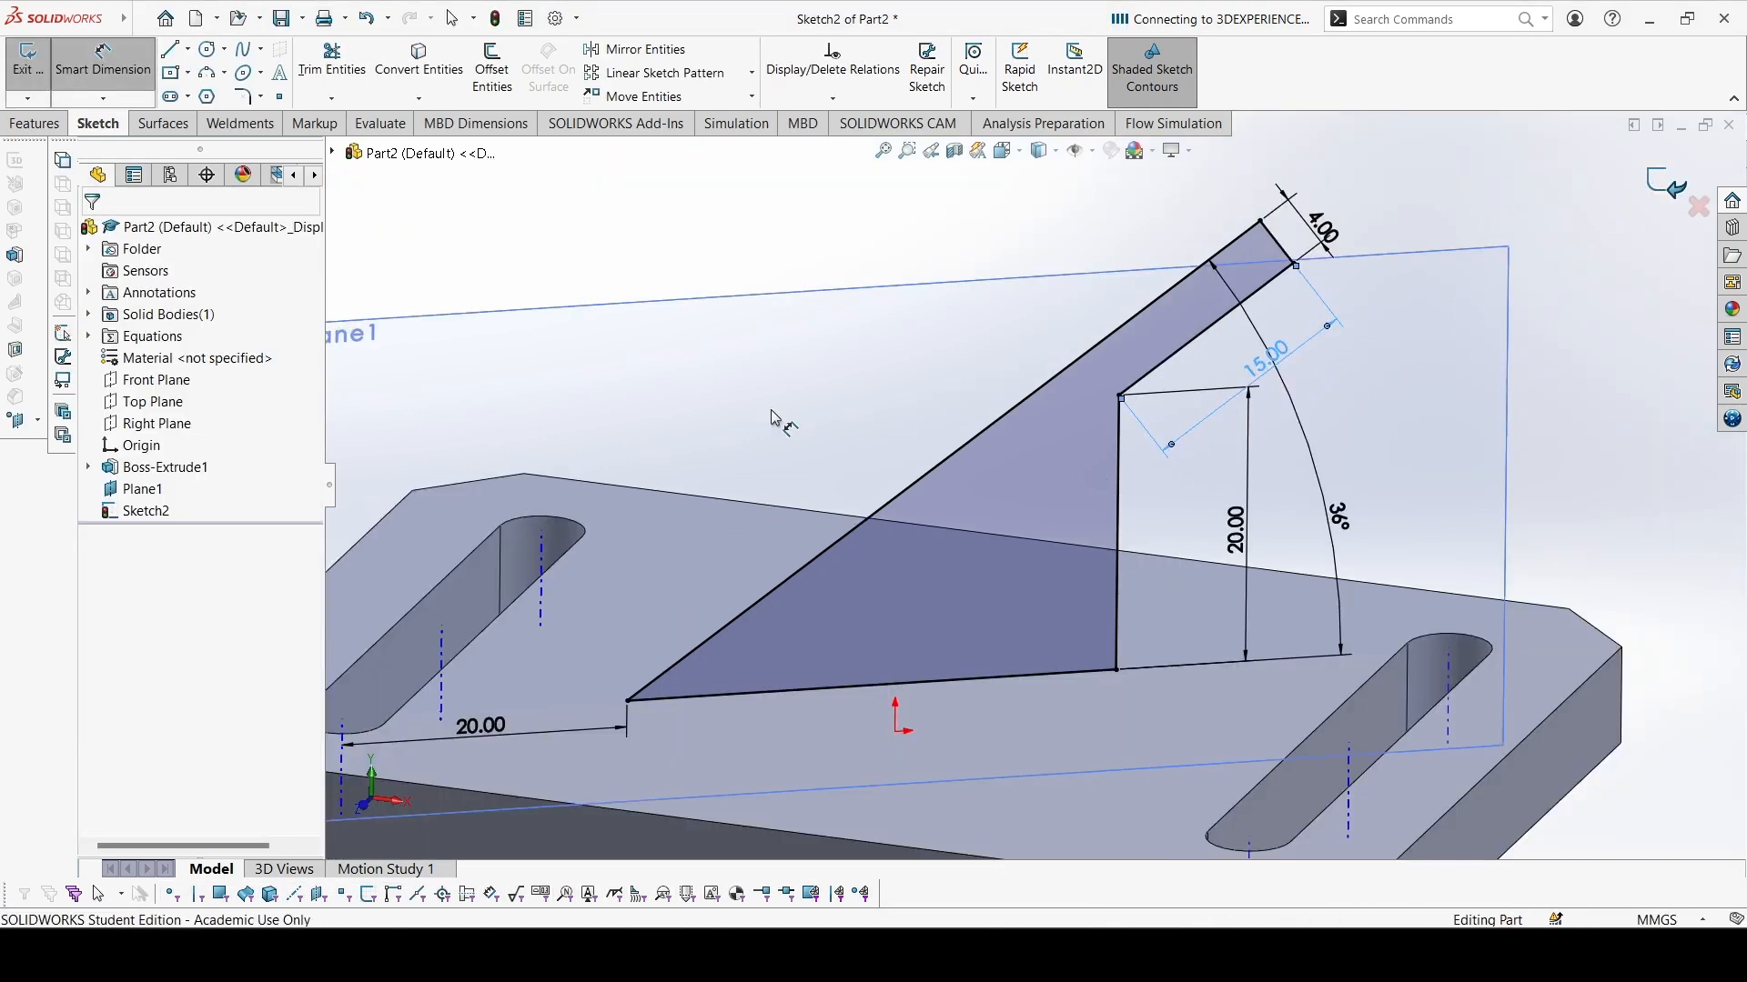
Extrude Sketch2 mid-plane to 14 mm, creating the rib Boss-Extrude2
{"action": "left_click", "coordinate": [25, 67]}
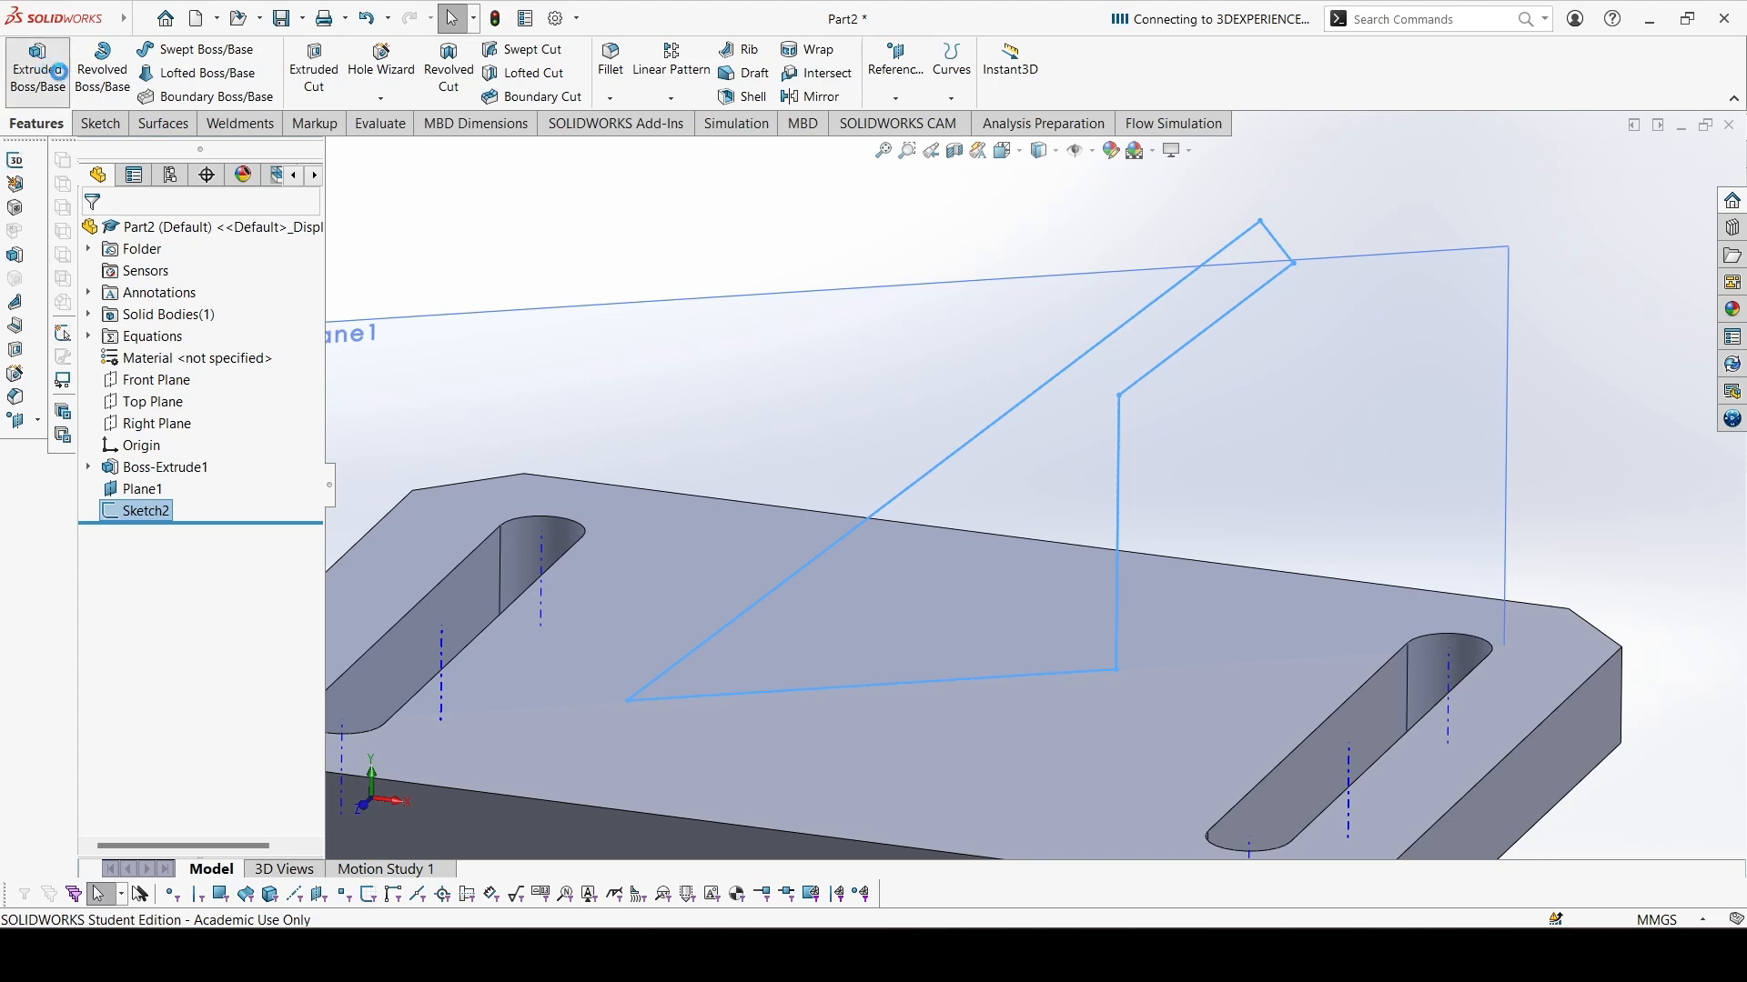
{"action": "left_click", "coordinate": [36, 69]}
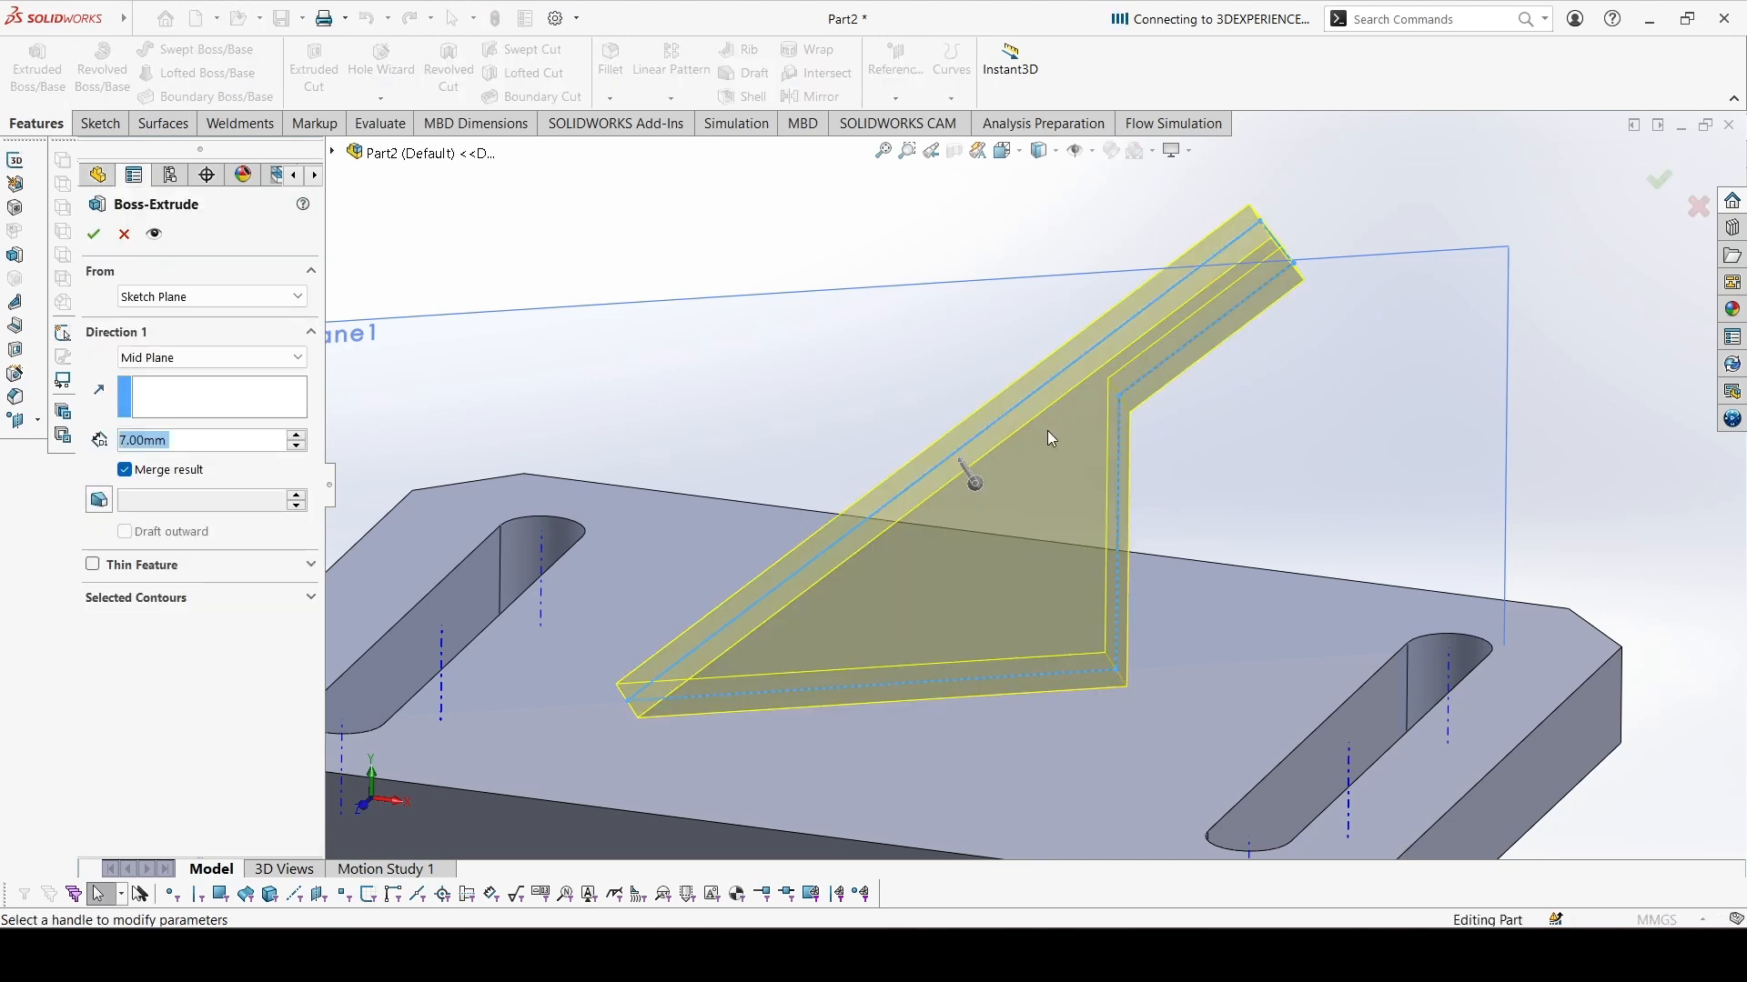
{"action": "type", "text": "1"}
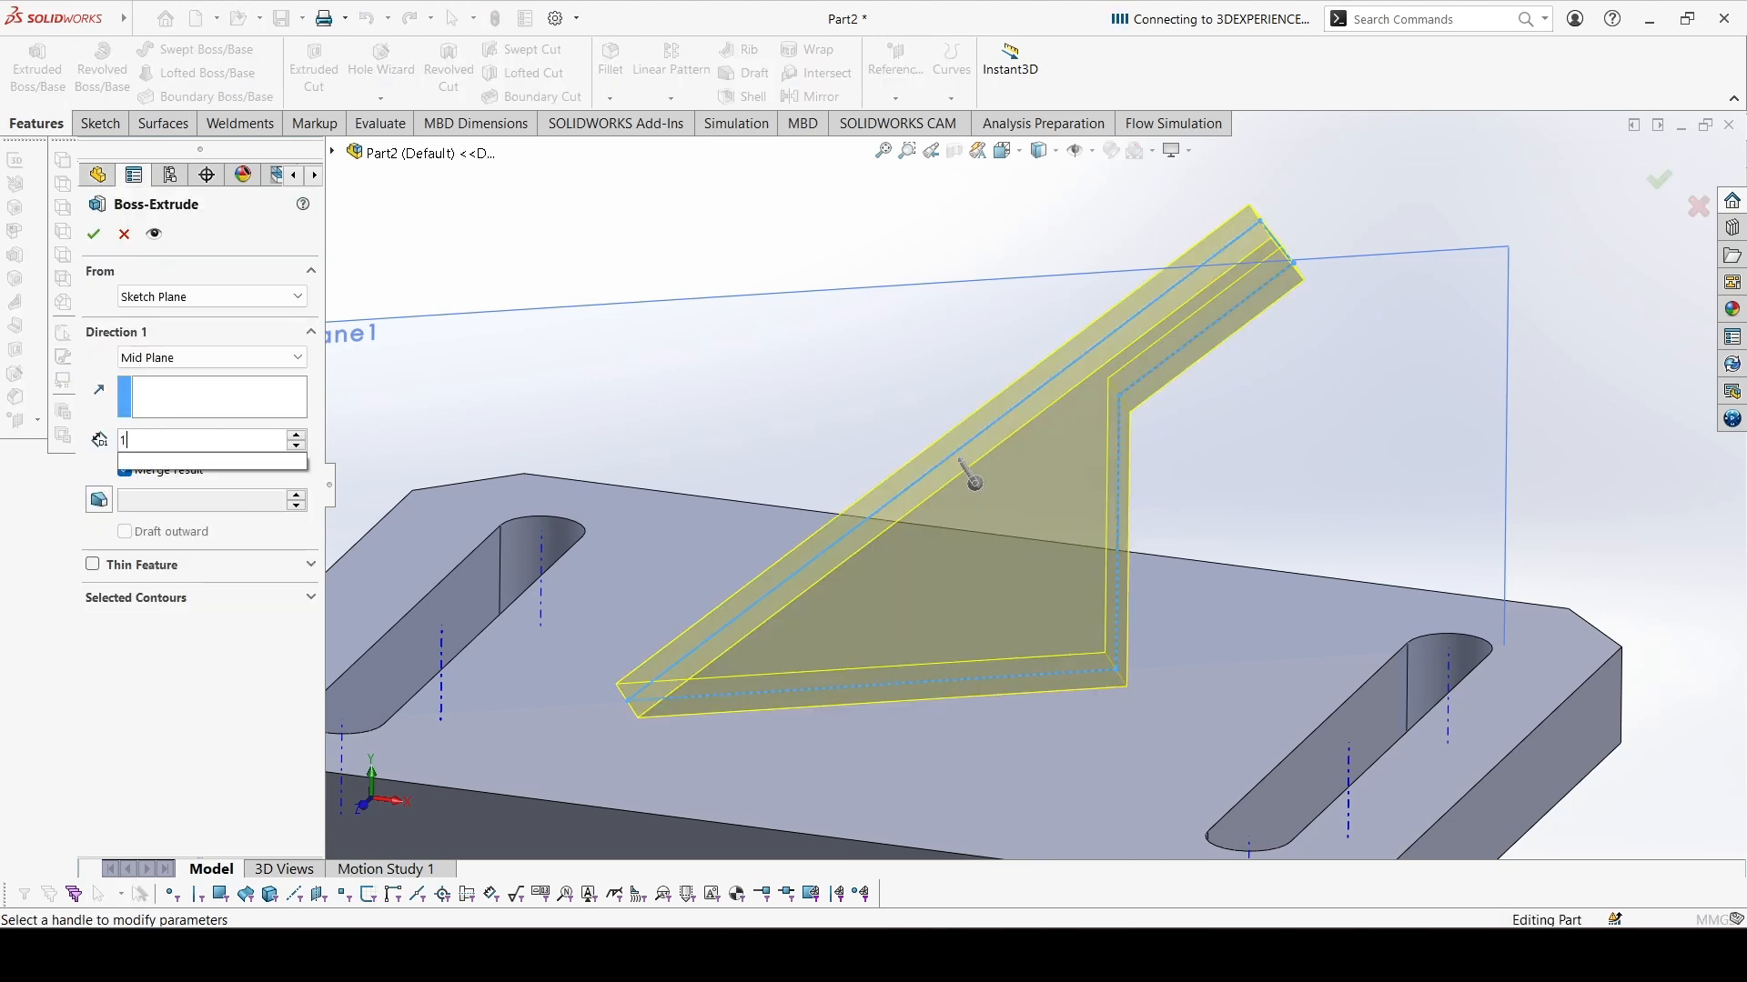
{"action": "type", "text": "14"}
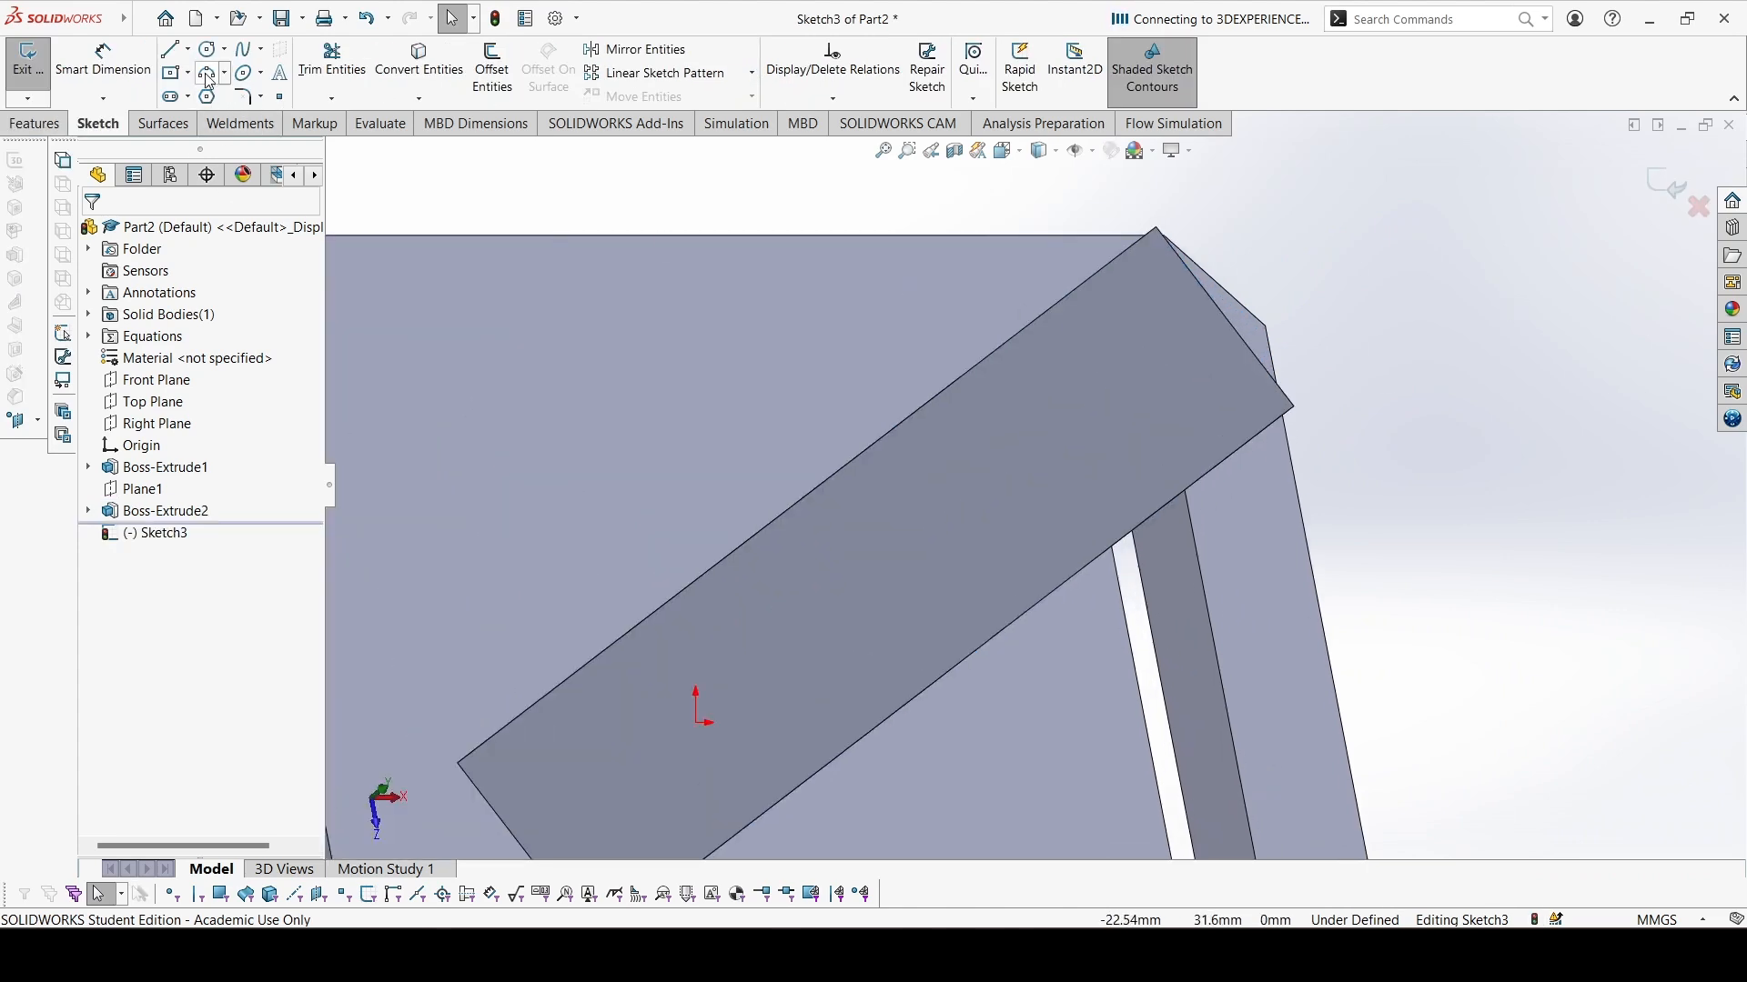
Draw a circle at the rib end in Sketch3, tangent to the rib edges
{"action": "left_click", "coordinate": [204, 71]}
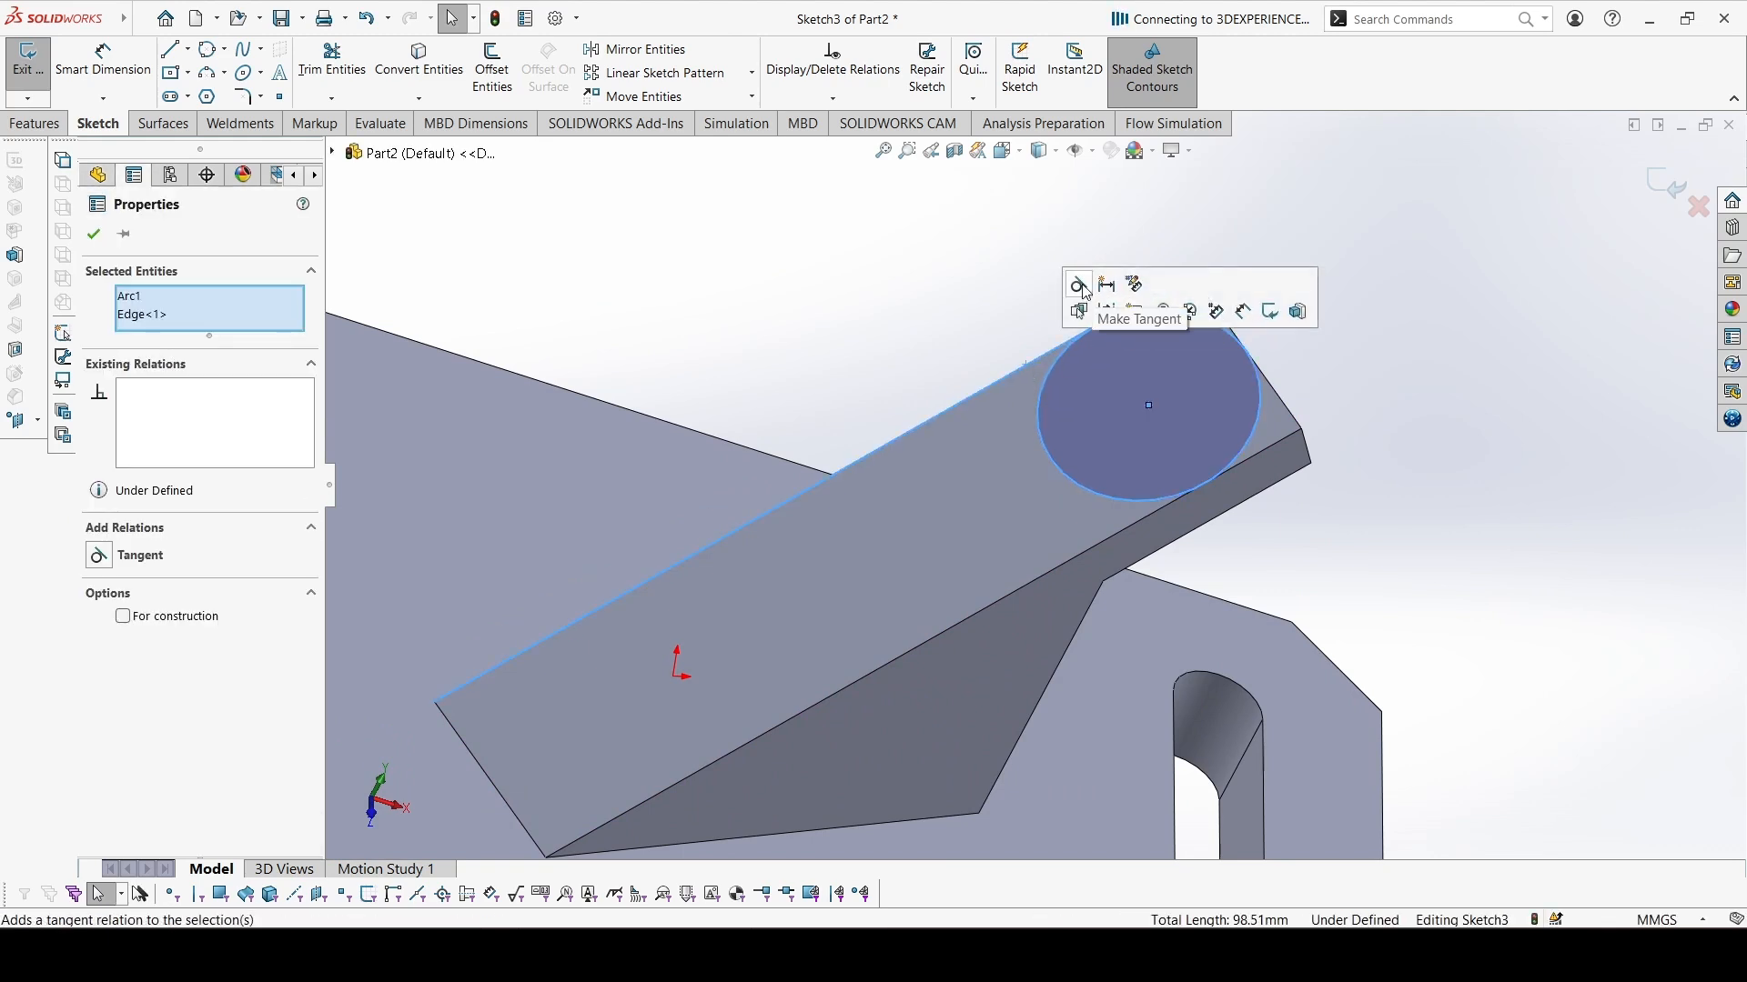
{"action": "left_click", "coordinate": [1076, 284]}
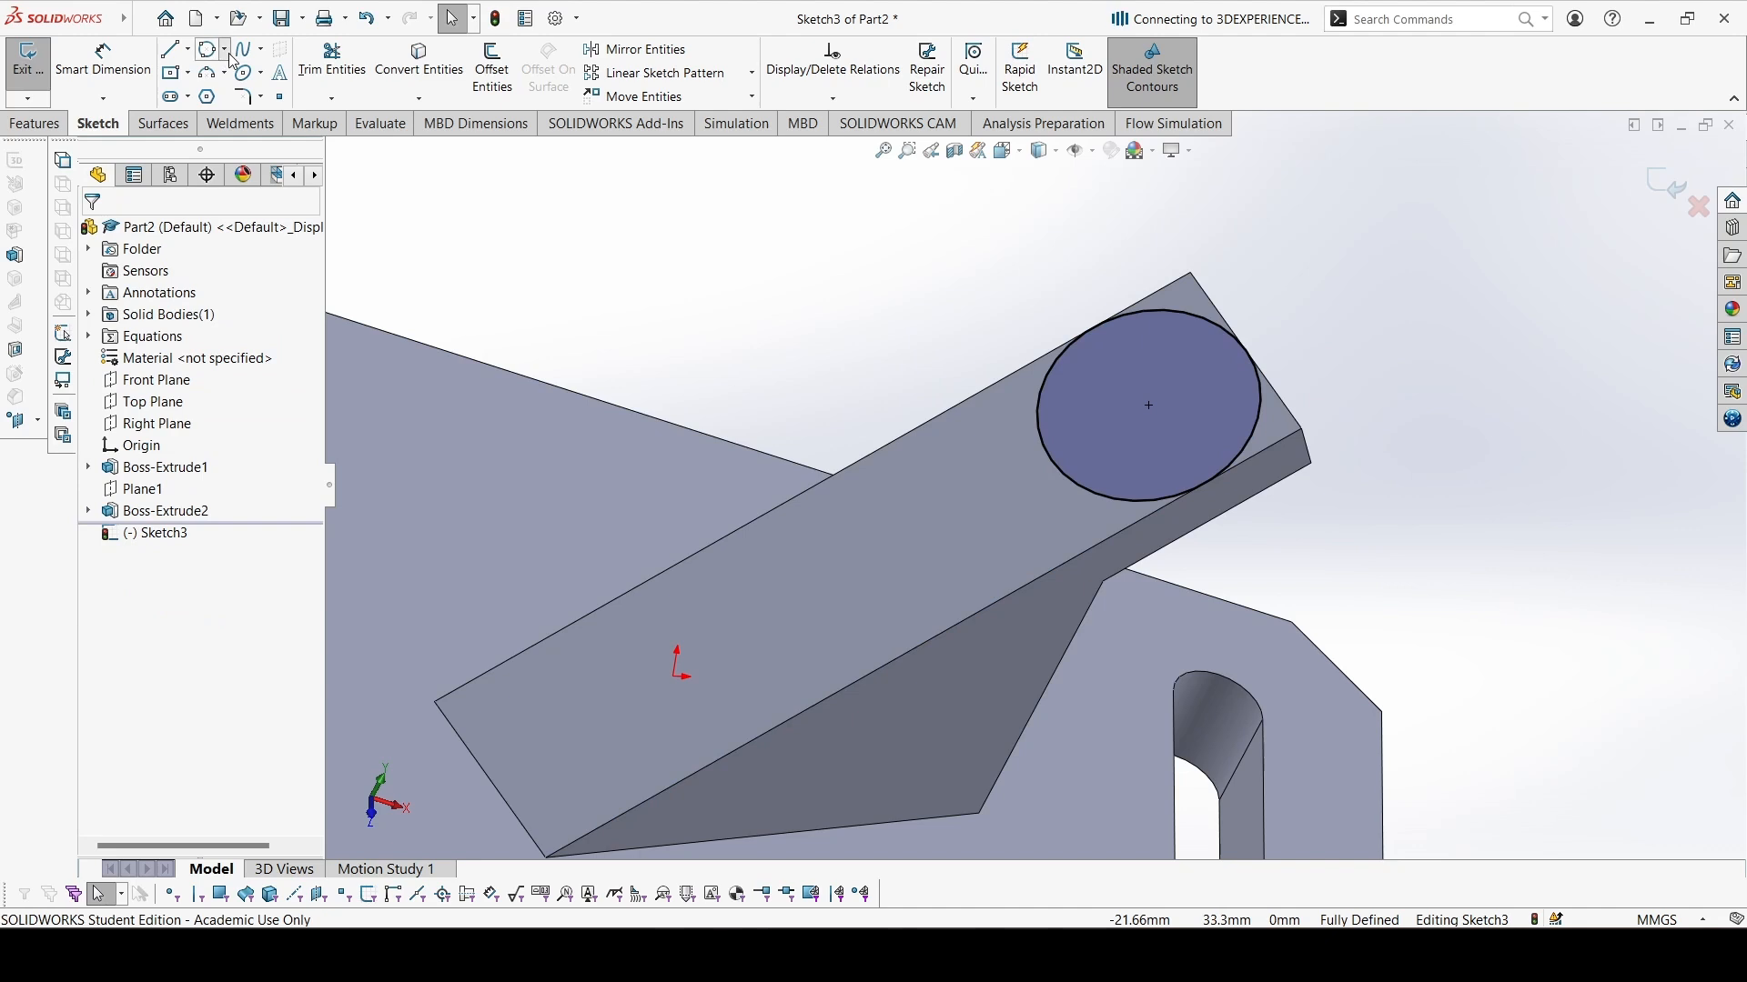
Draw a concentric inner circle and dimension it Ø8 mm
{"action": "left_click", "coordinate": [207, 49]}
{"action": "type", "text": "8"}
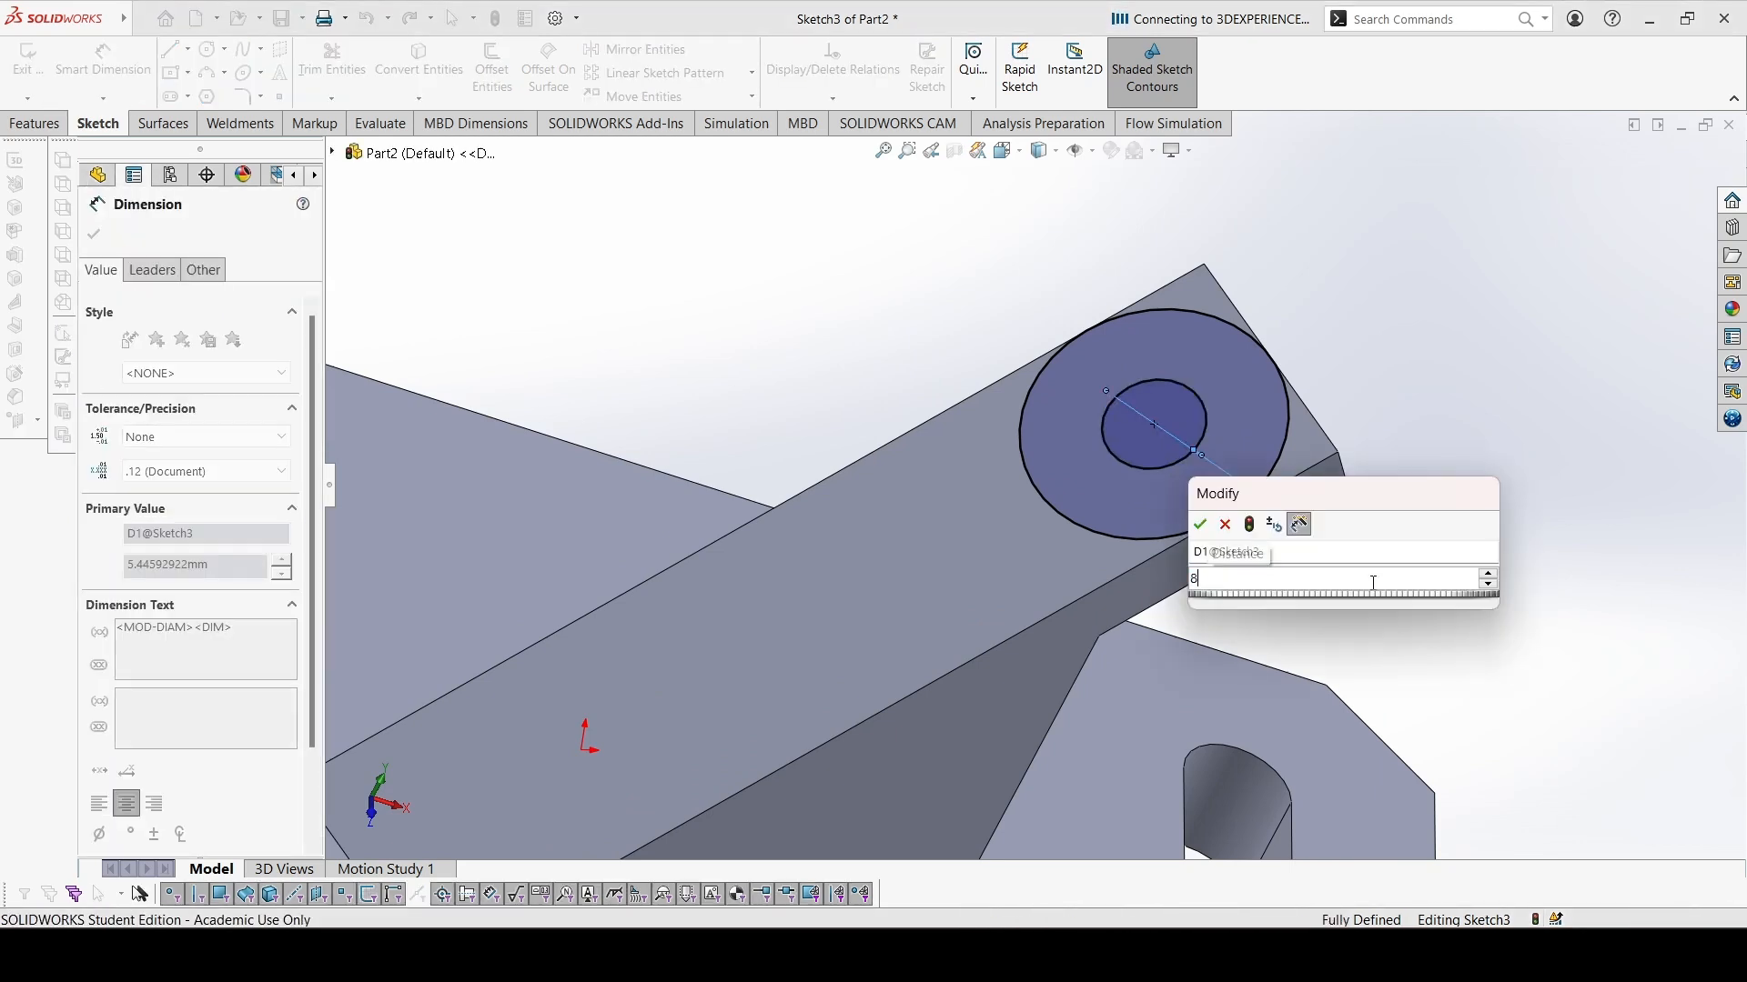
{"action": "left_click", "coordinate": [1201, 525]}
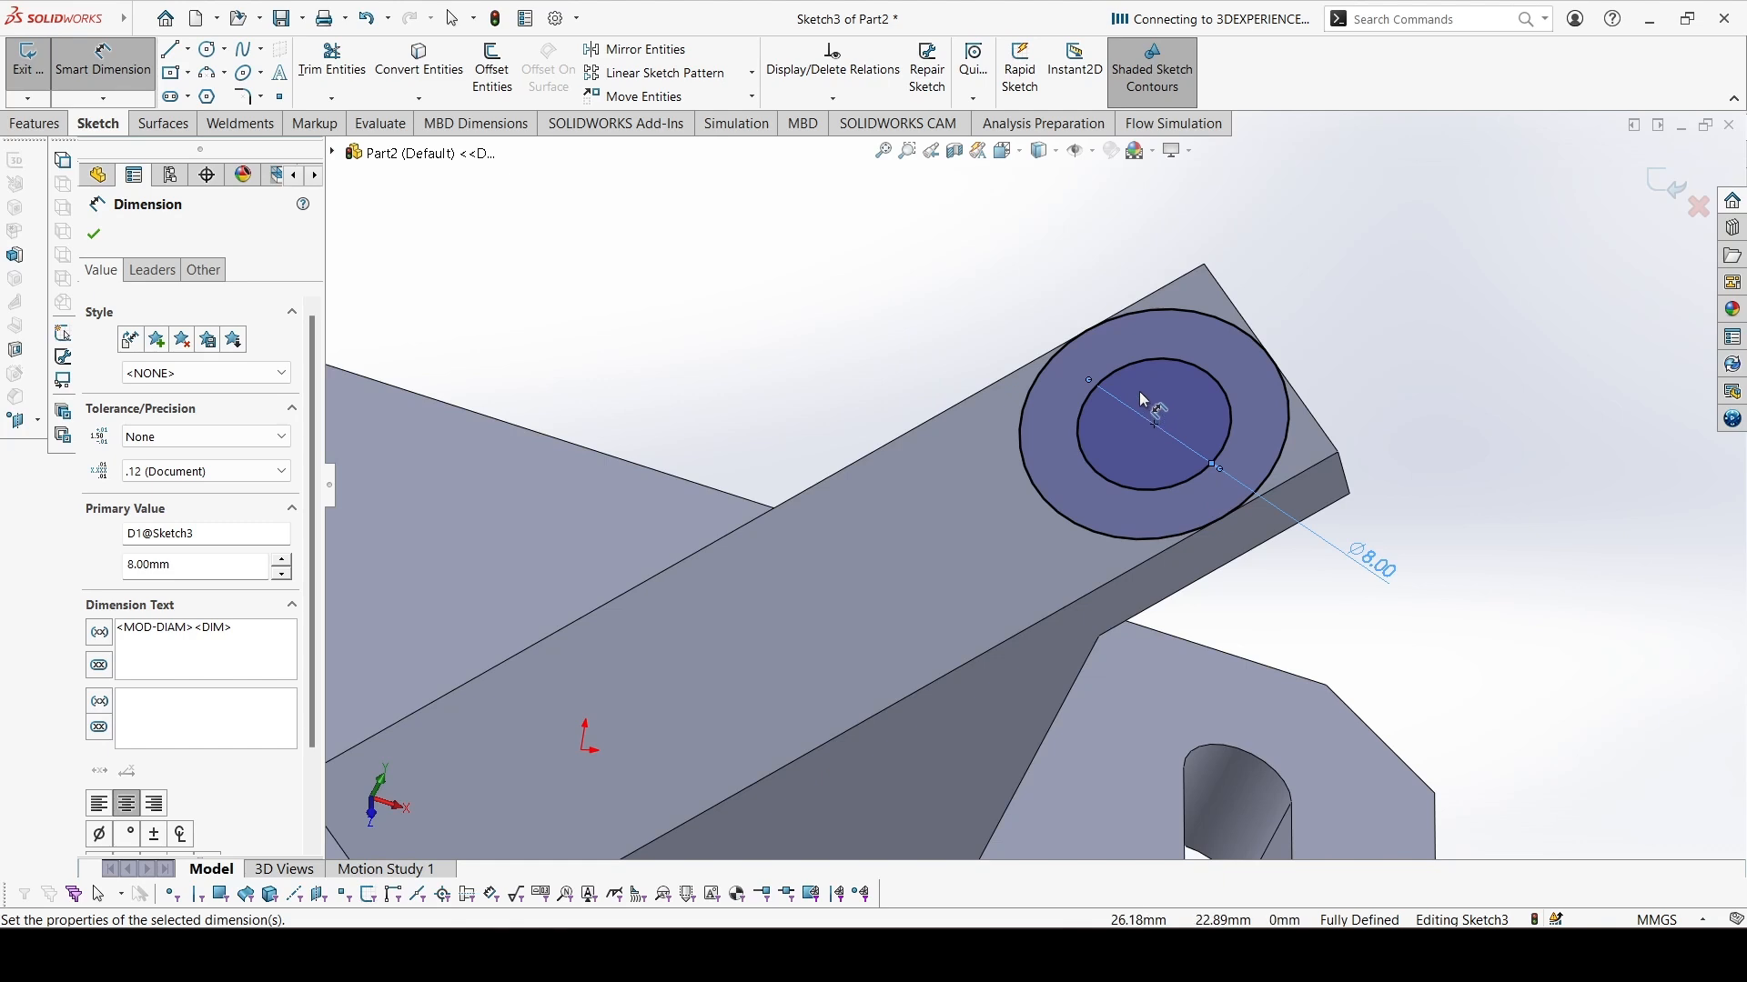
{"action": "left_click", "coordinate": [93, 234]}
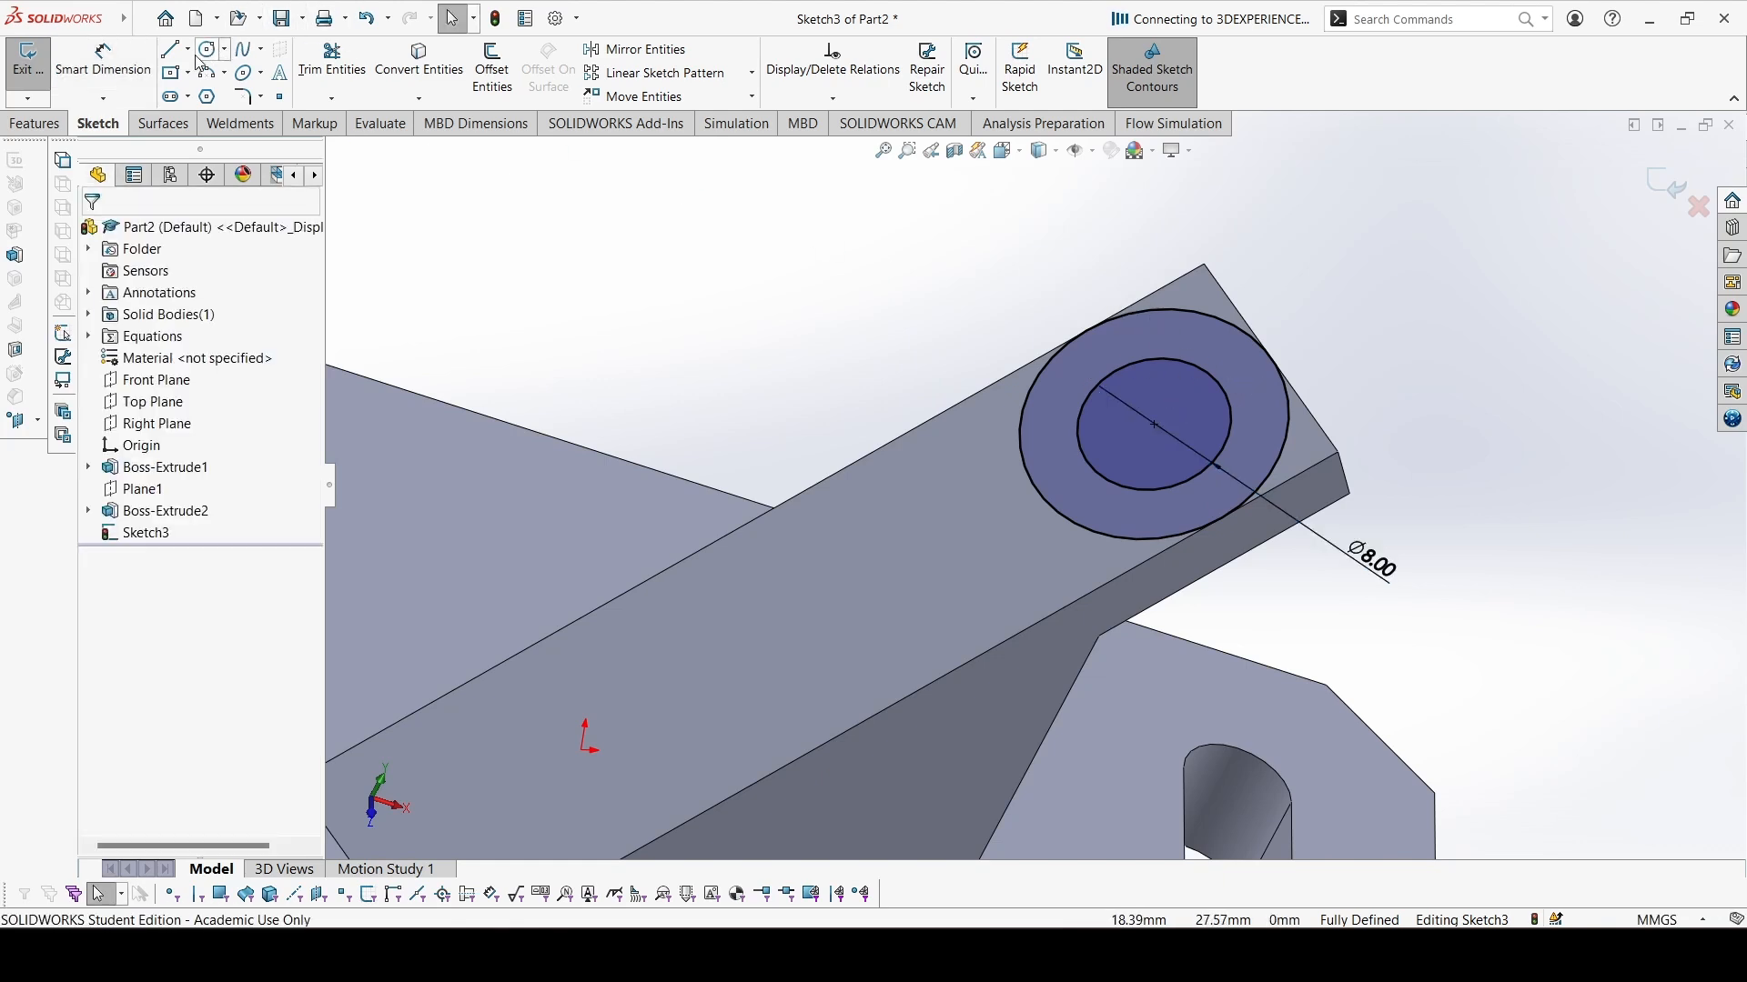
Add a construction line through the centre of the boss circle
{"action": "left_click", "coordinate": [169, 49]}
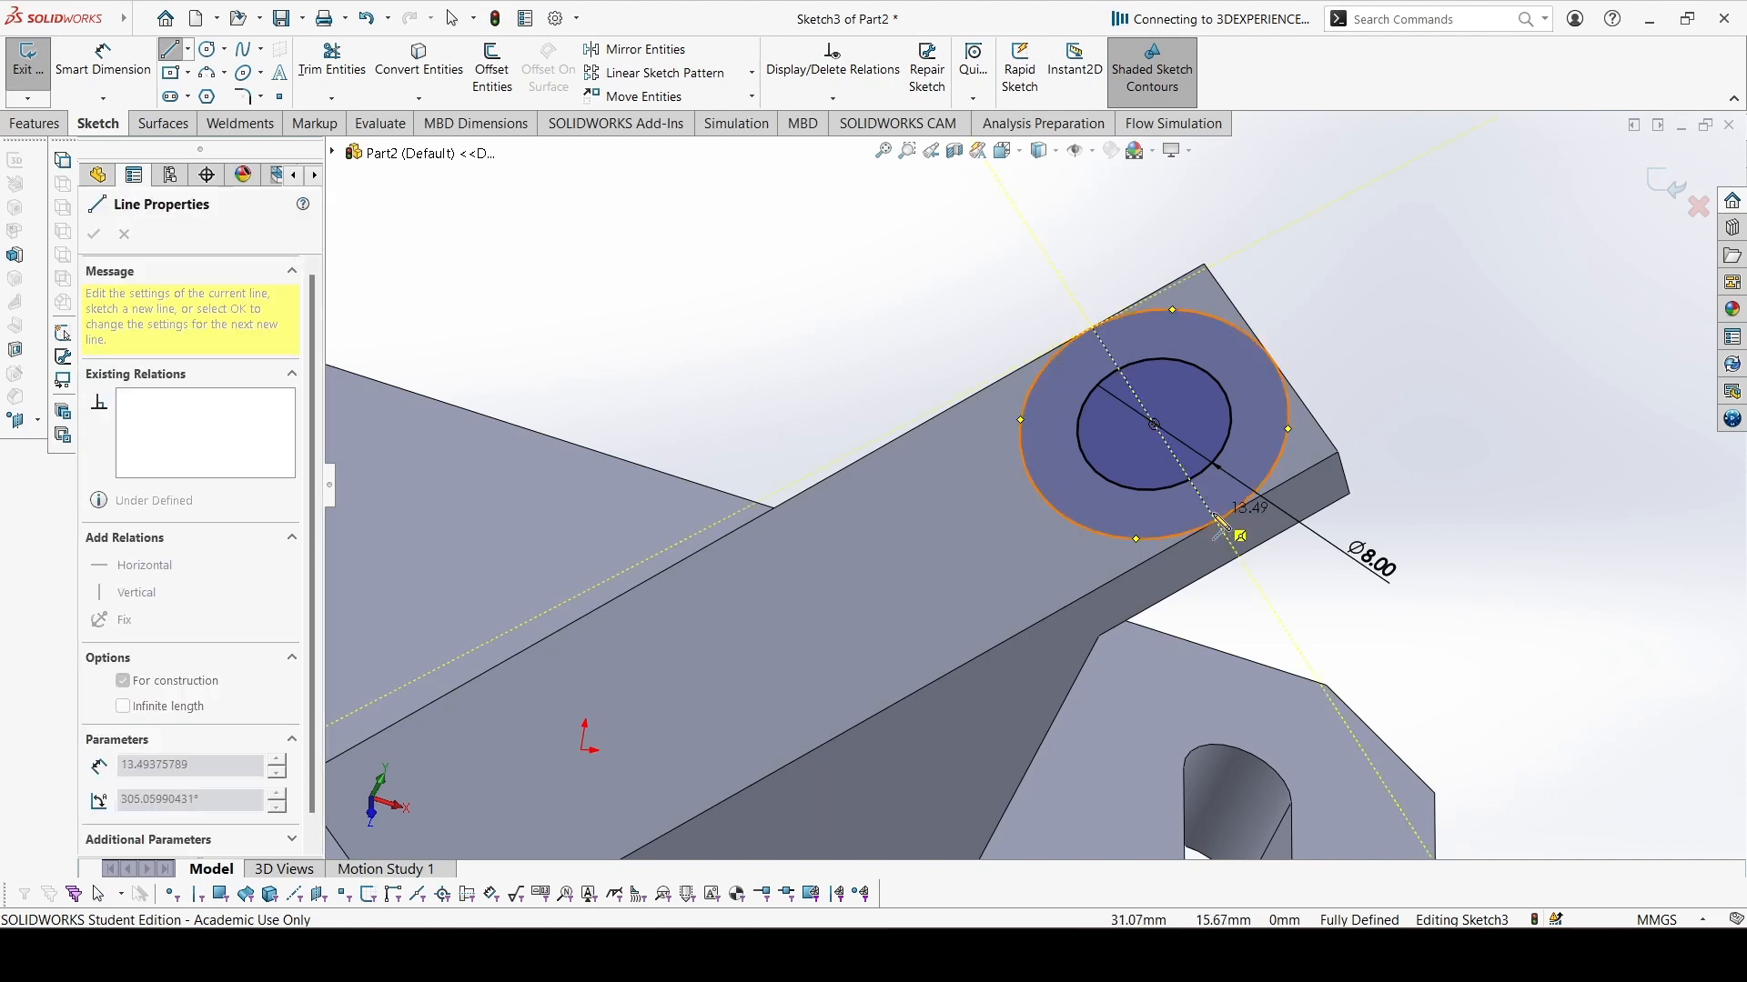
{"action": "left_click", "coordinate": [94, 234]}
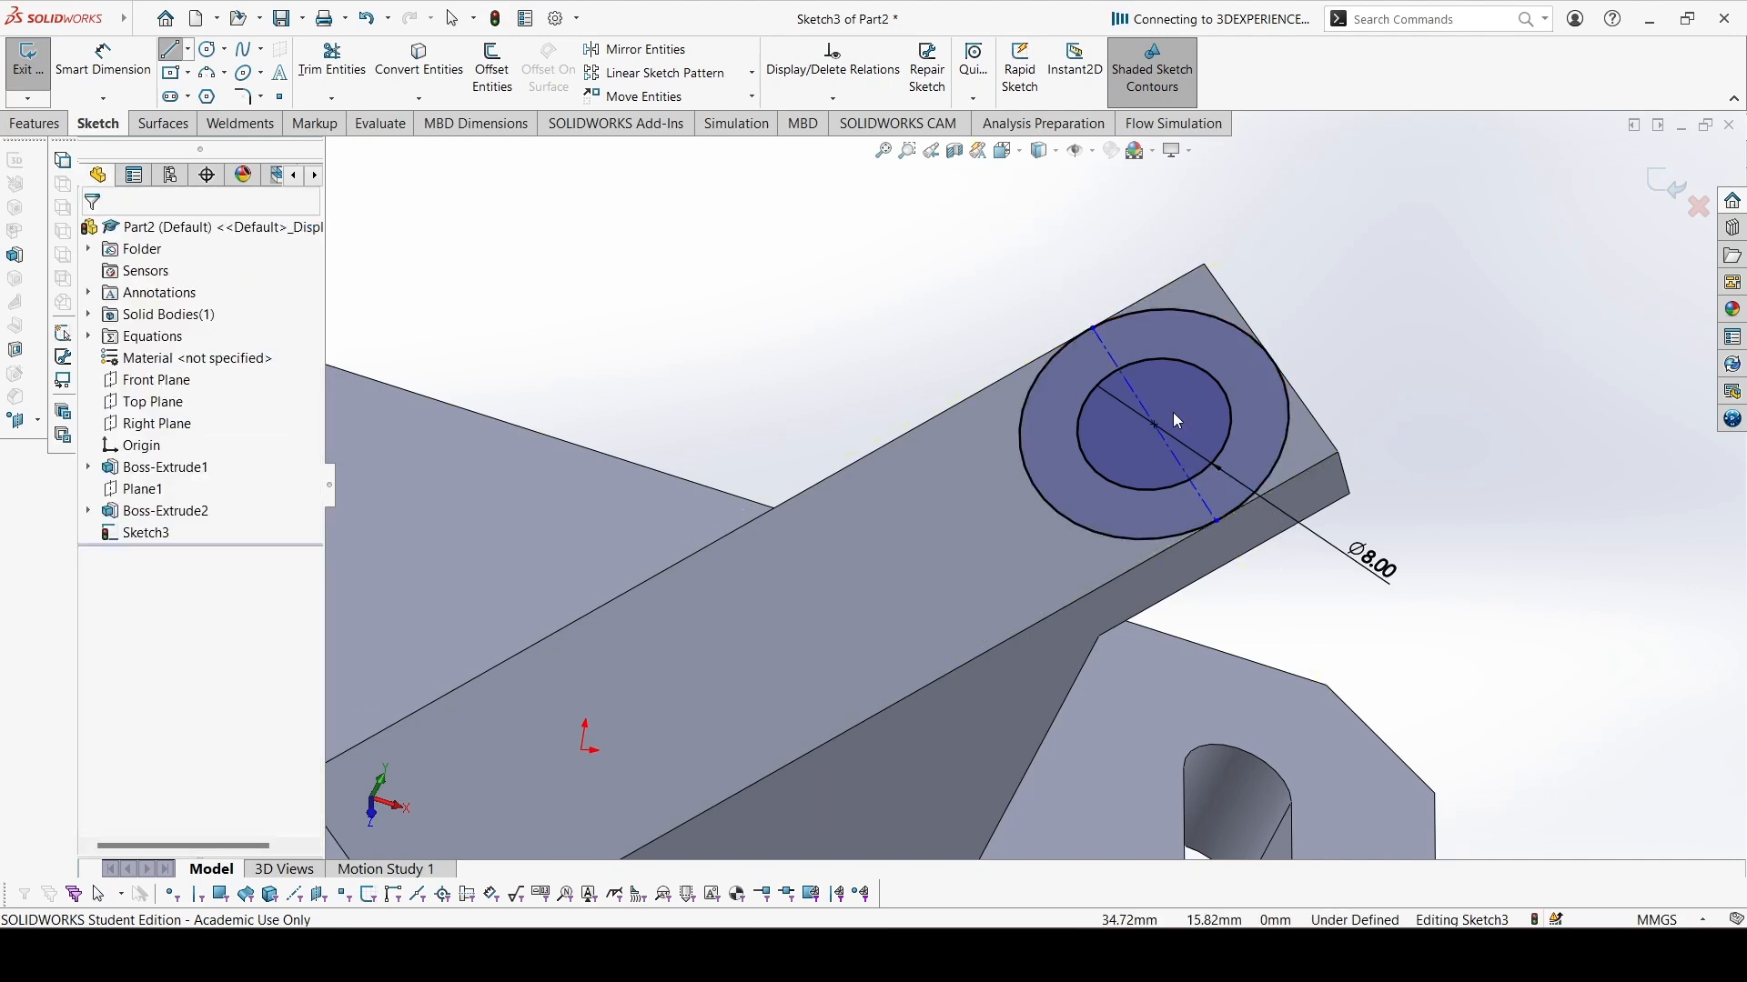
{"action": "left_click", "coordinate": [1153, 421]}
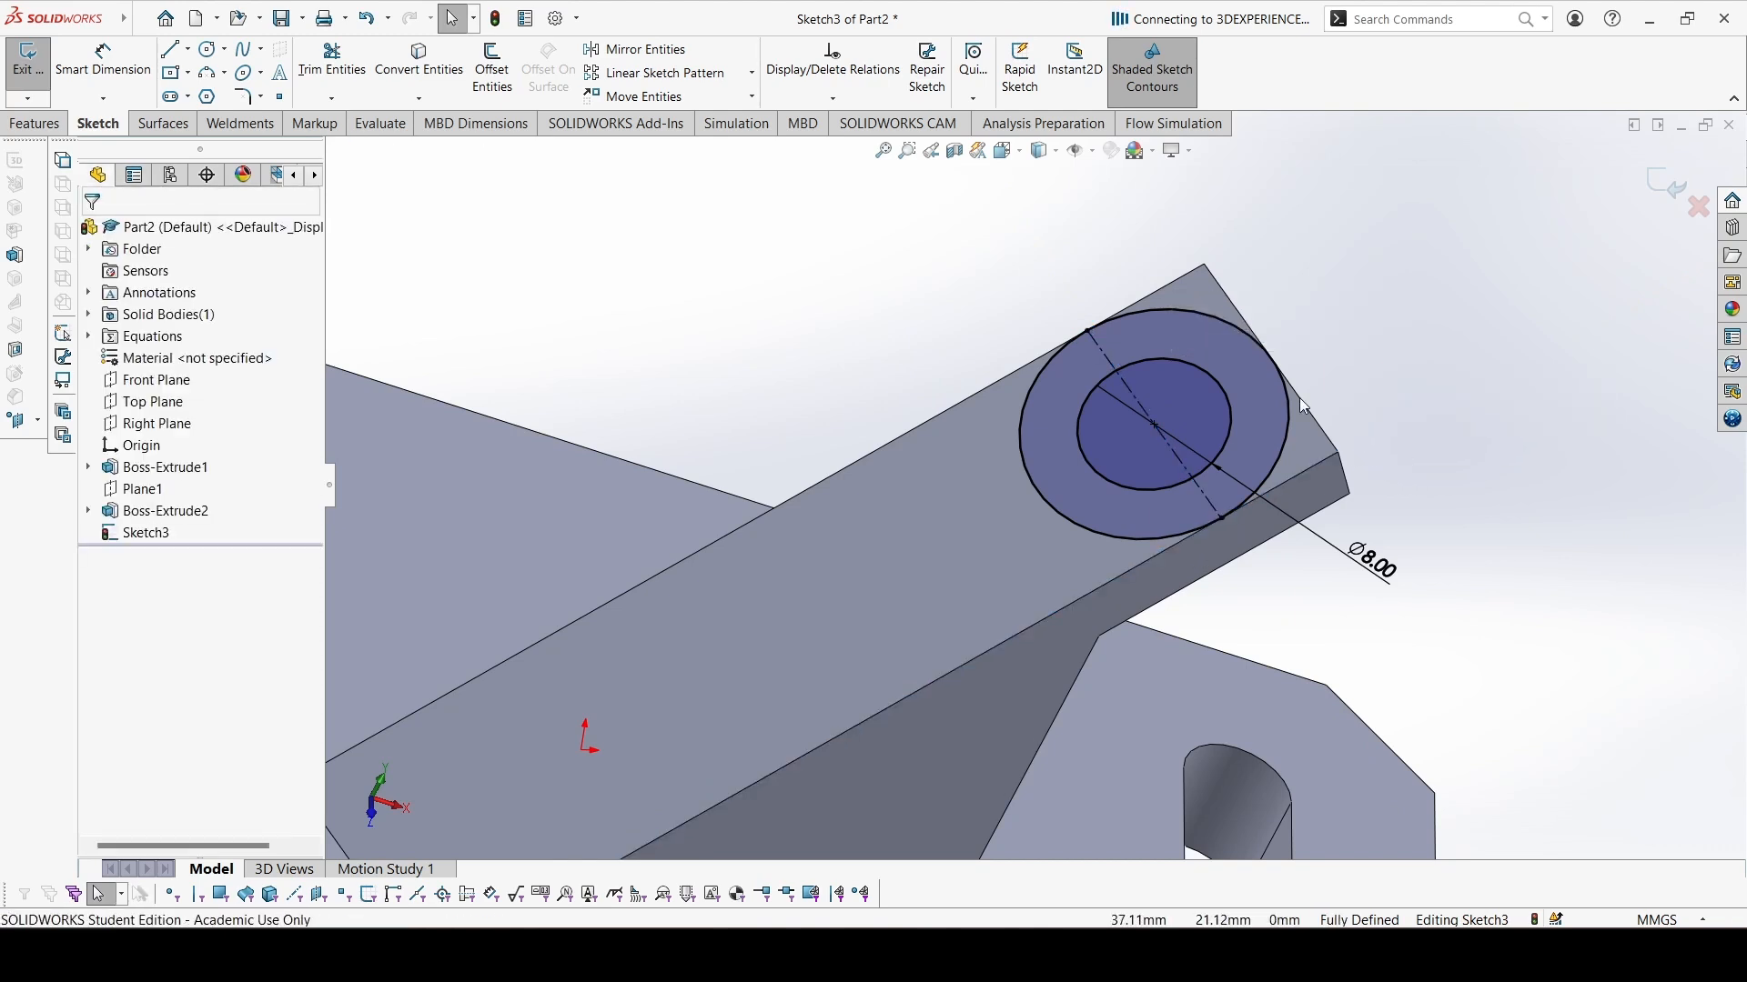
{"action": "left_click", "coordinate": [331, 64]}
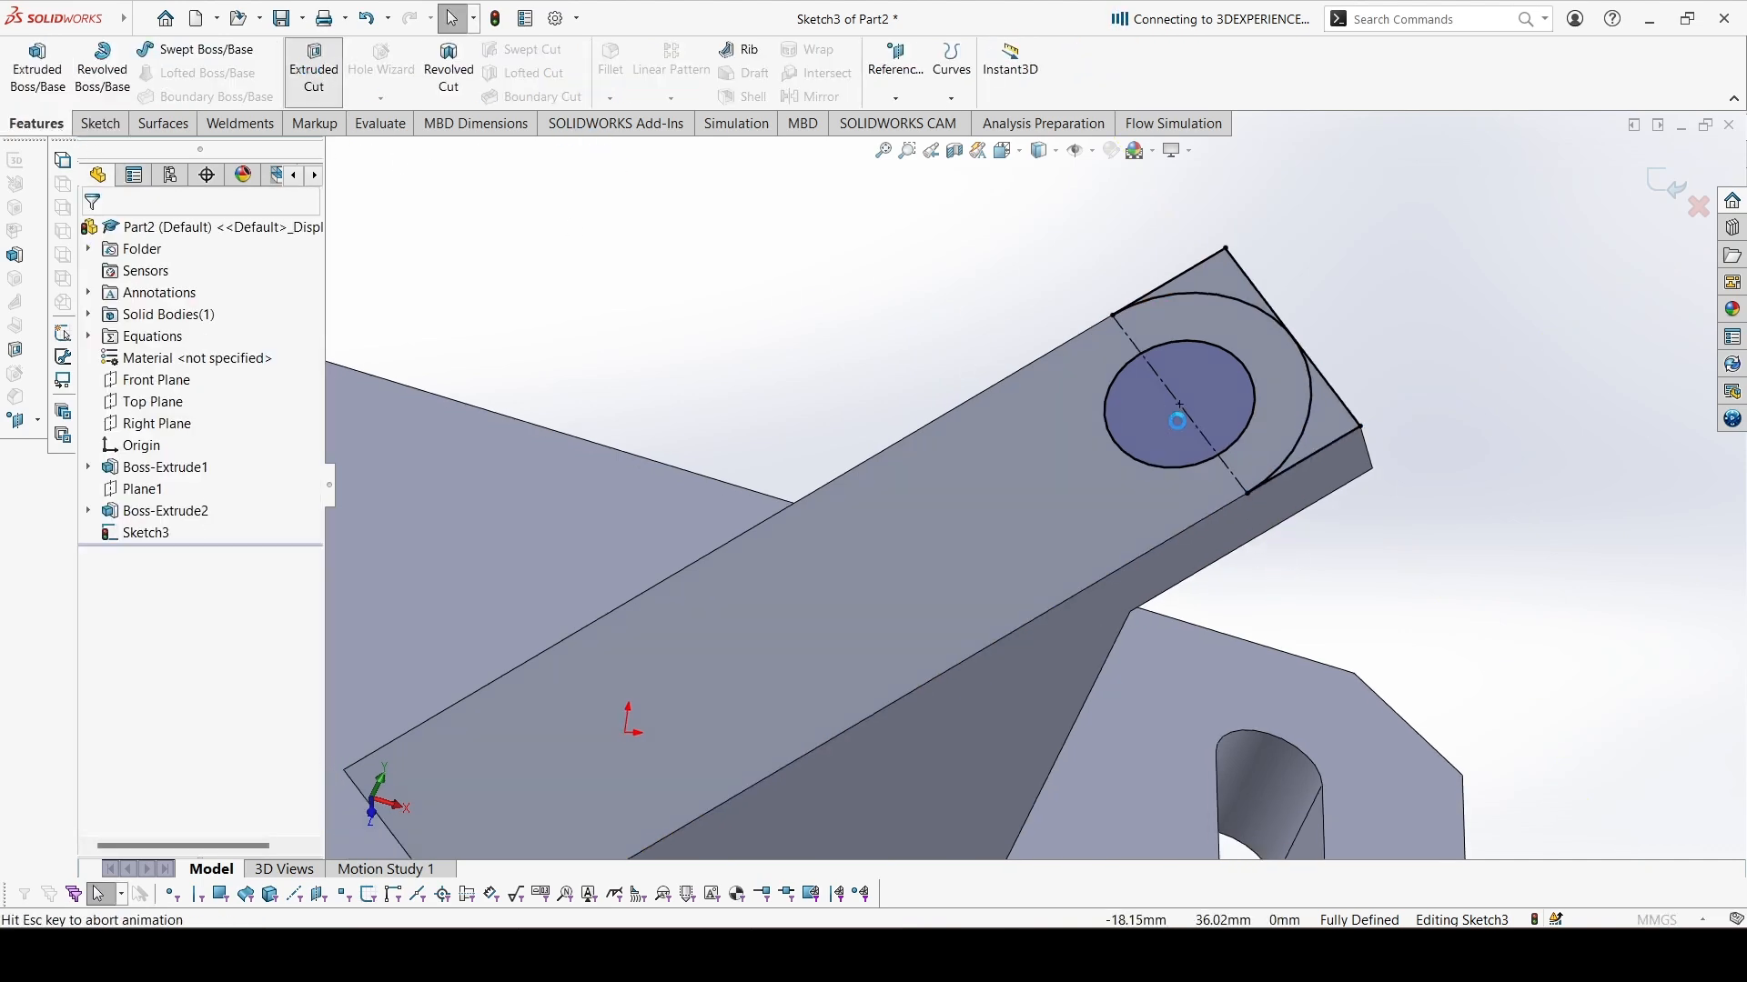
Extrude-cut the Sketch3 corner and hole regions Up To Next, leaving a rounded end with an 8 mm hole
{"action": "left_click", "coordinate": [313, 70]}
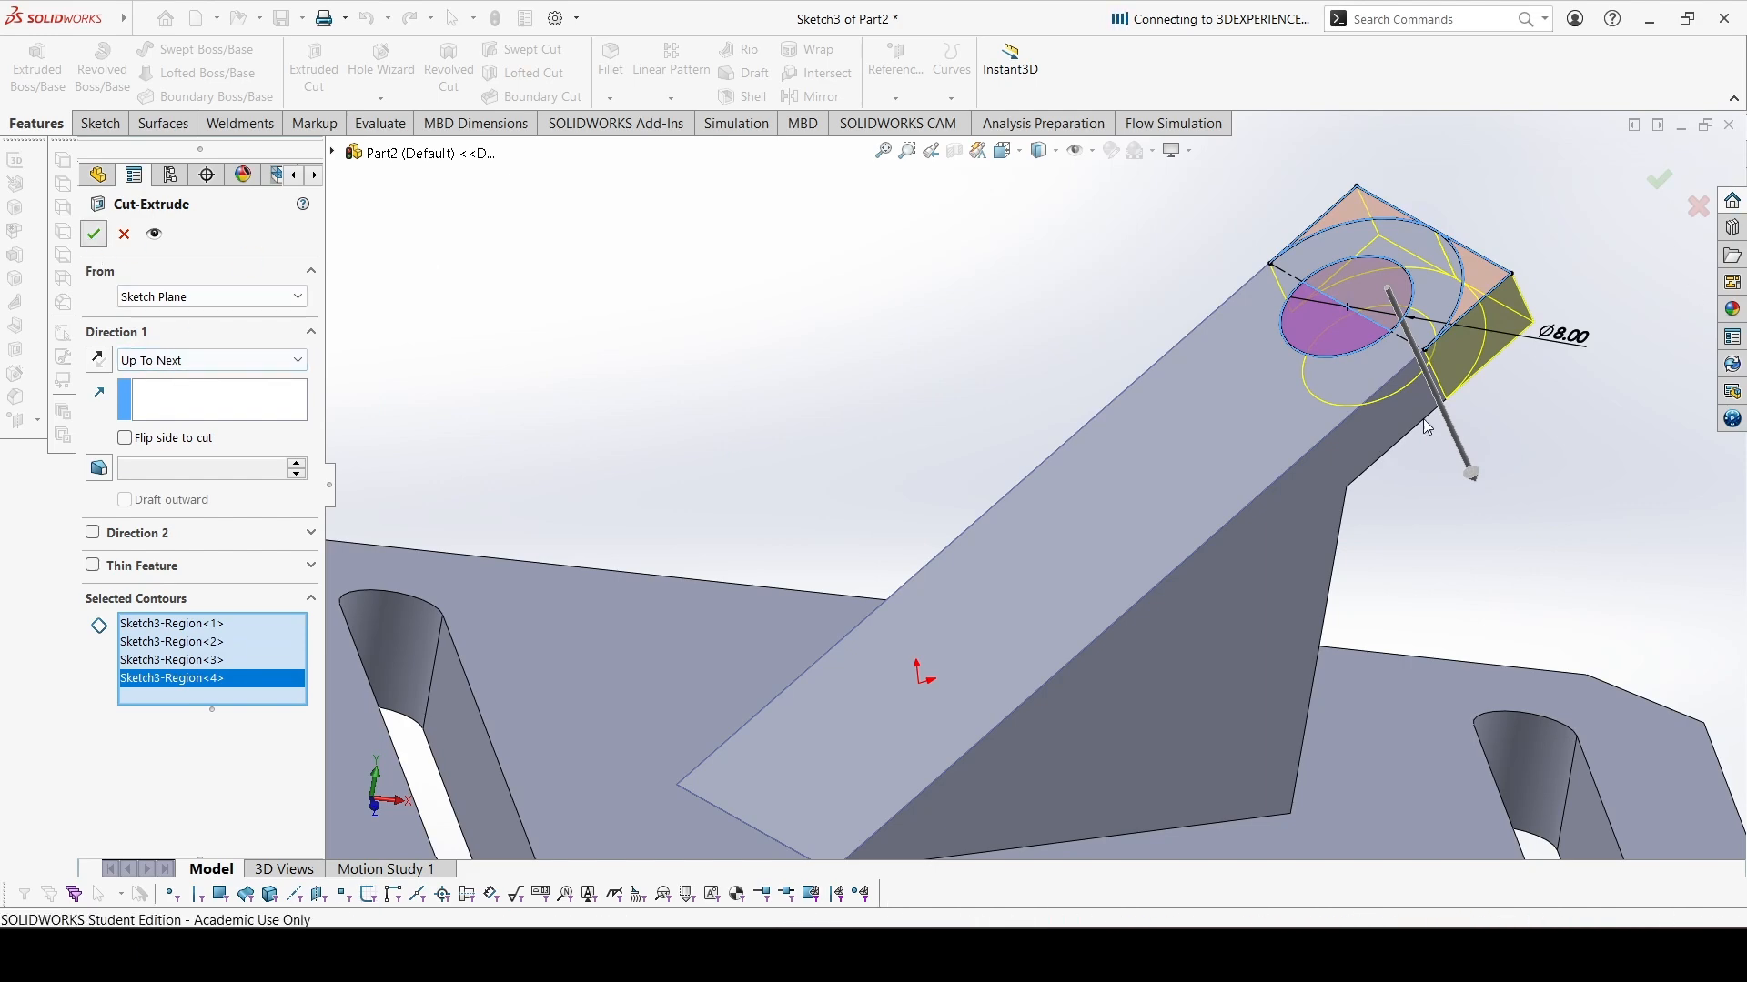
{"action": "left_click", "coordinate": [94, 234]}
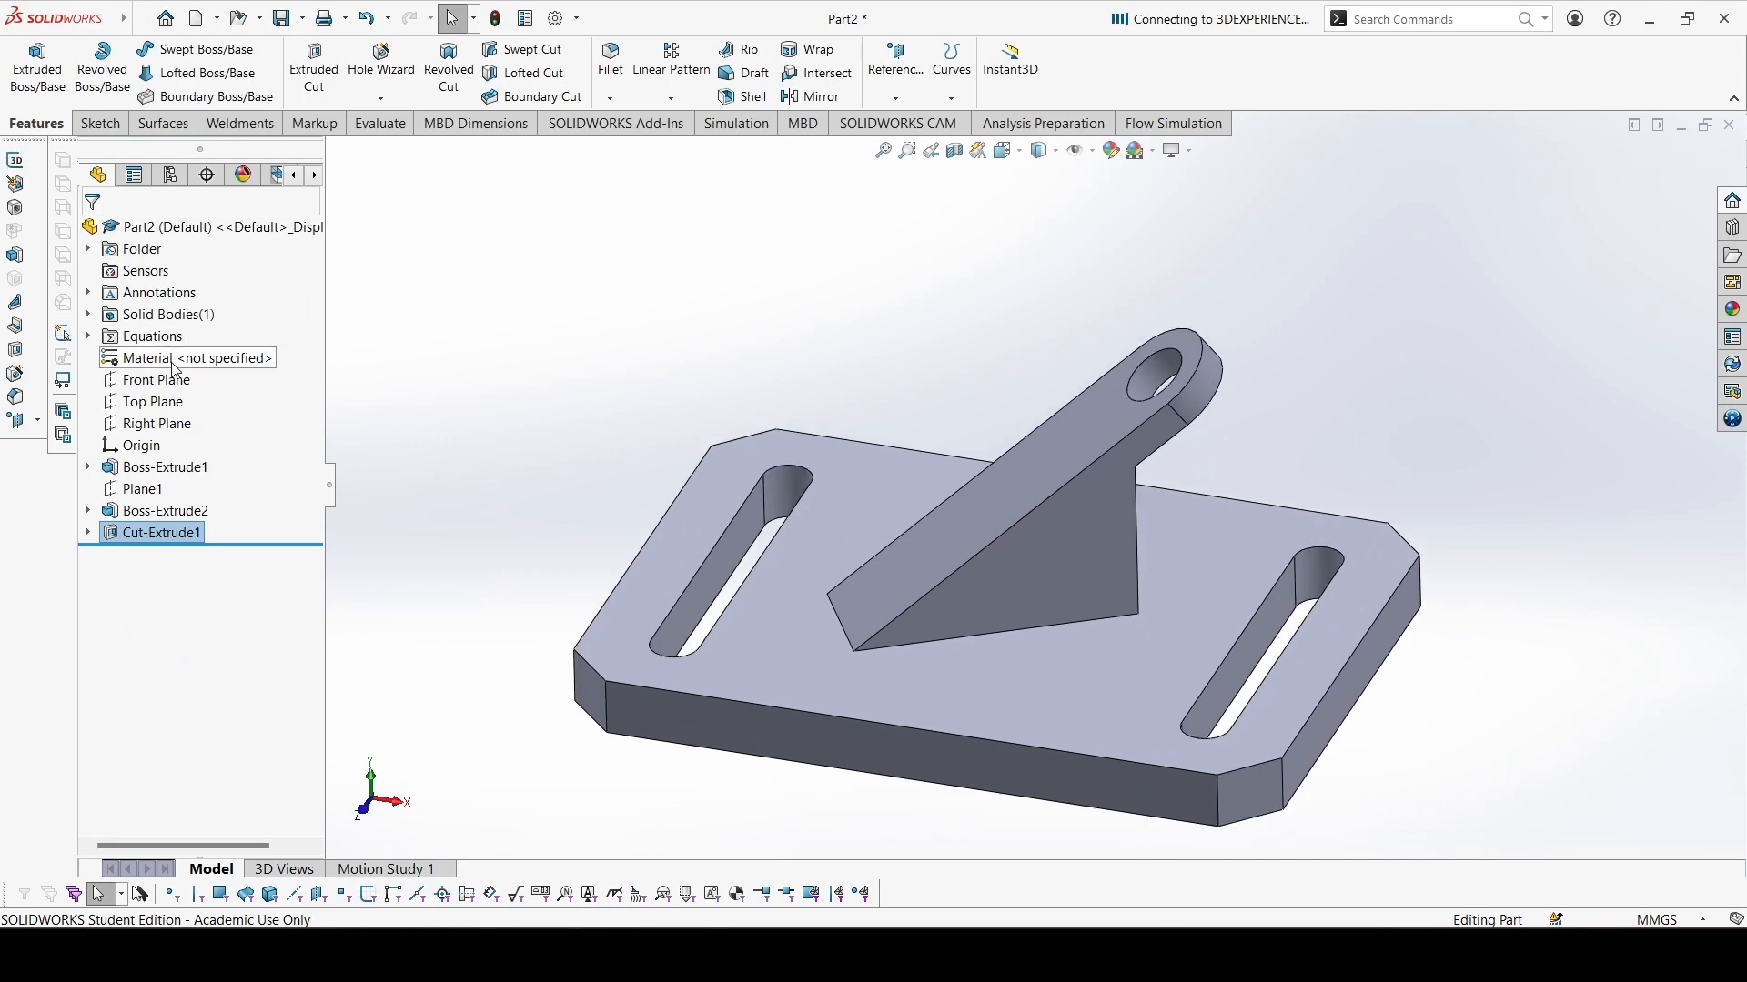
Replace the unspecified material with Alloy Steel from the material library
{"action": "left_click", "coordinate": [187, 357]}
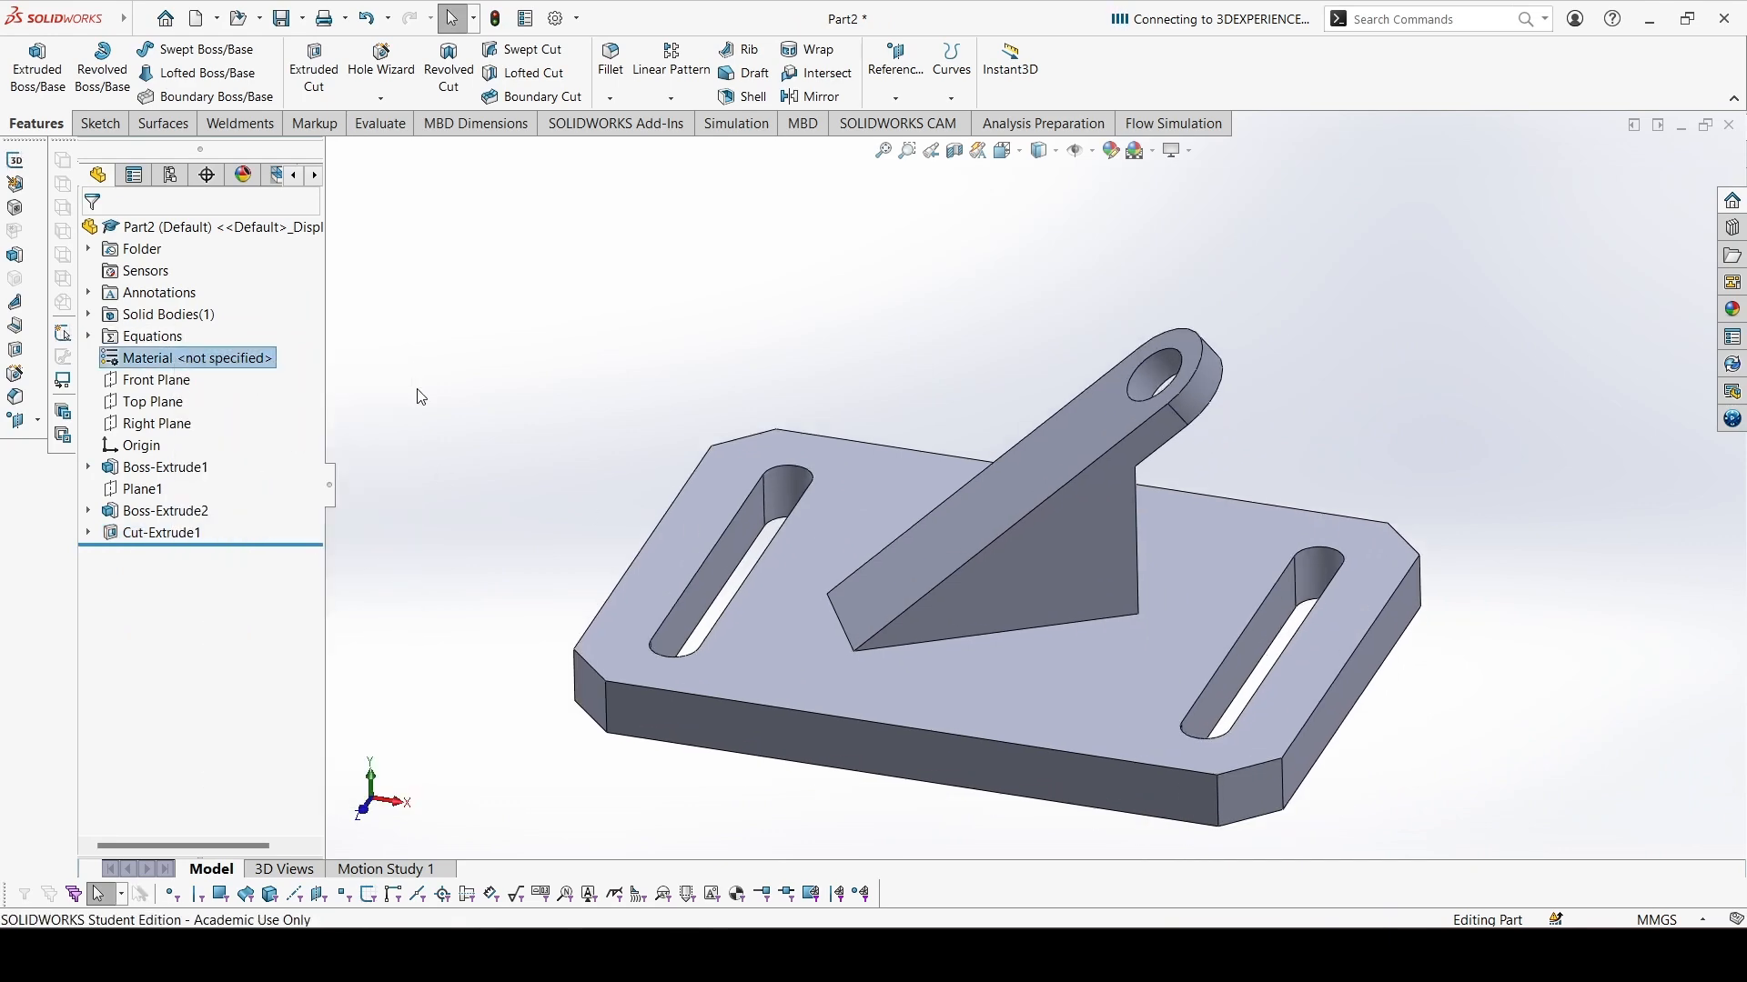
{"action": "double_click", "coordinate": [194, 358]}
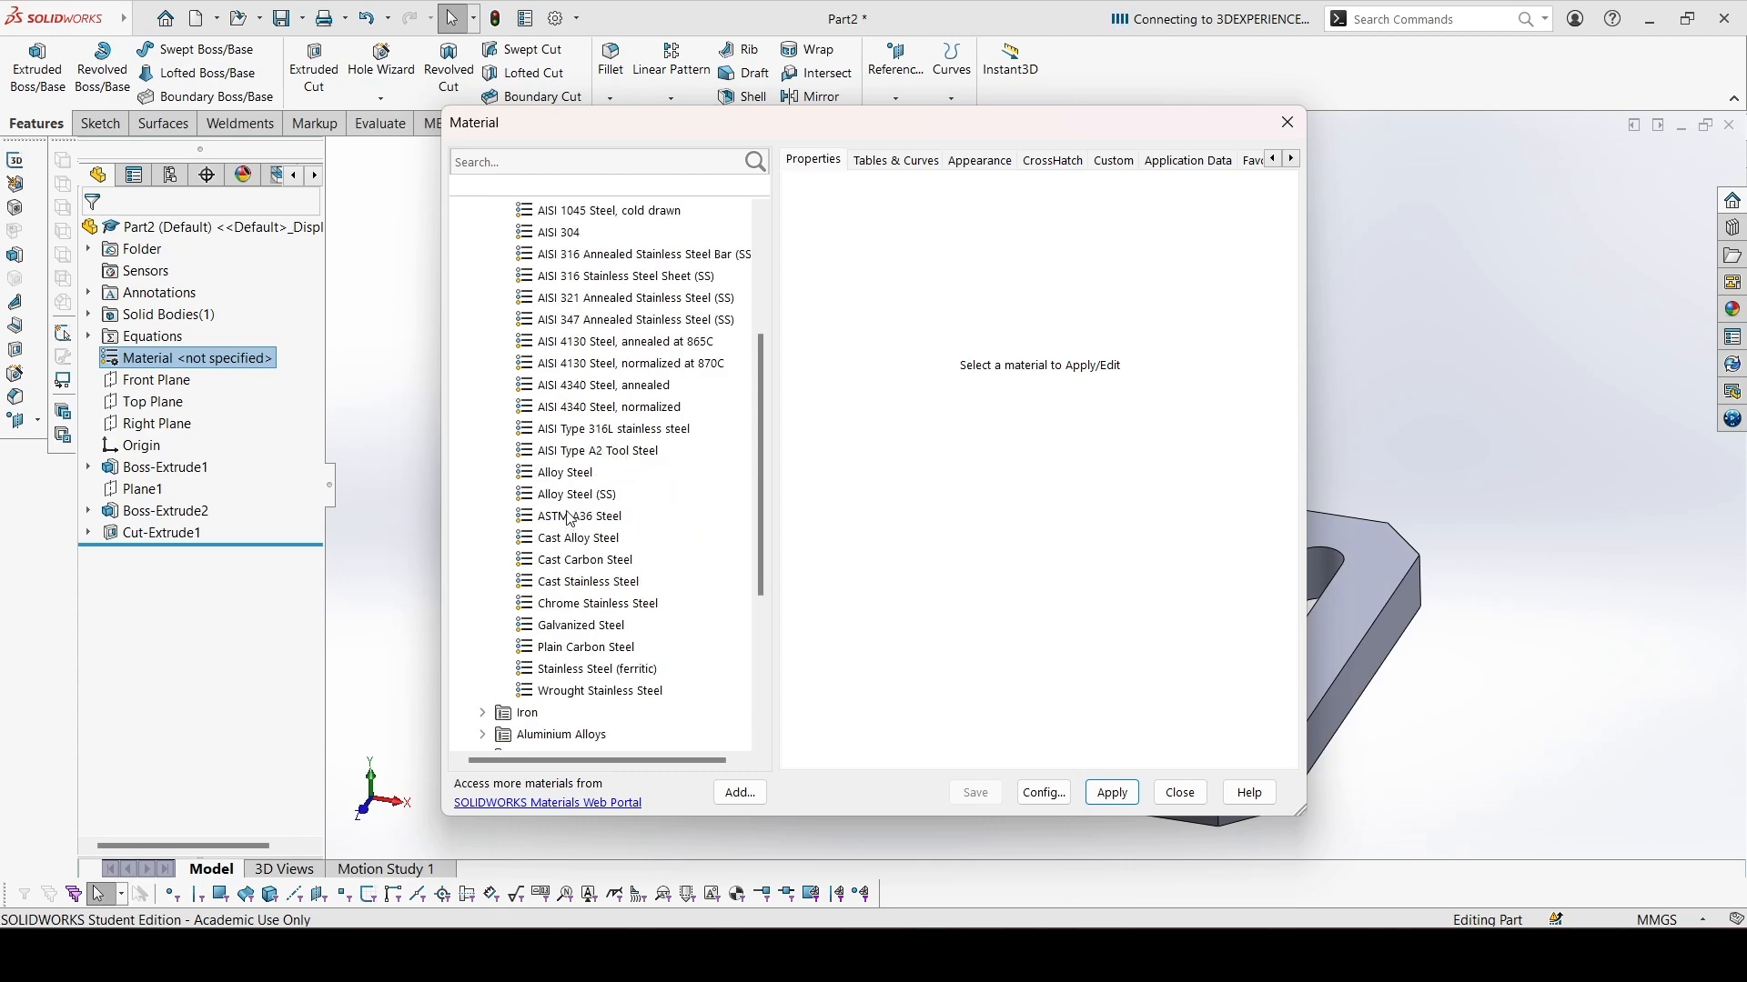
{"action": "left_click", "coordinate": [566, 471]}
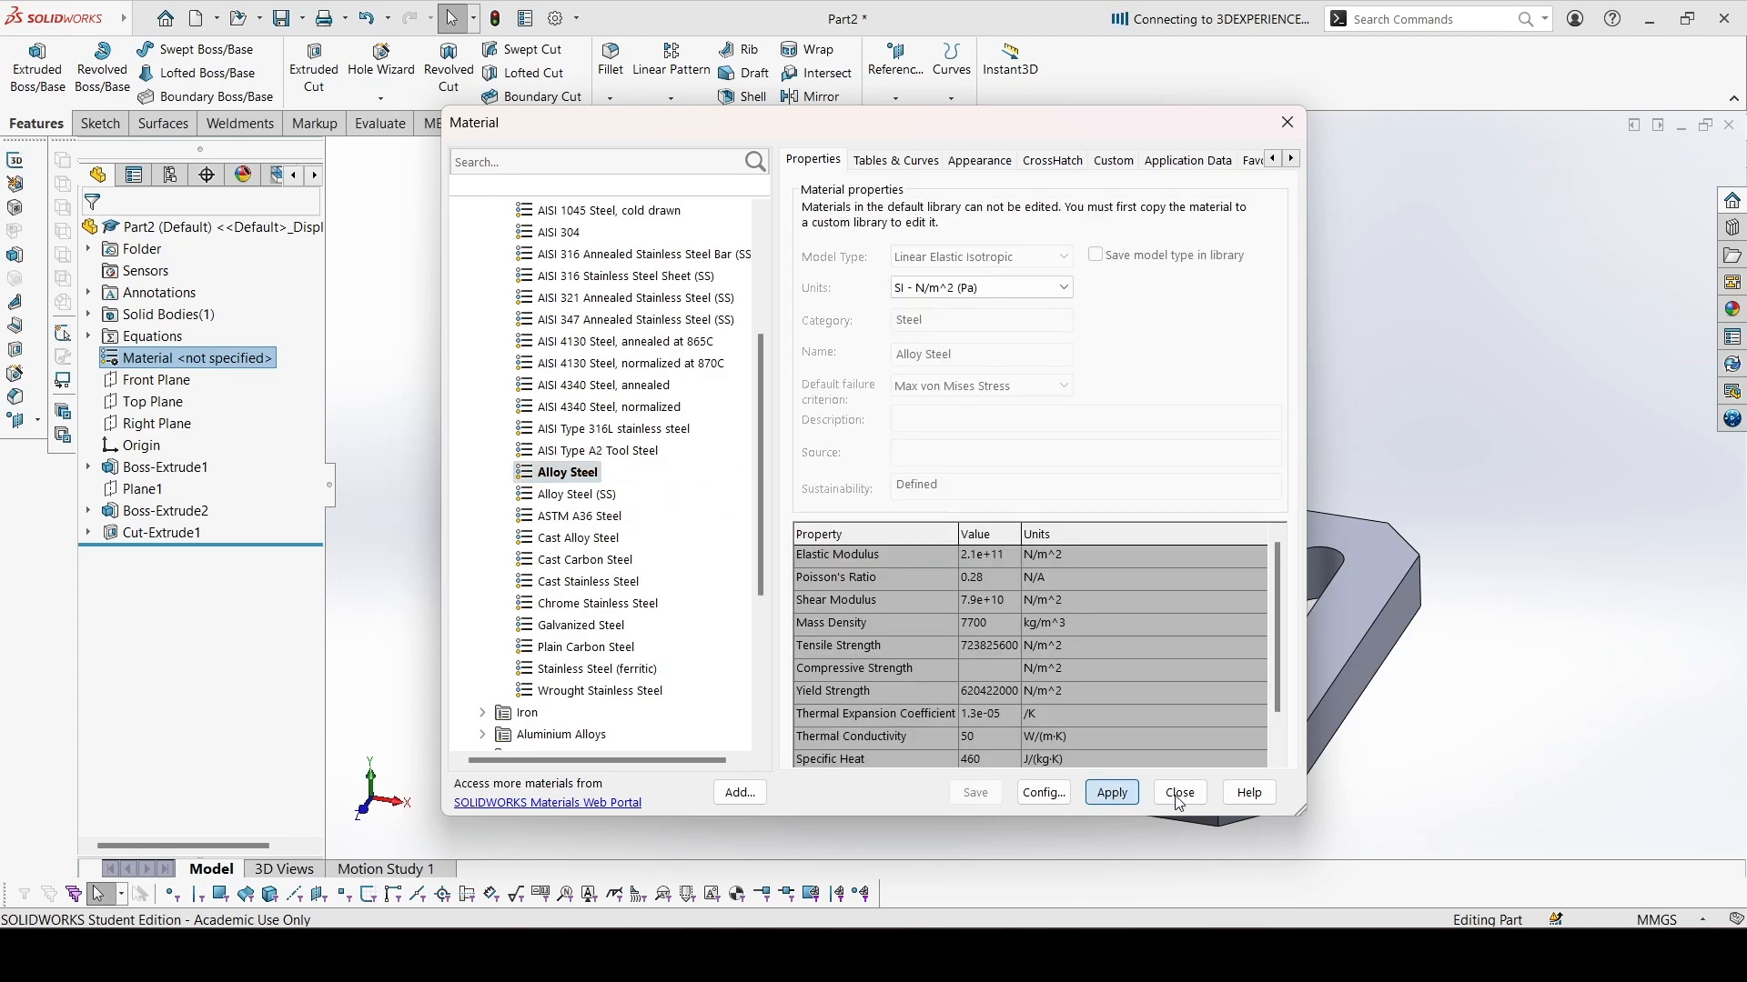
{"action": "left_click", "coordinate": [1180, 793]}
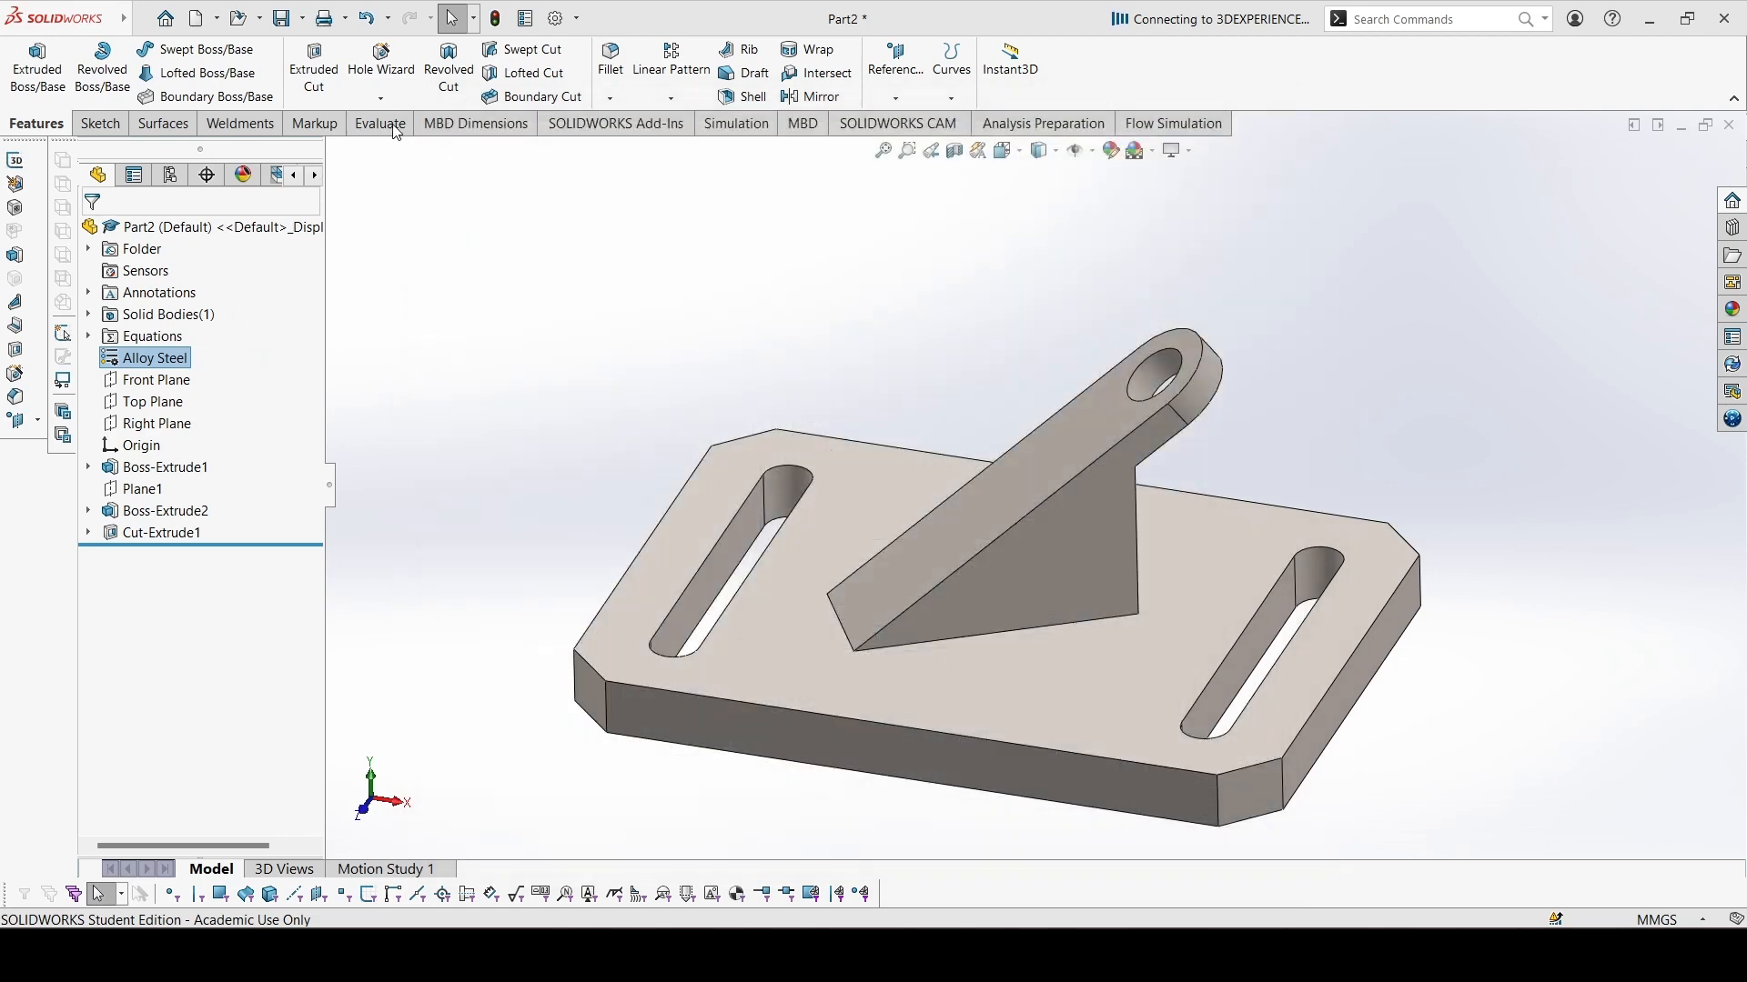